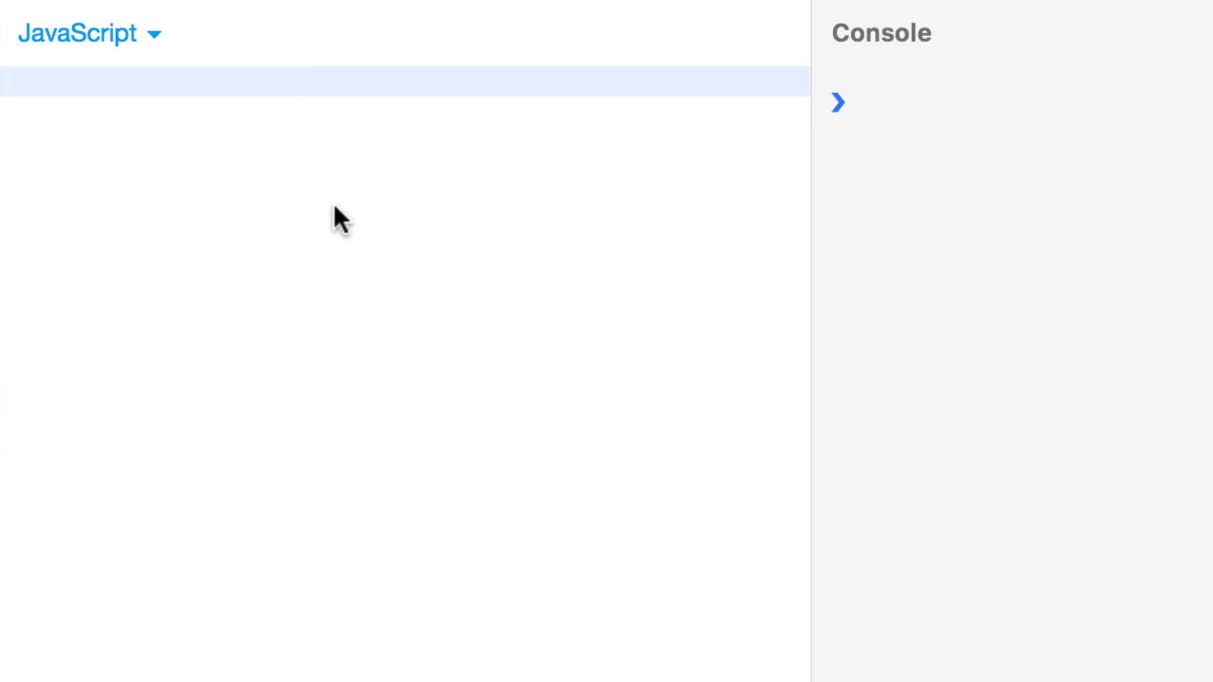
# - Alias log to console.log and define an alwaysTrue function returning true
pyautogui.write('log = console.l')
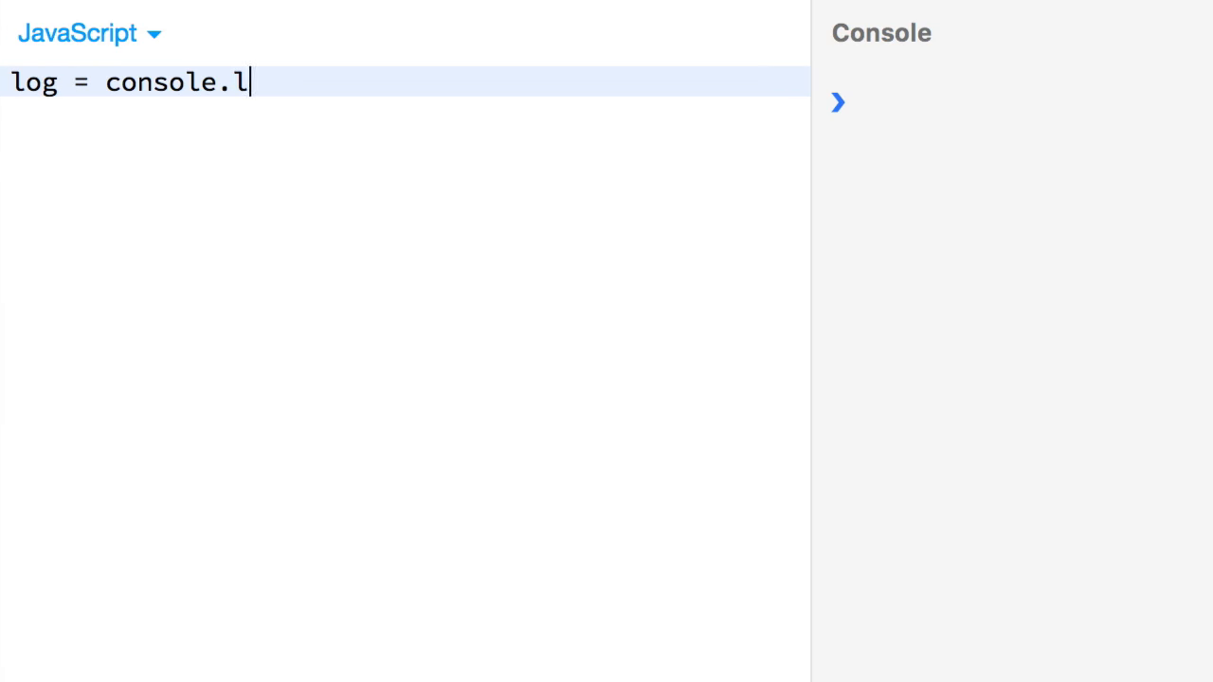
pyautogui.write('og;')
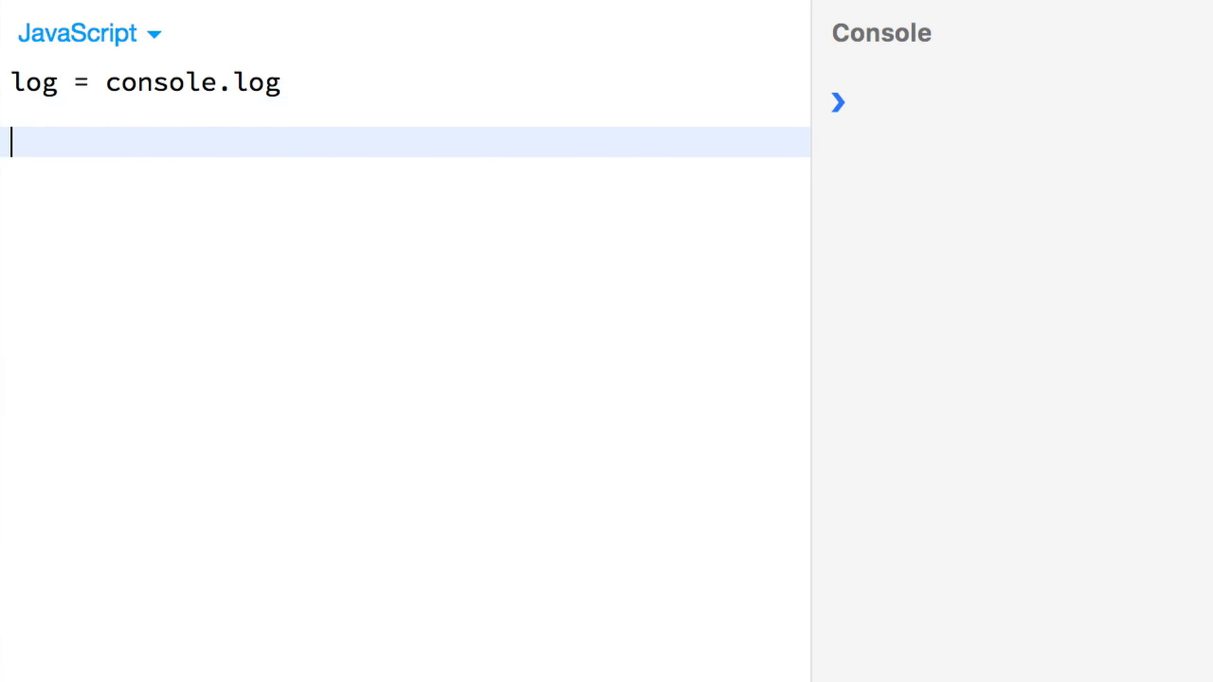
pyautogui.press('ctrl+s')
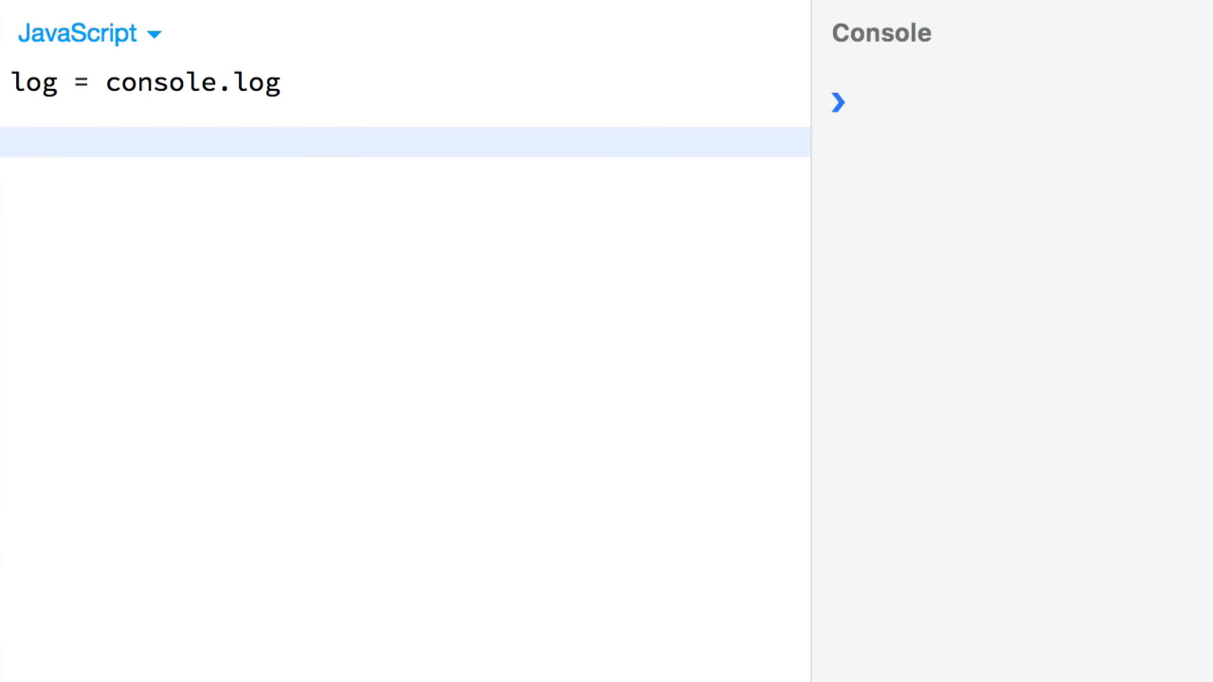
pyautogui.write('function')
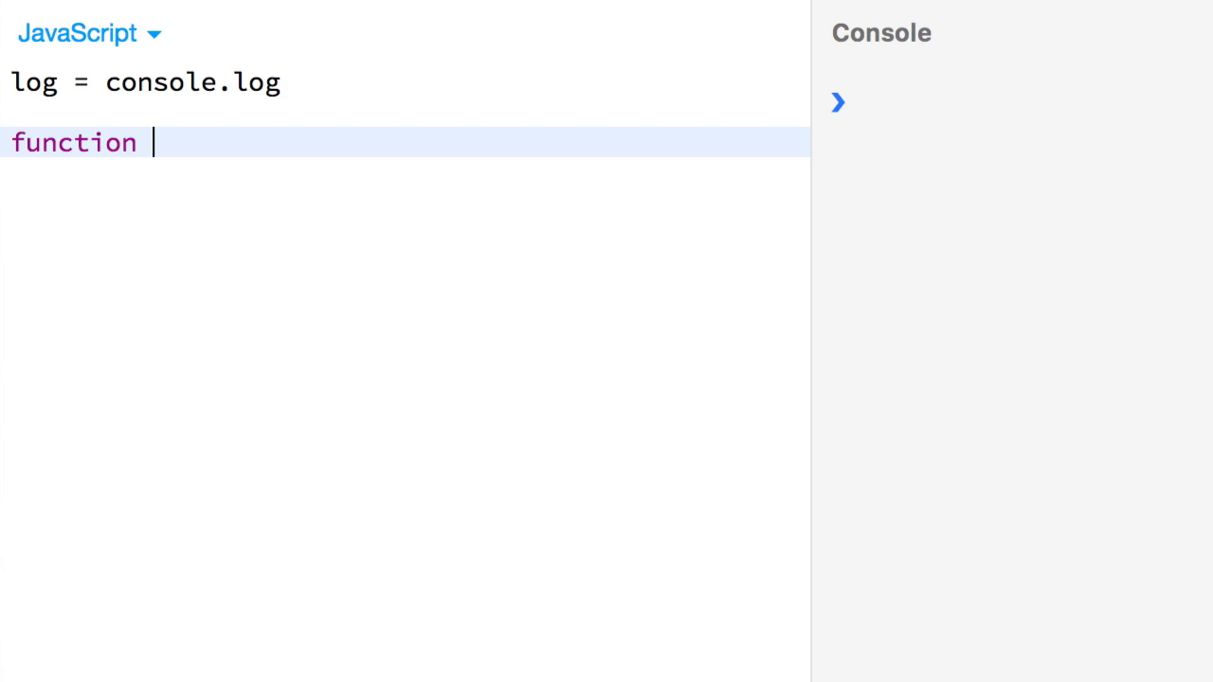
pyautogui.write('alwaysTrue()')
pyautogui.write('return true;')
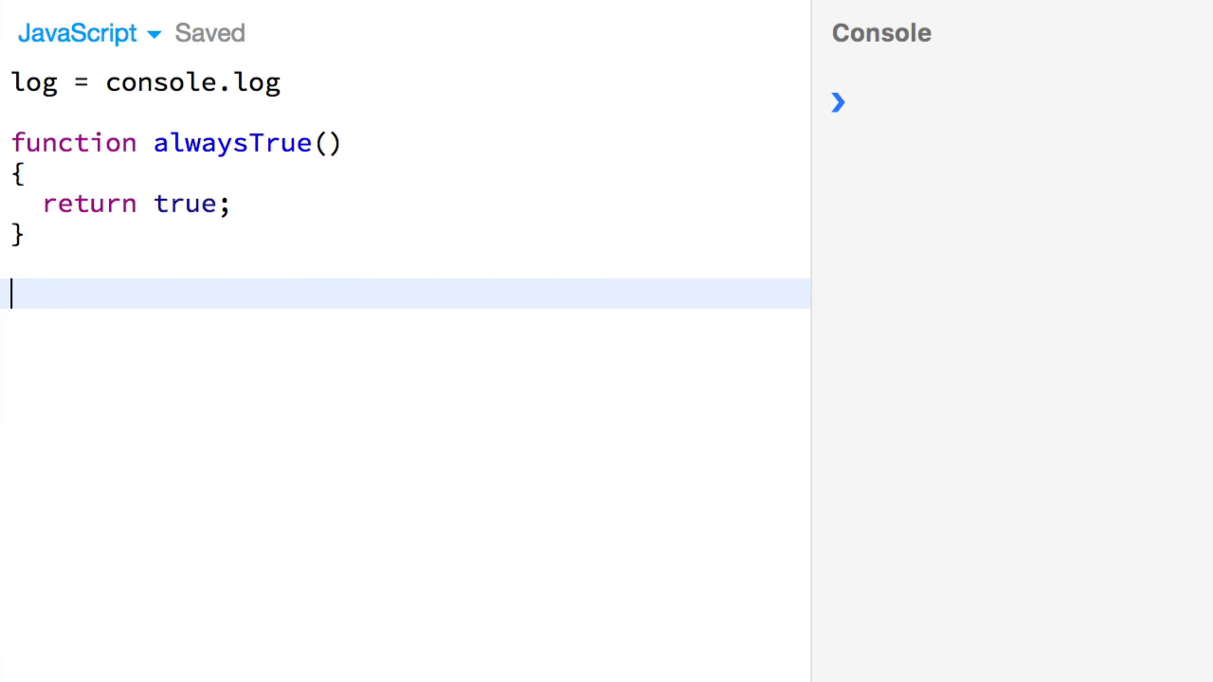
# - Log alwaysTrue() on duplicated lines, adding 'cow' and 1 as arguments
pyautogui.write('log(alwaysTrue()')
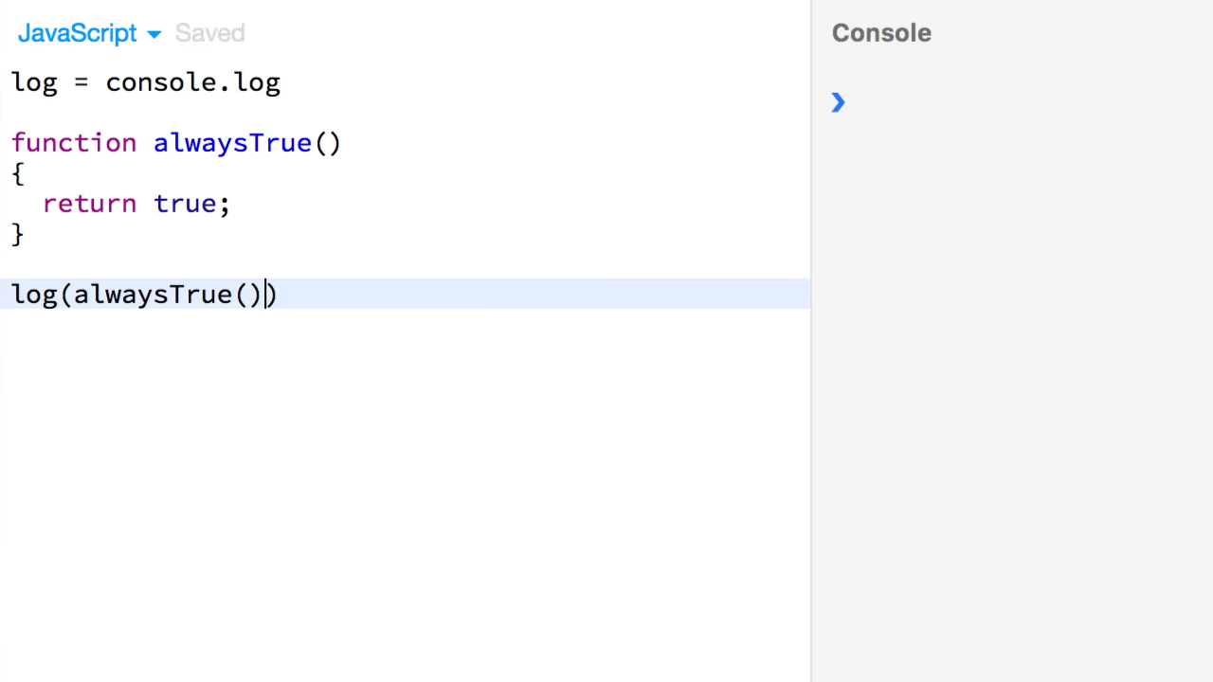
pyautogui.tripleClick(142, 293)
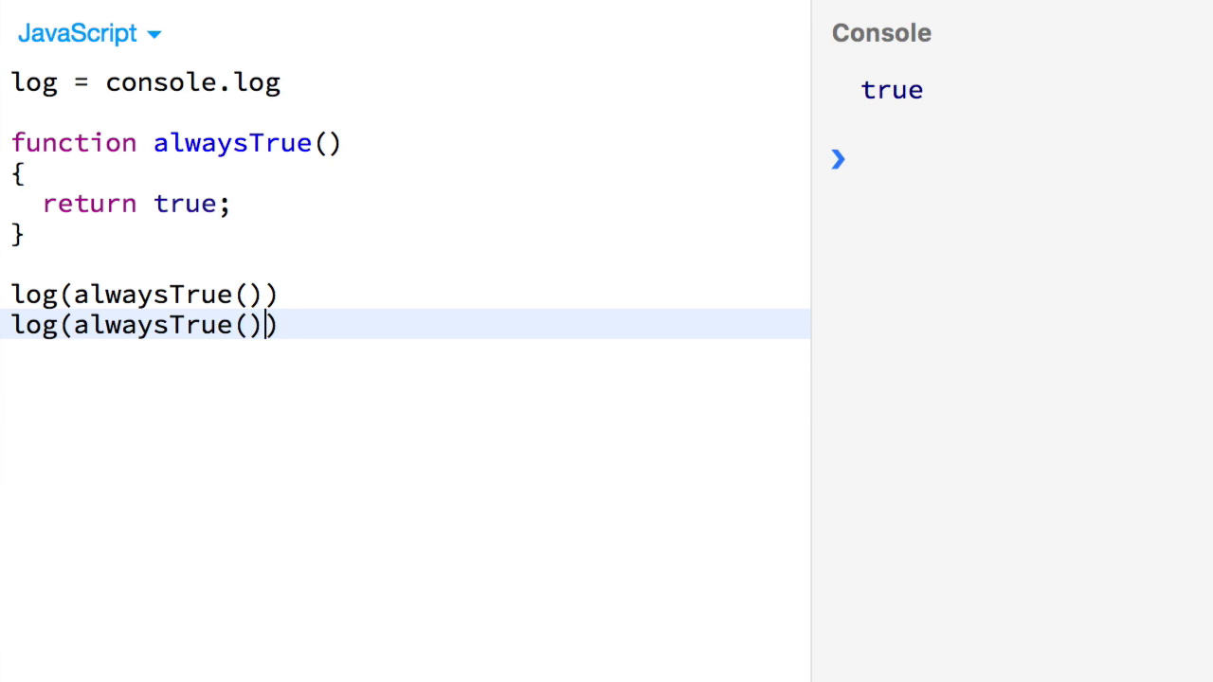
pyautogui.write("'cow'))")
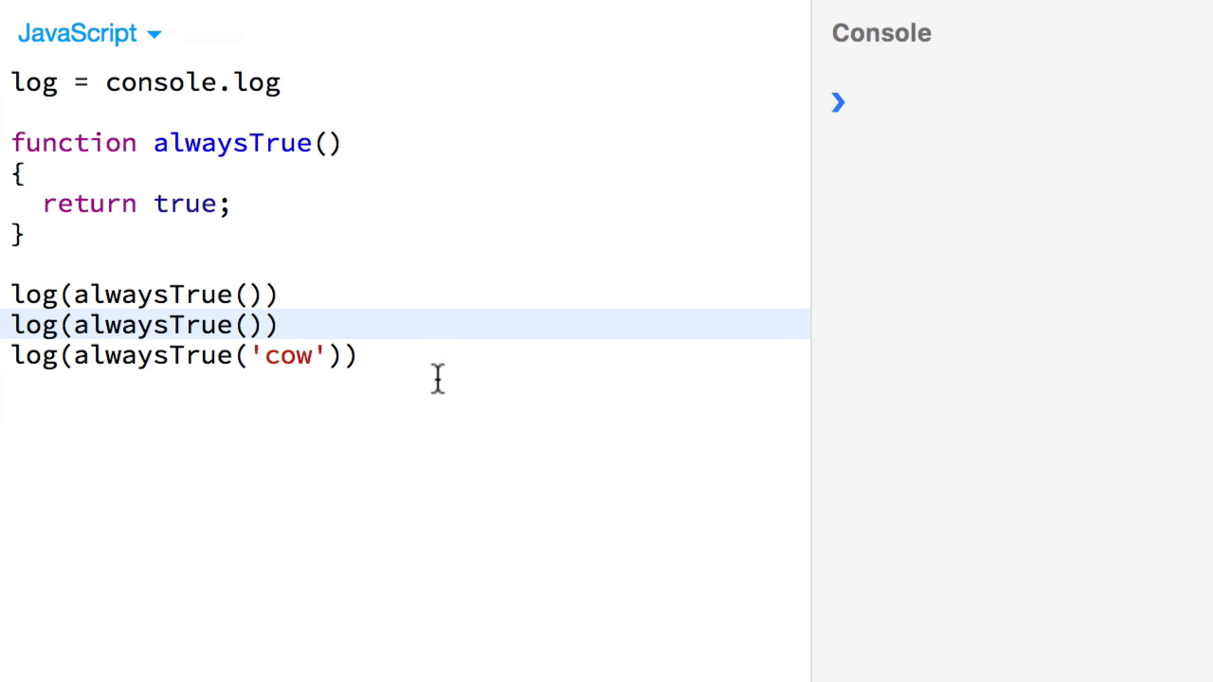
pyautogui.click(360, 355)
pyautogui.write('log(alwaysTrue(1))')
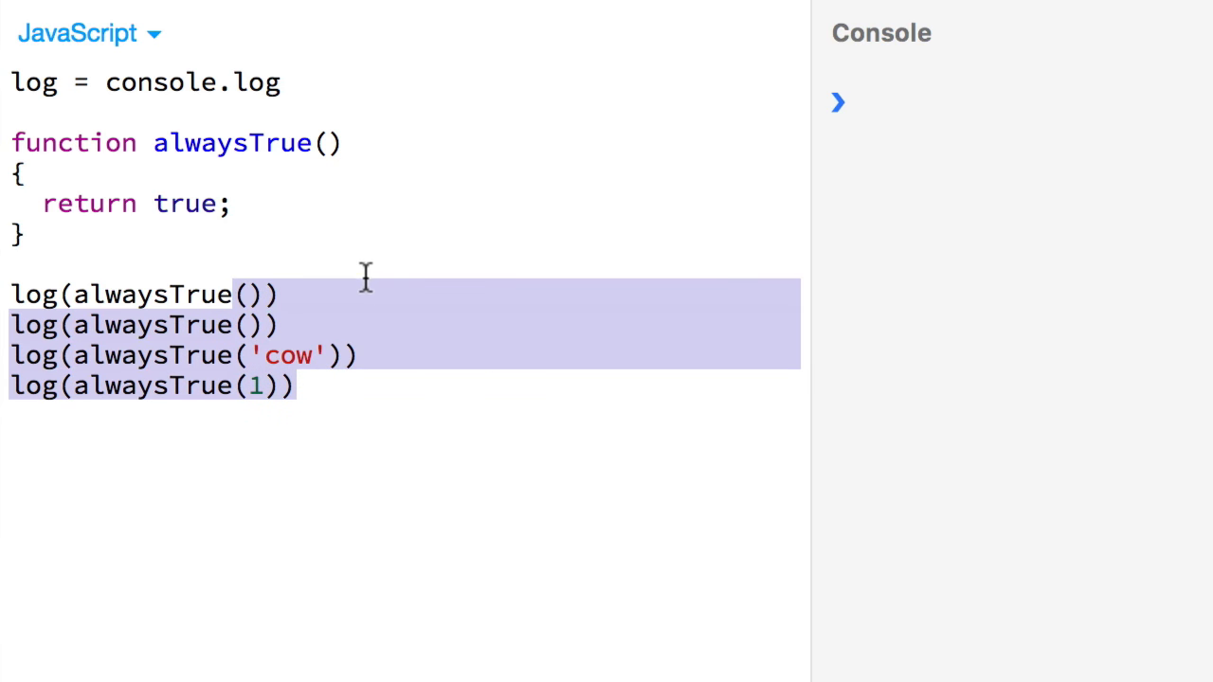
# - Replace the log calls with a kapow function that throws Error('boomz')
pyautogui.press('Delete')
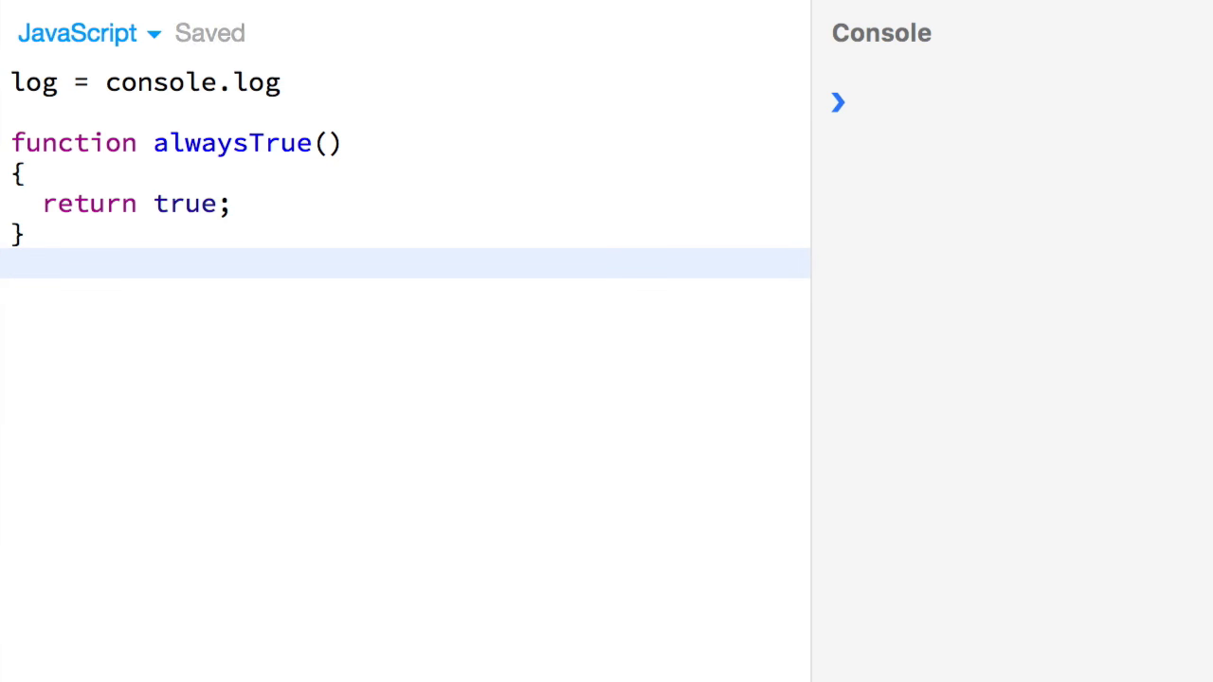
pyautogui.write('function ka')
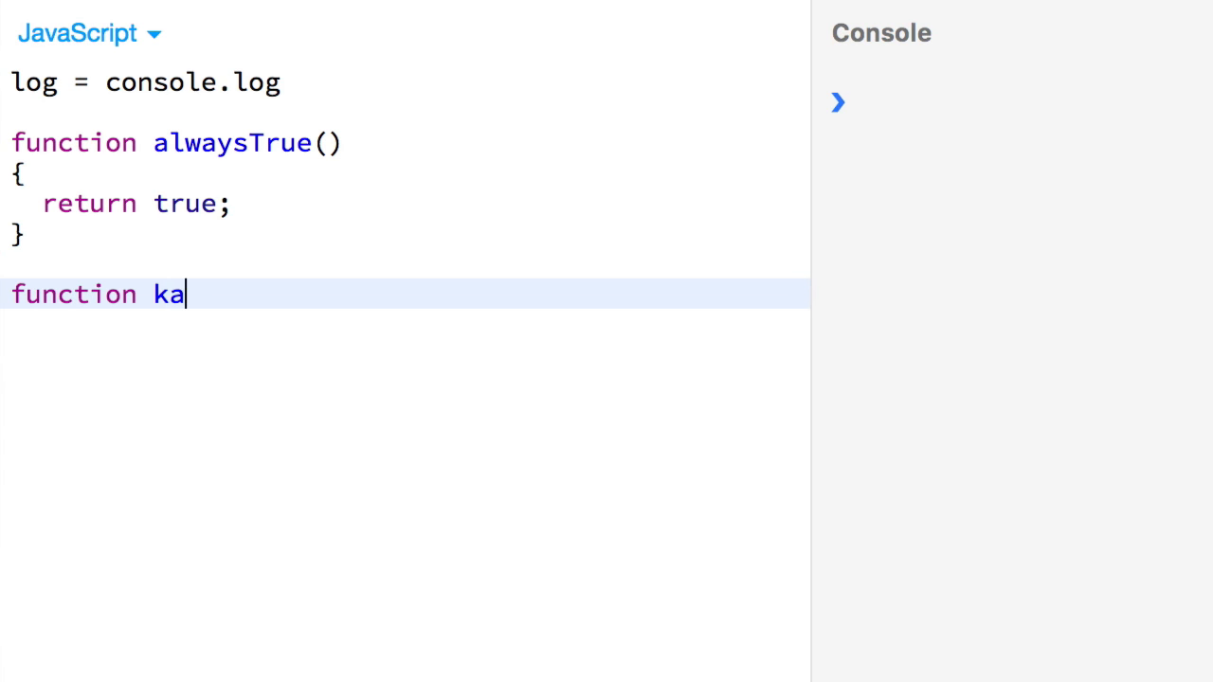
pyautogui.write('pow()')
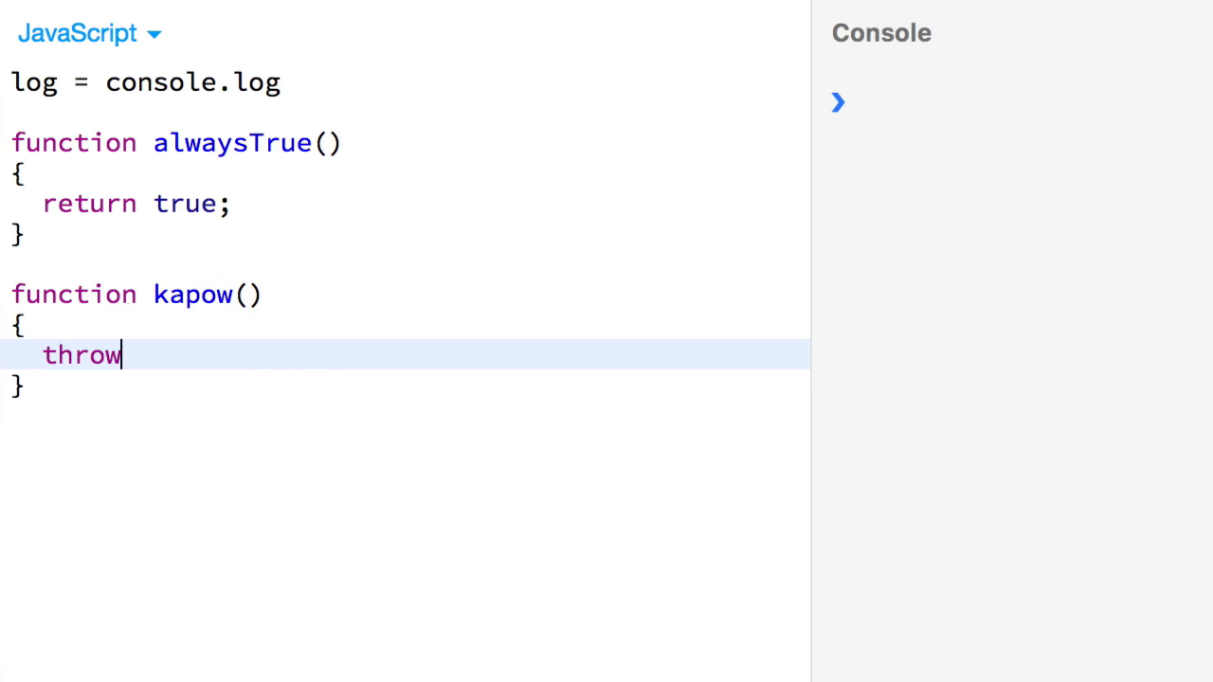
pyautogui.write('new Err9')
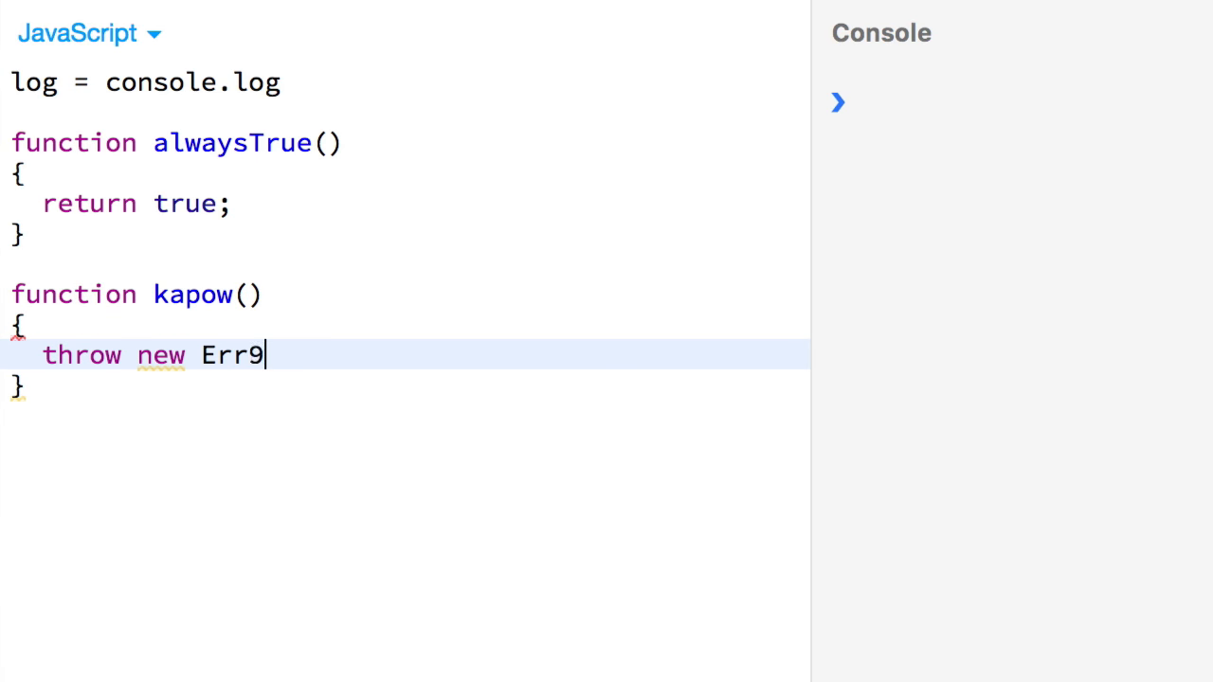
pyautogui.write("or('boom')")
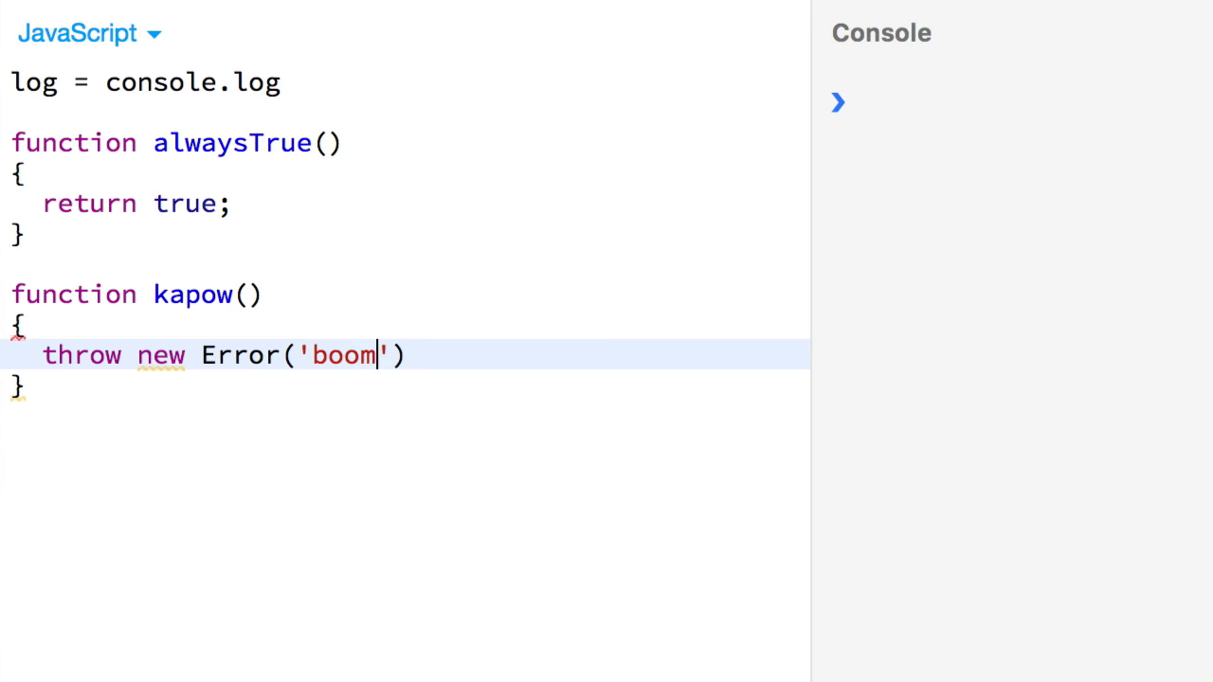
pyautogui.write("z';")
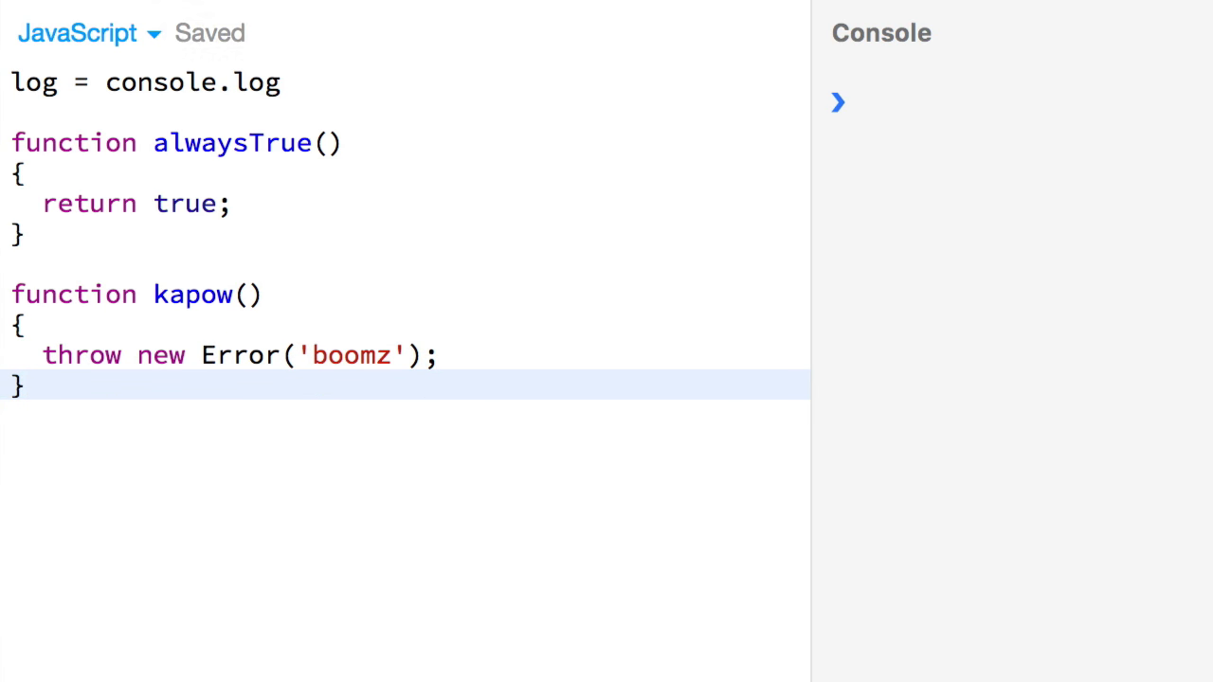
pyautogui.press('Return')
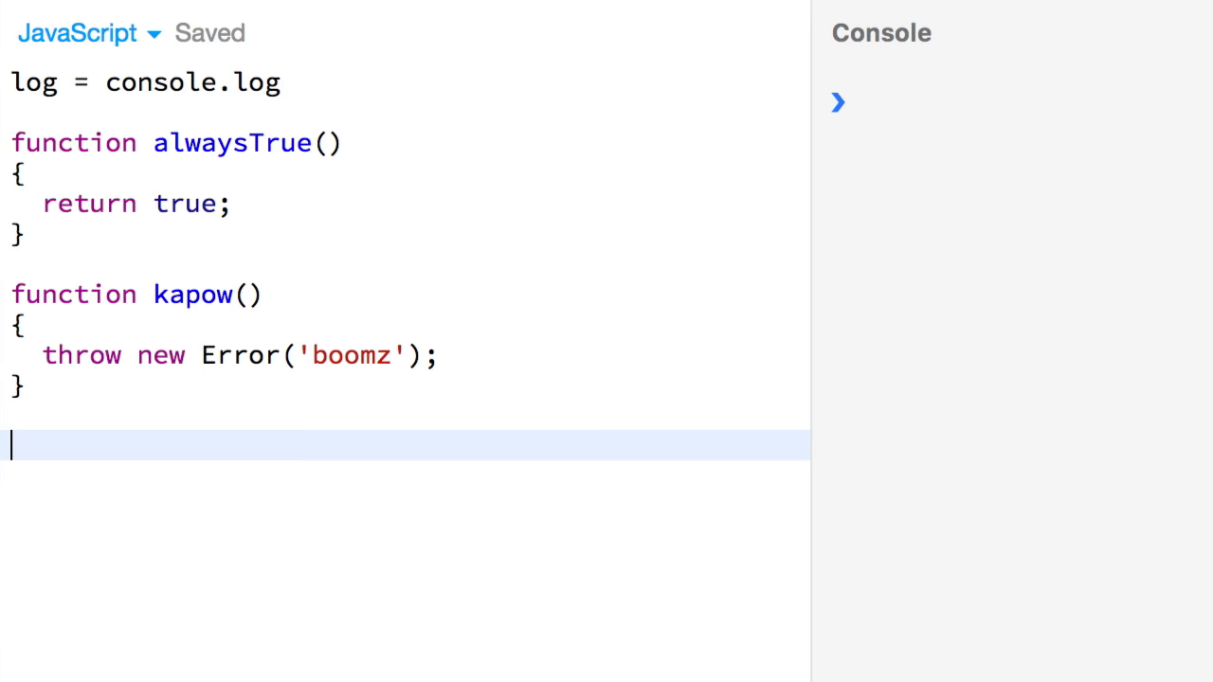
# - Log alwaysTrue(kapow()), then select all the code to start over
pyautogui.write('log(alway)')
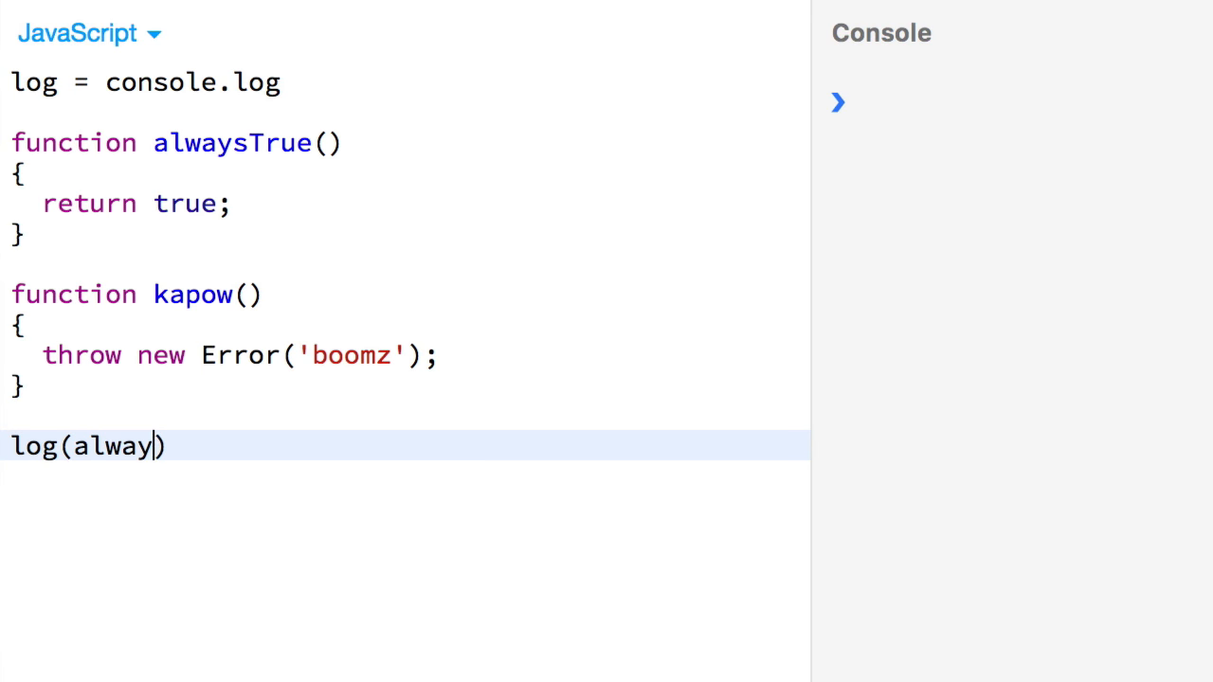
pyautogui.write('sTrue(k')
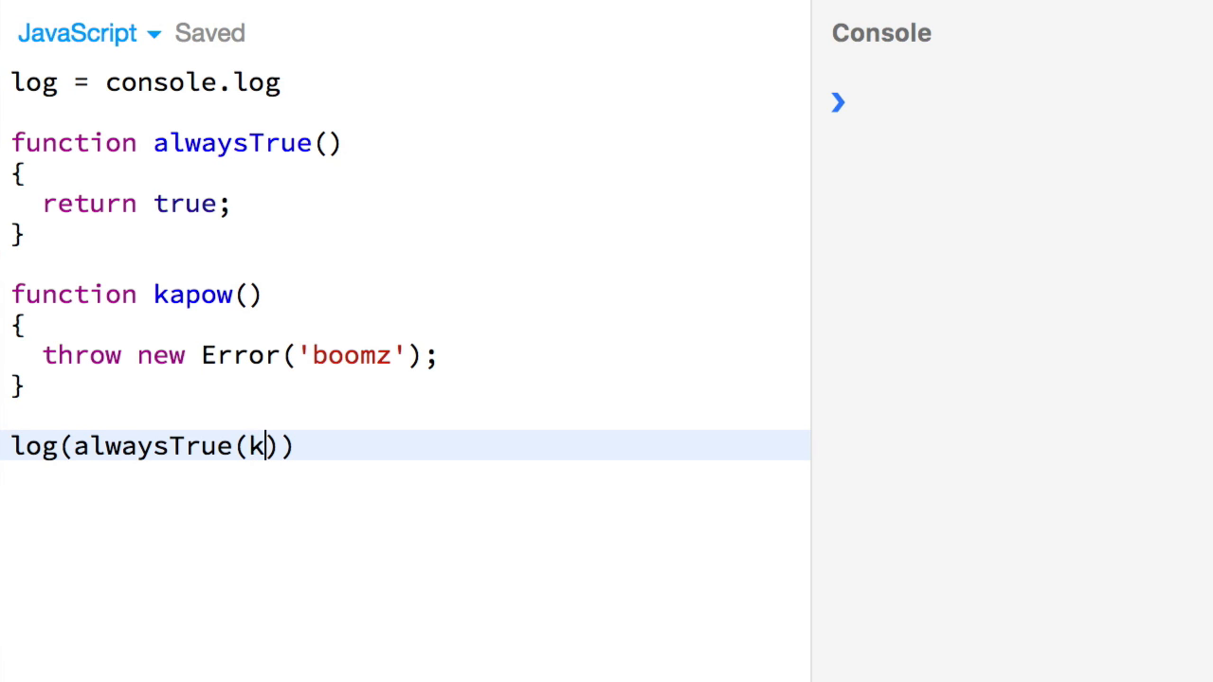
pyautogui.write('apow()')
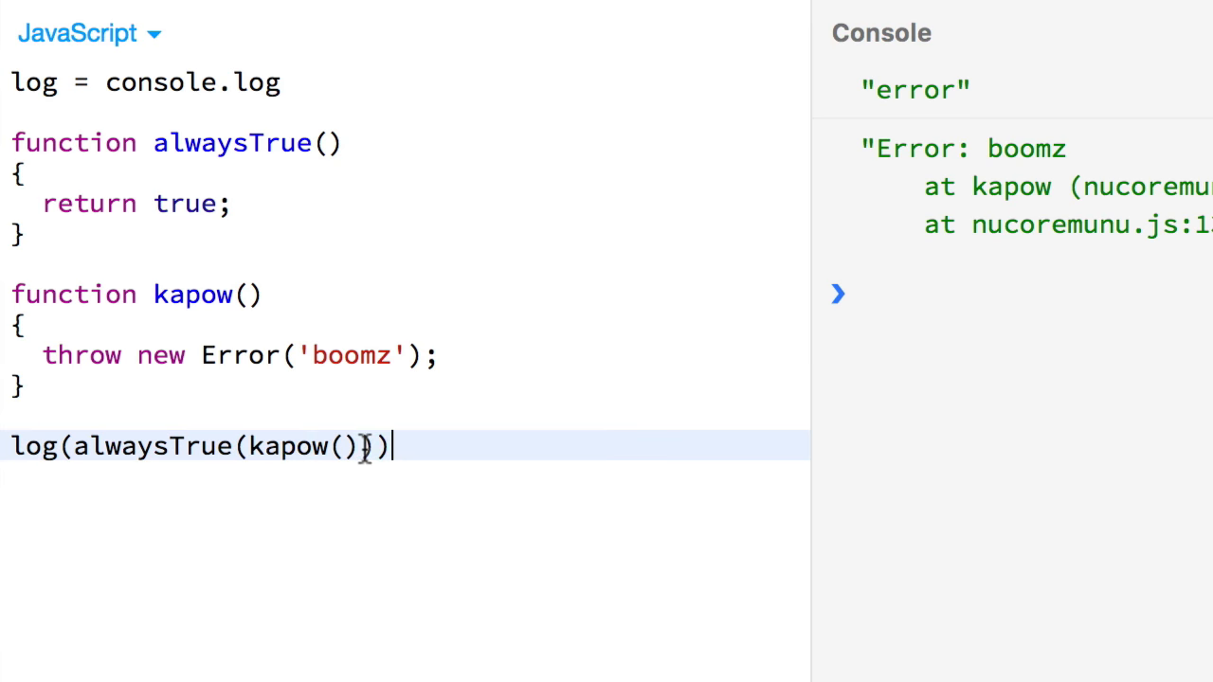
pyautogui.press('ctrl+a')
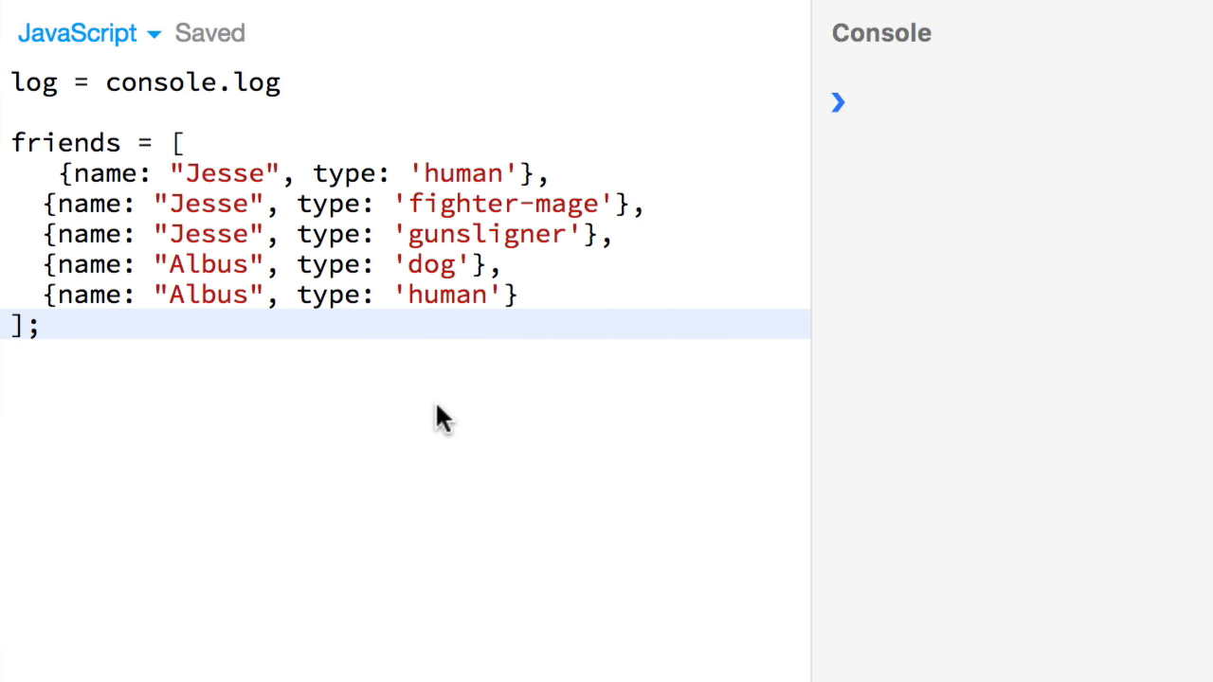
# - Write getHuman(name) returning the matching human friend and log getHuman('Jesse')
pyautogui.write('function getHuman(name')
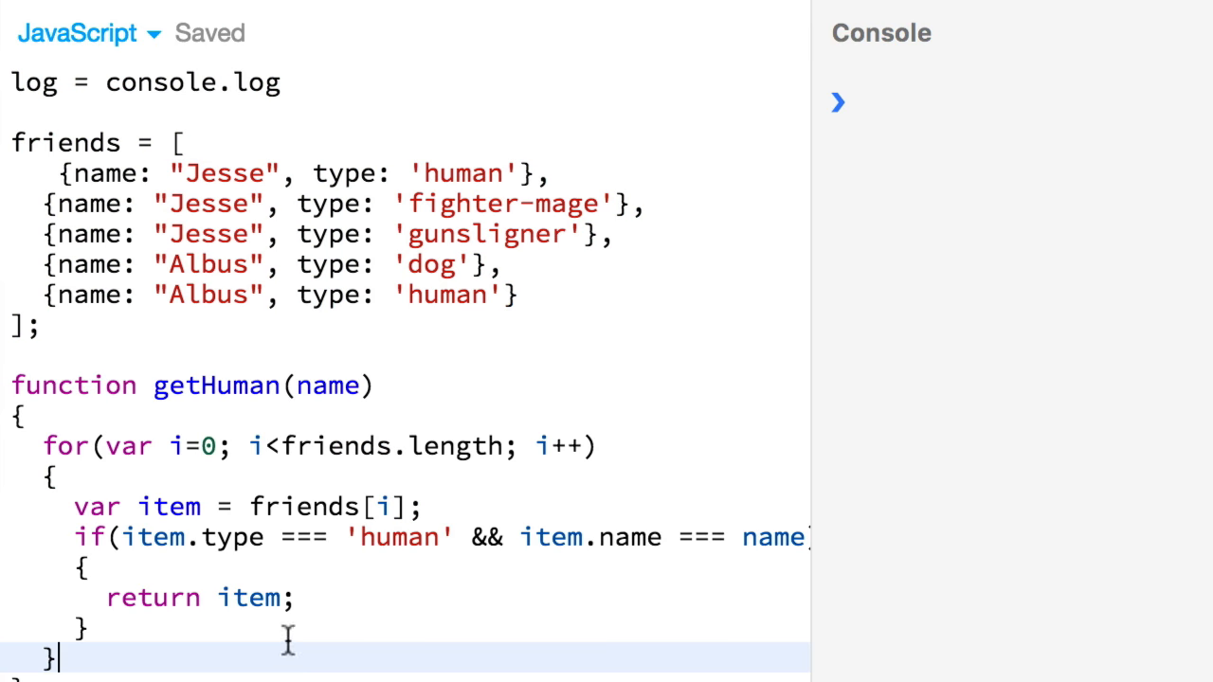
pyautogui.doubleClick(328, 386)
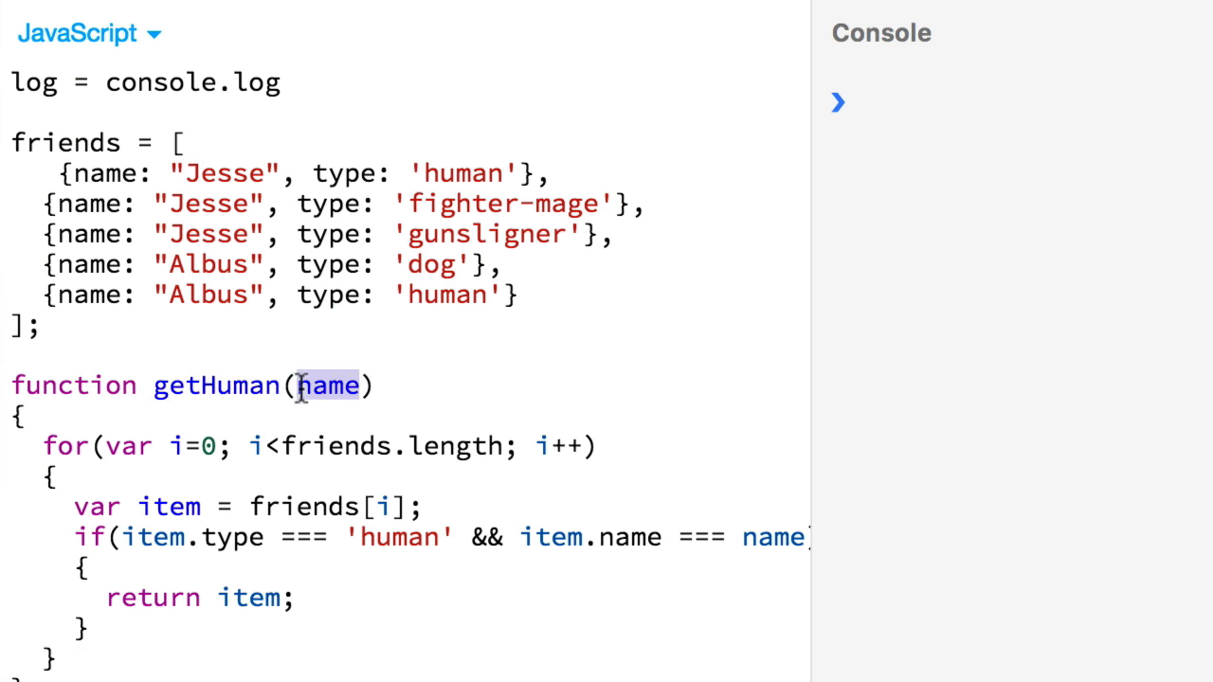
pyautogui.moveTo(819, 625)
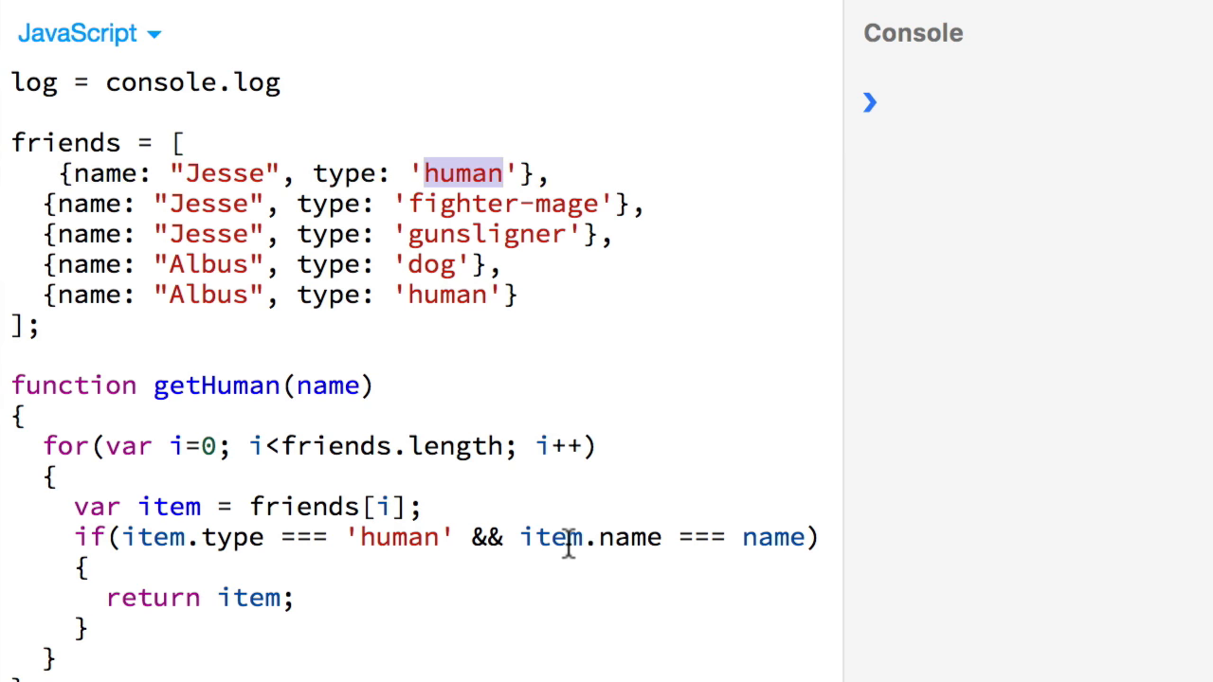
pyautogui.doubleClick(327, 386)
pyautogui.write('log(getHu')
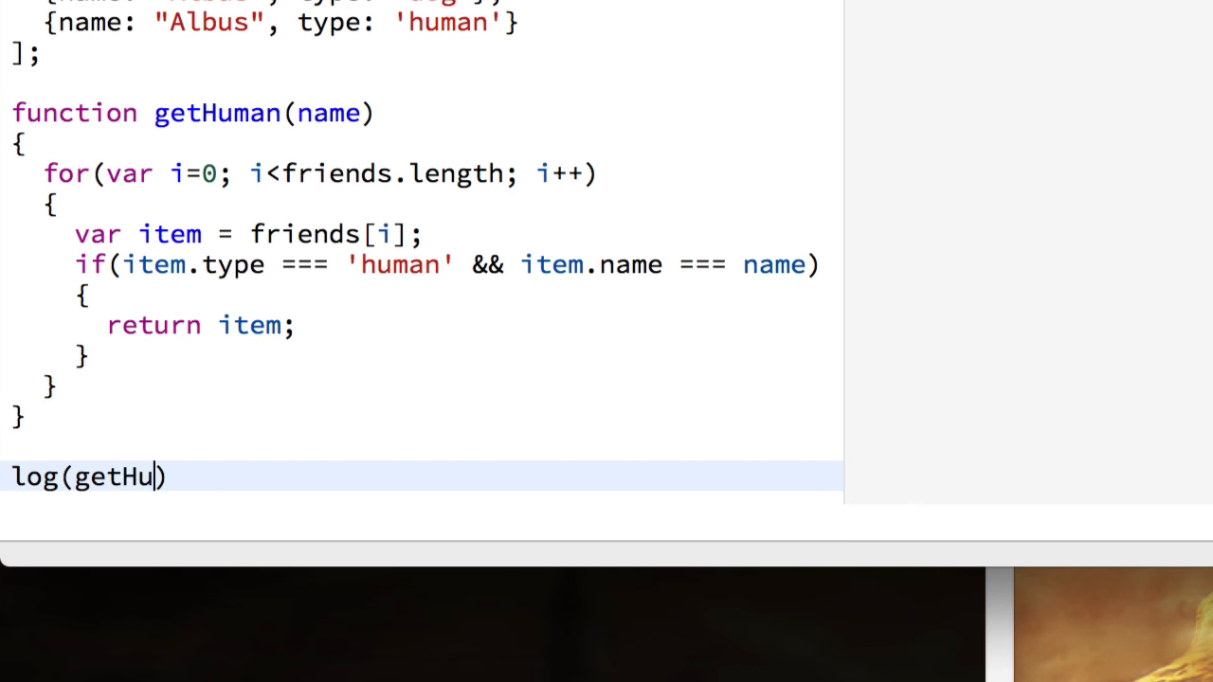
pyautogui.write("man('Jesse'))")
pyautogui.write("log(getHuman('Je'))")
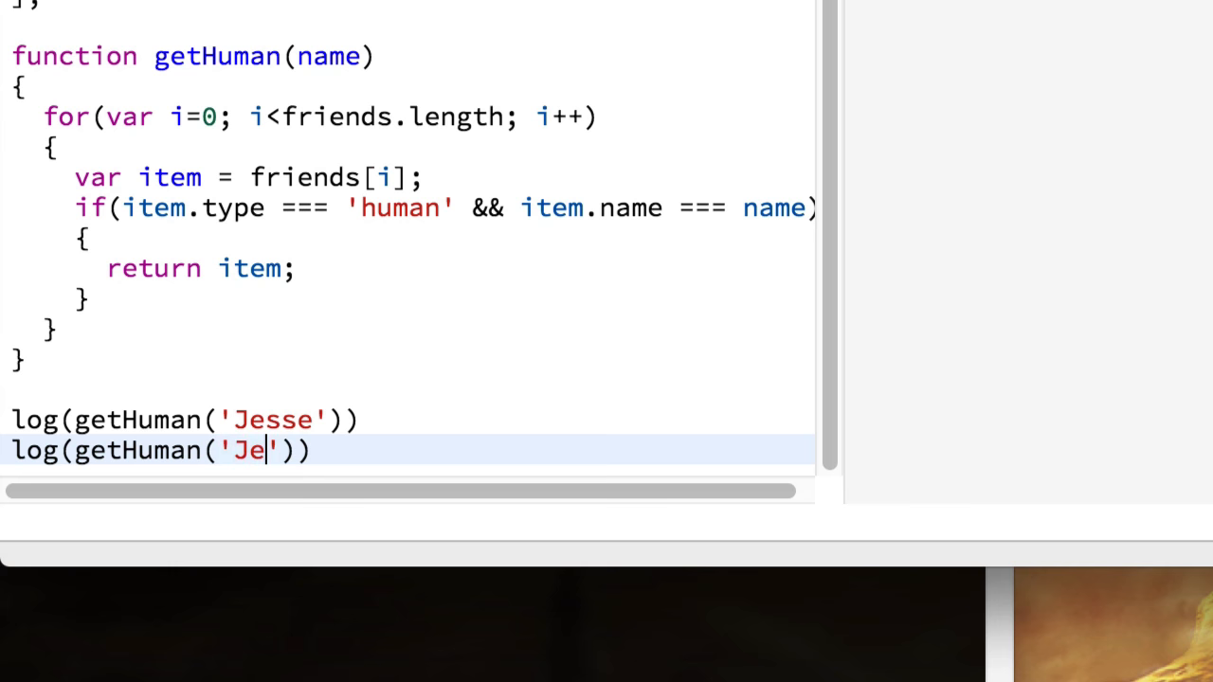
pyautogui.scroll(3)
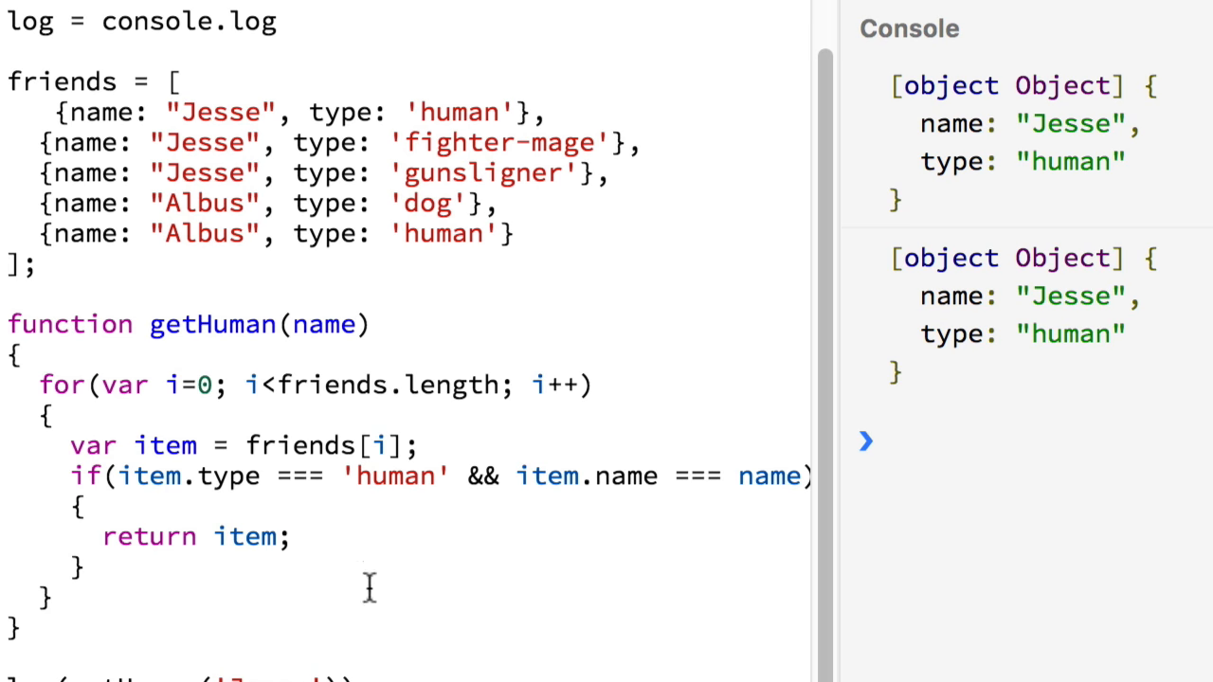
# - Log "before friends:" with the friends array, then call removeHumans(friends)
pyautogui.scroll(-3)
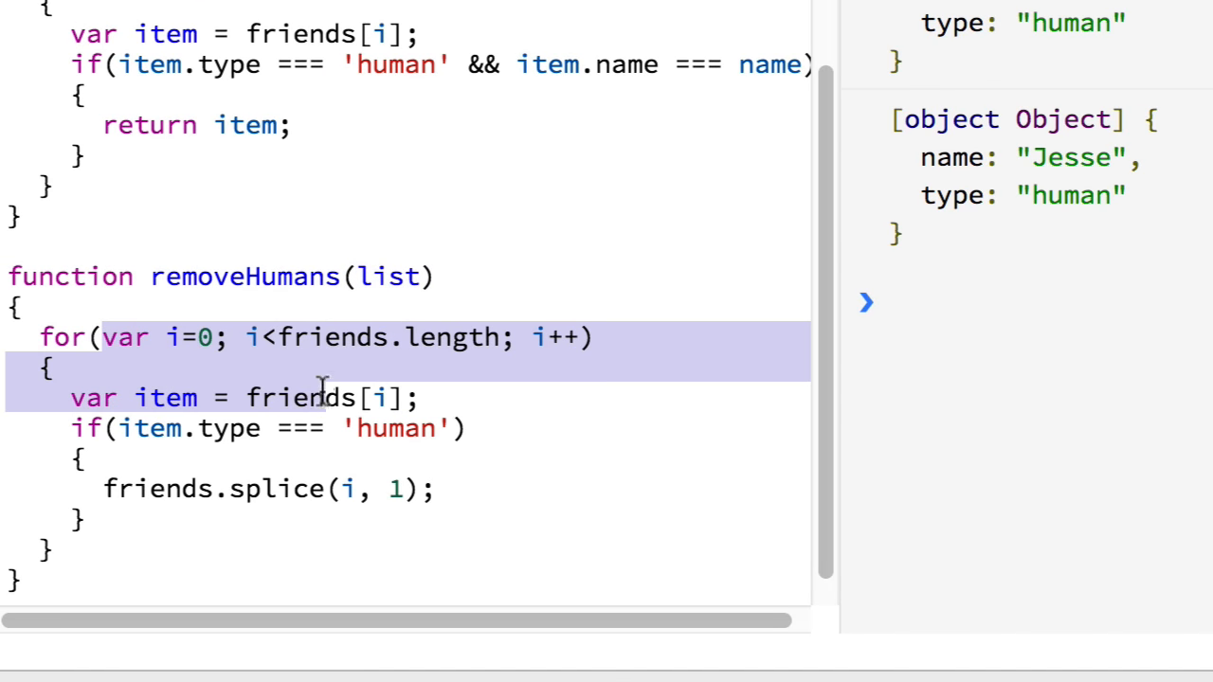
pyautogui.click(464, 427)
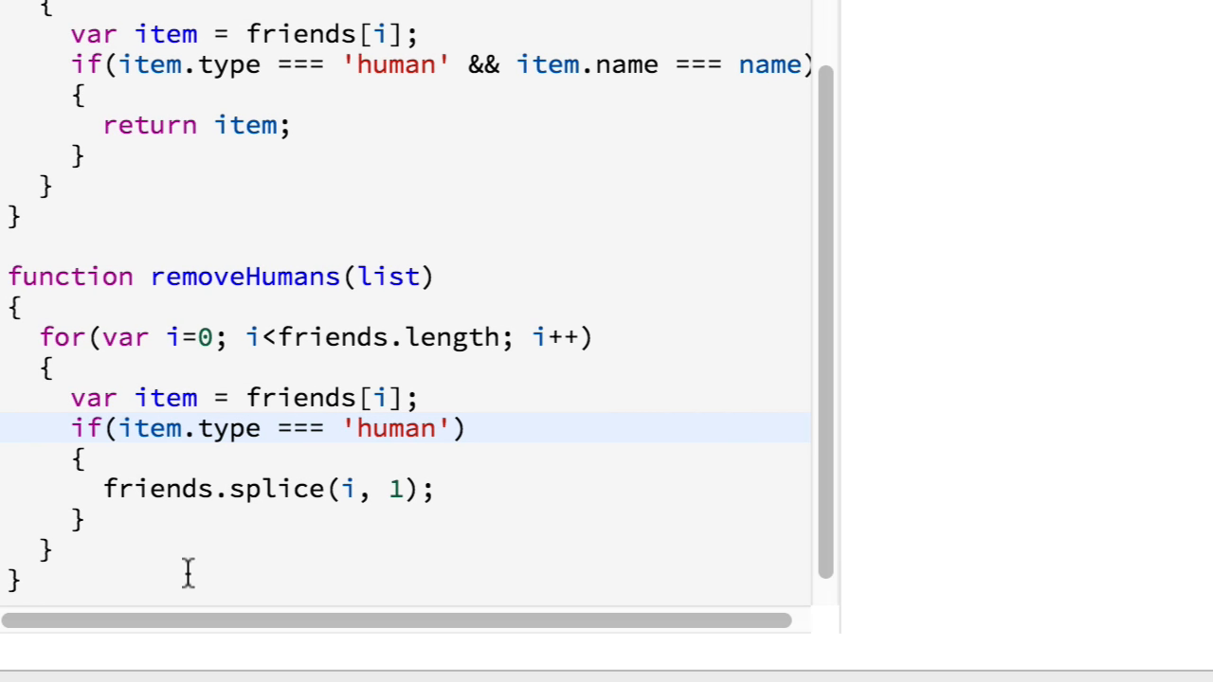
pyautogui.write('log')
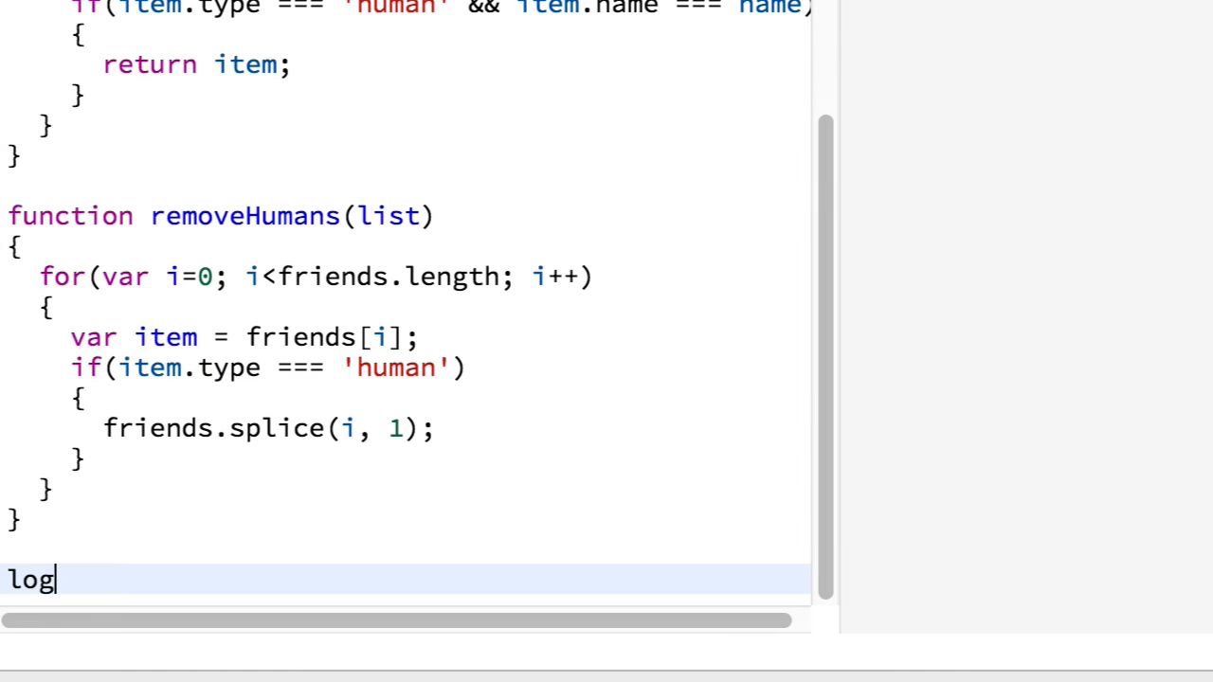
pyautogui.write('("before friends")')
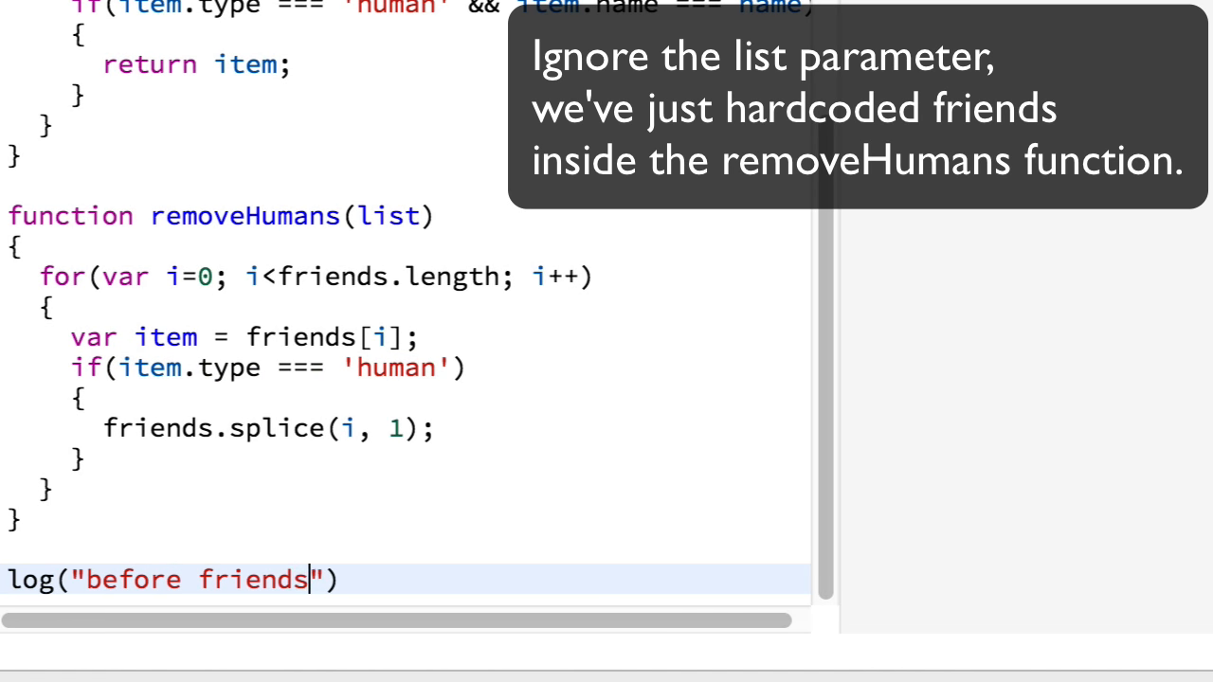
pyautogui.write(':", friends')
pyautogui.write('removeH')
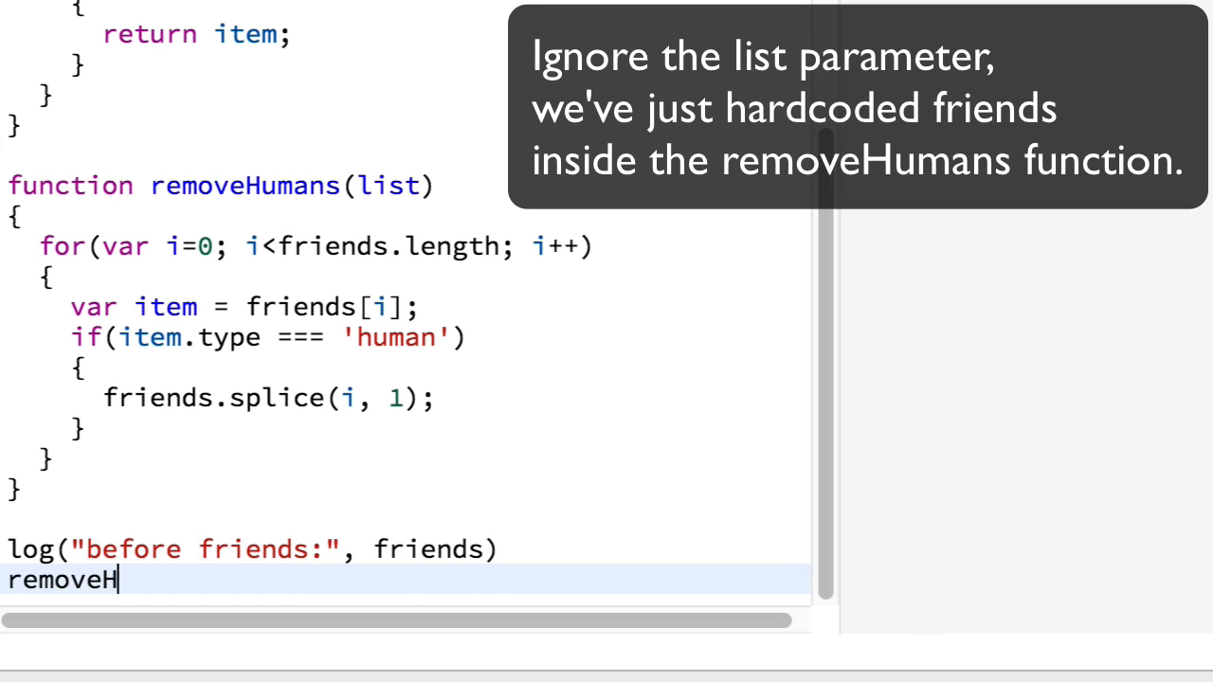
pyautogui.write('umans(friends')
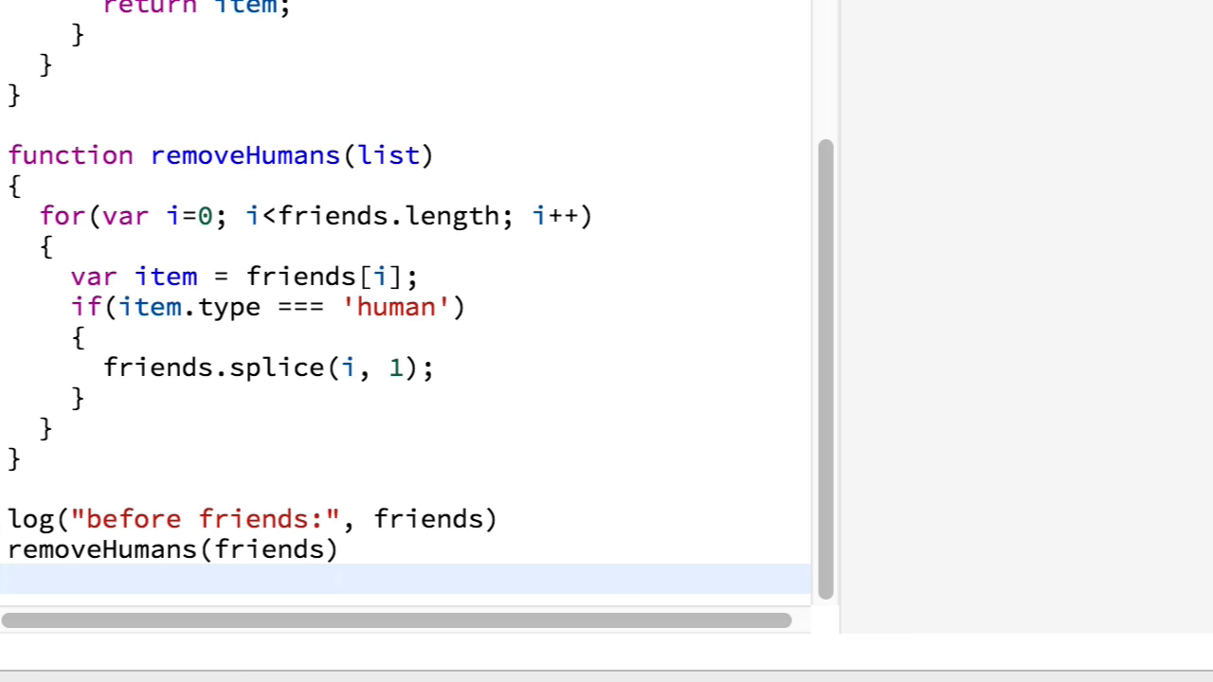
# - Log "after friends:" with friends, run the bin, and scroll the console output
pyautogui.write('log("")')
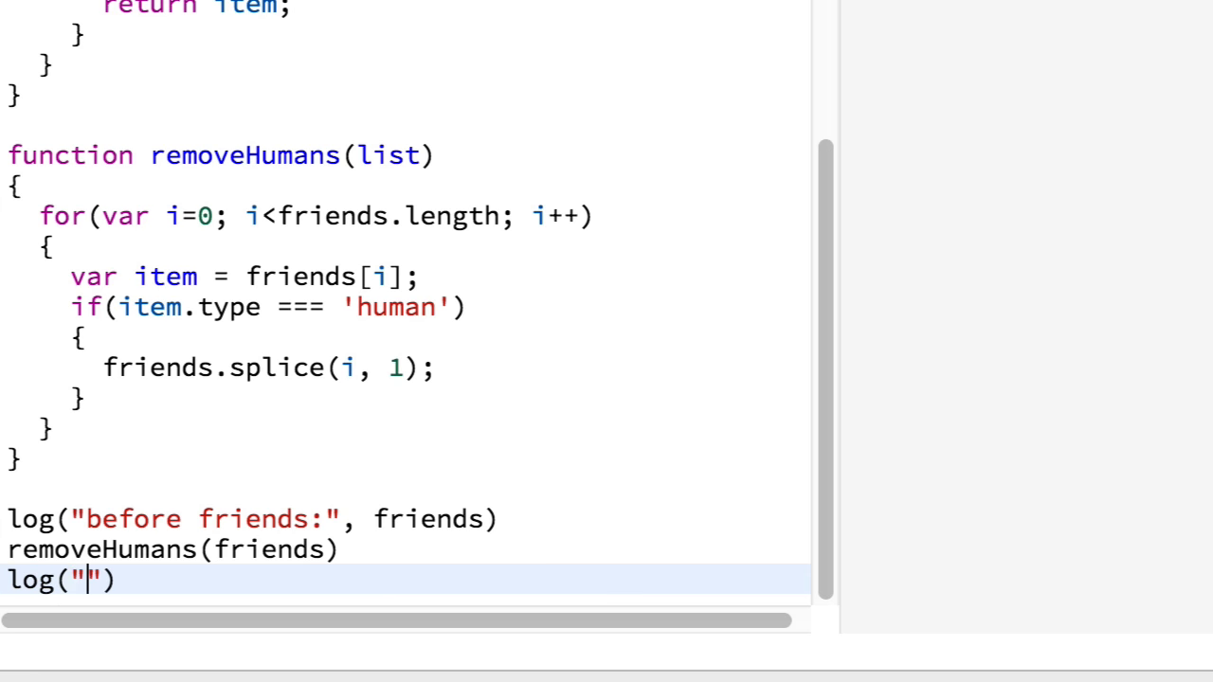
pyautogui.write('after')
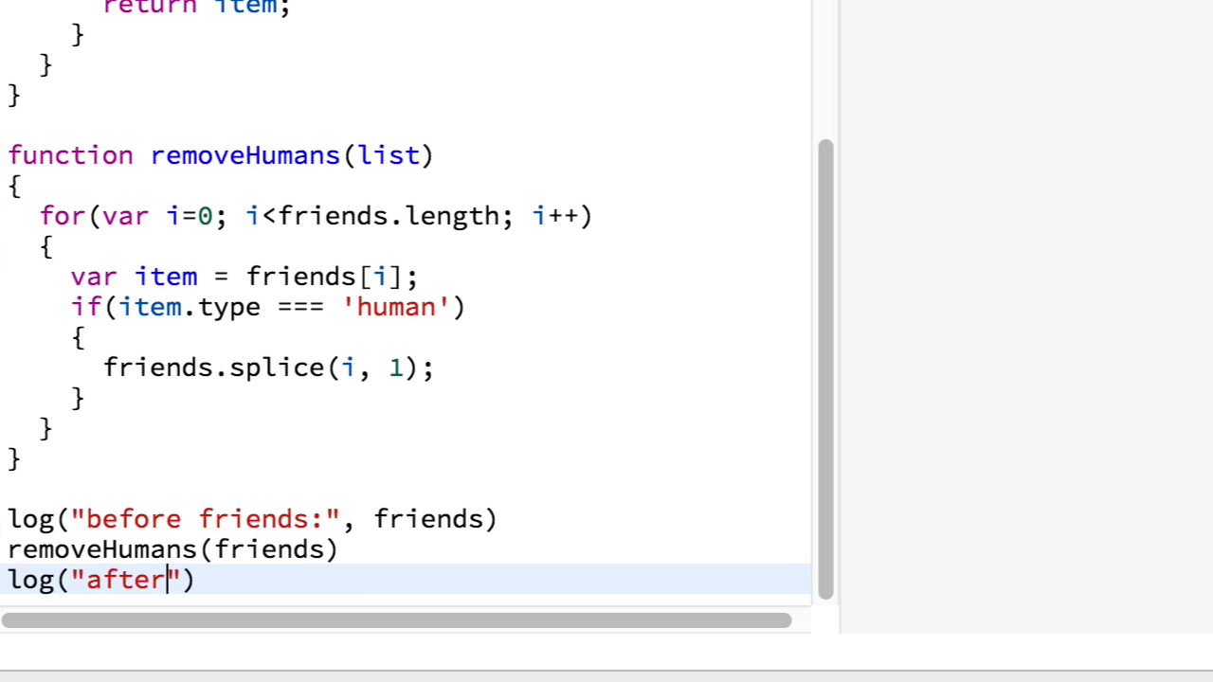
pyautogui.write('friend')
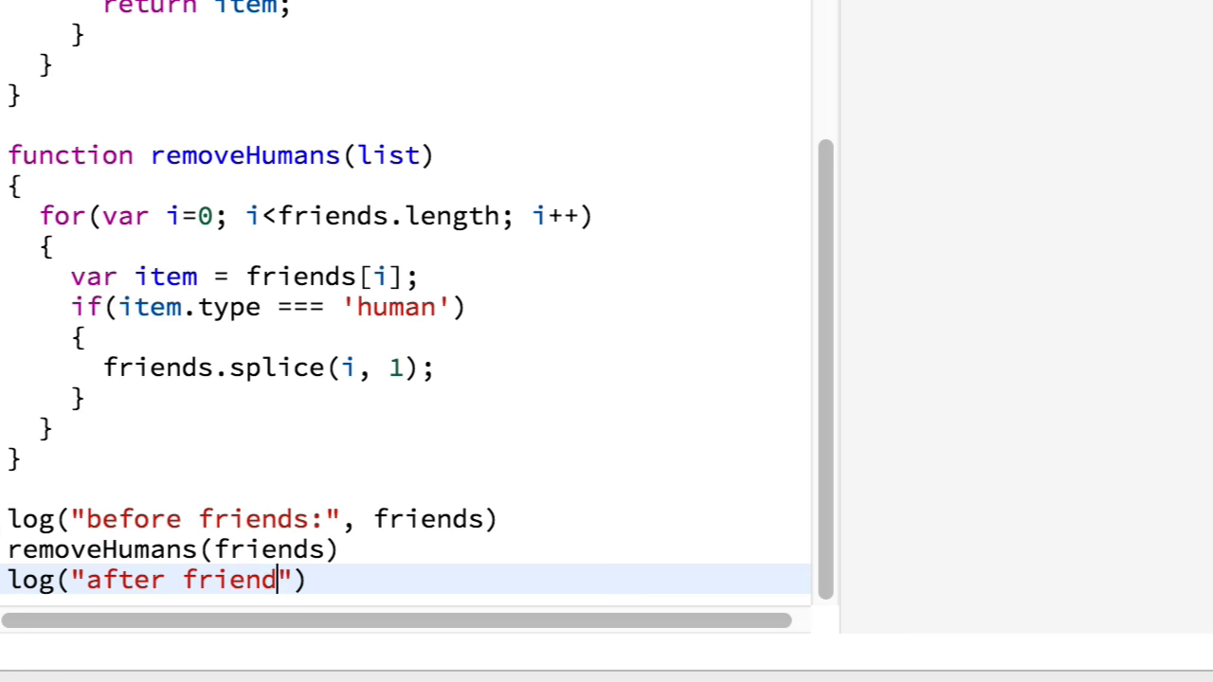
pyautogui.write('s:')
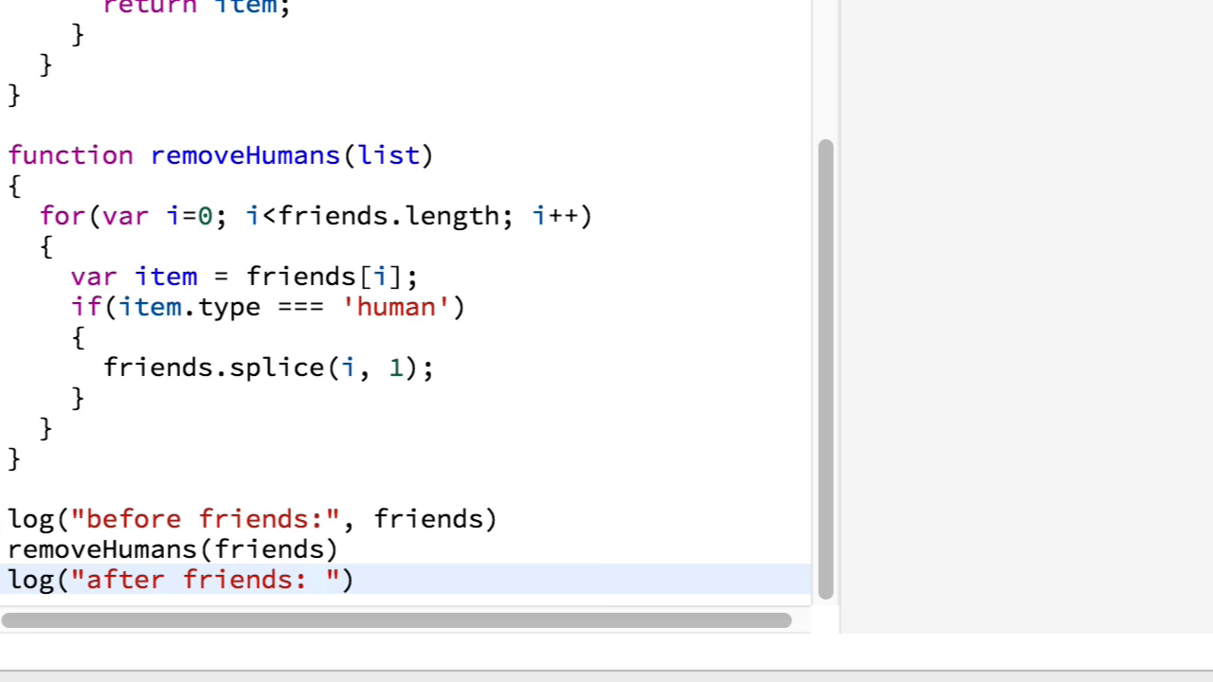
pyautogui.write(', fr')
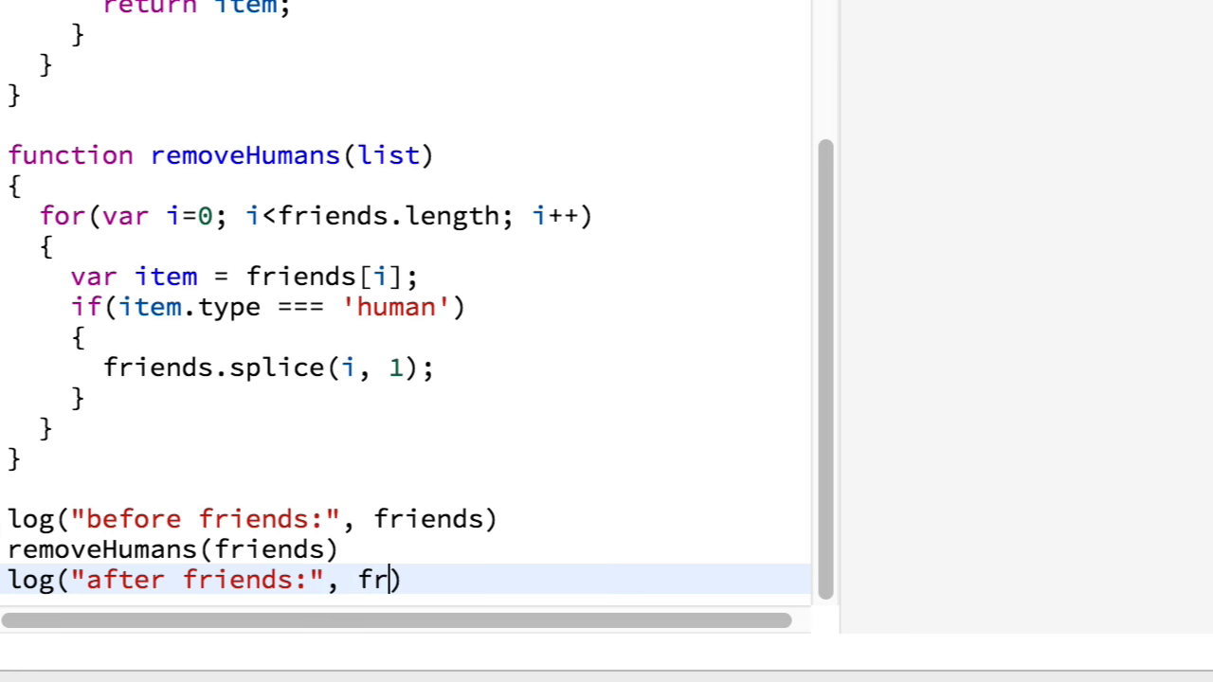
pyautogui.write('iends)')
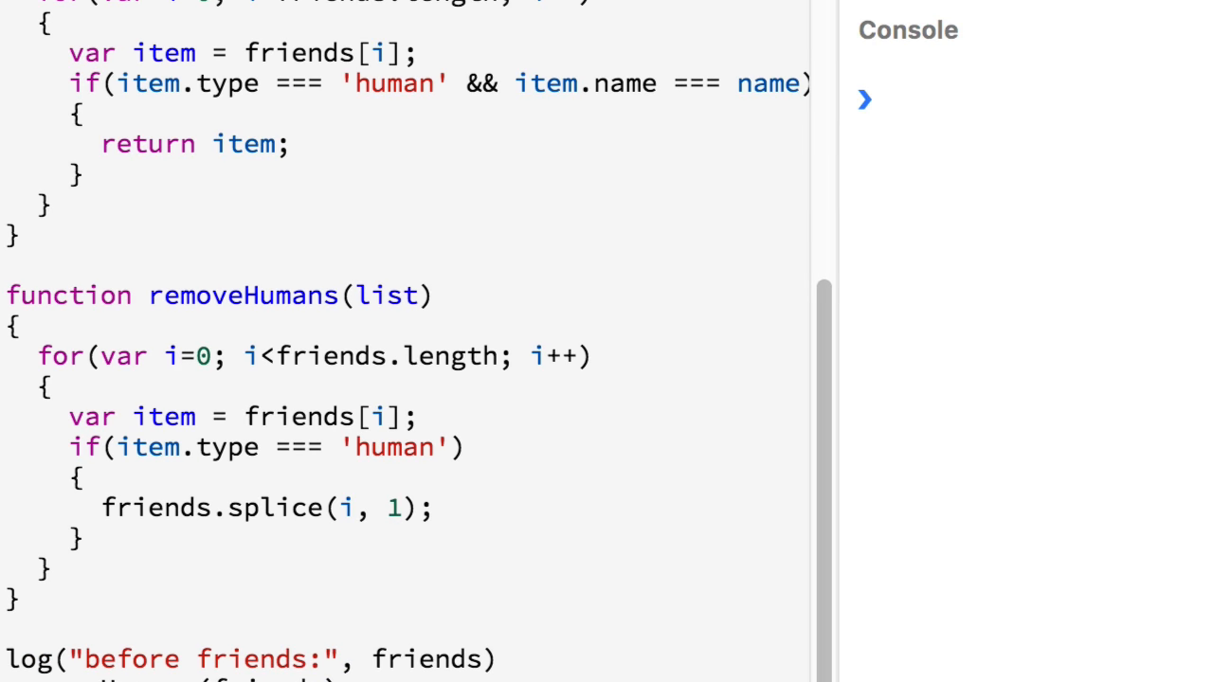
pyautogui.click(863, 99)
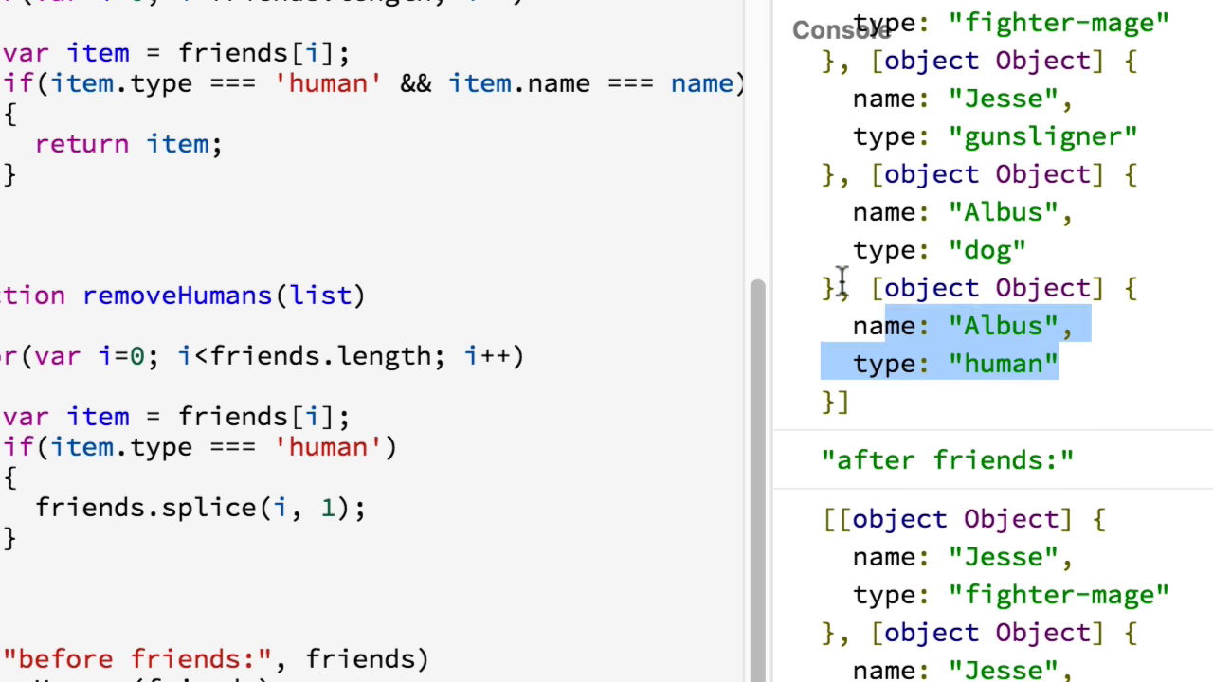
pyautogui.scroll(-3)
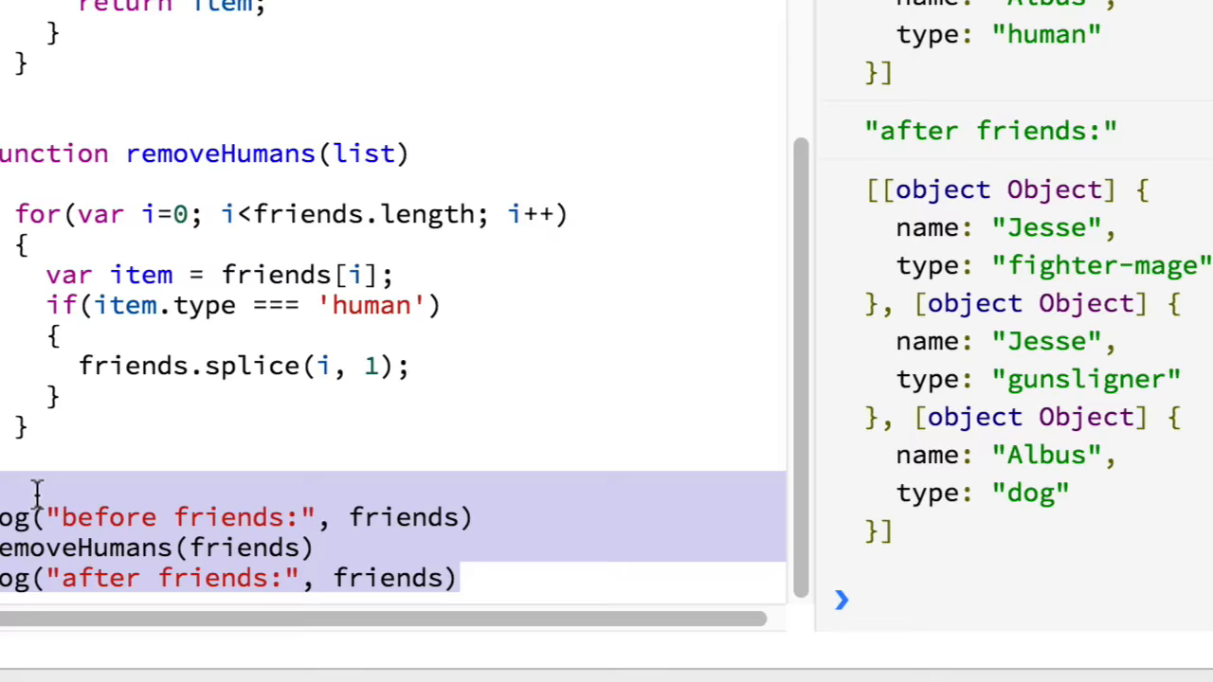
pyautogui.scroll(-3)
pyautogui.write('log')
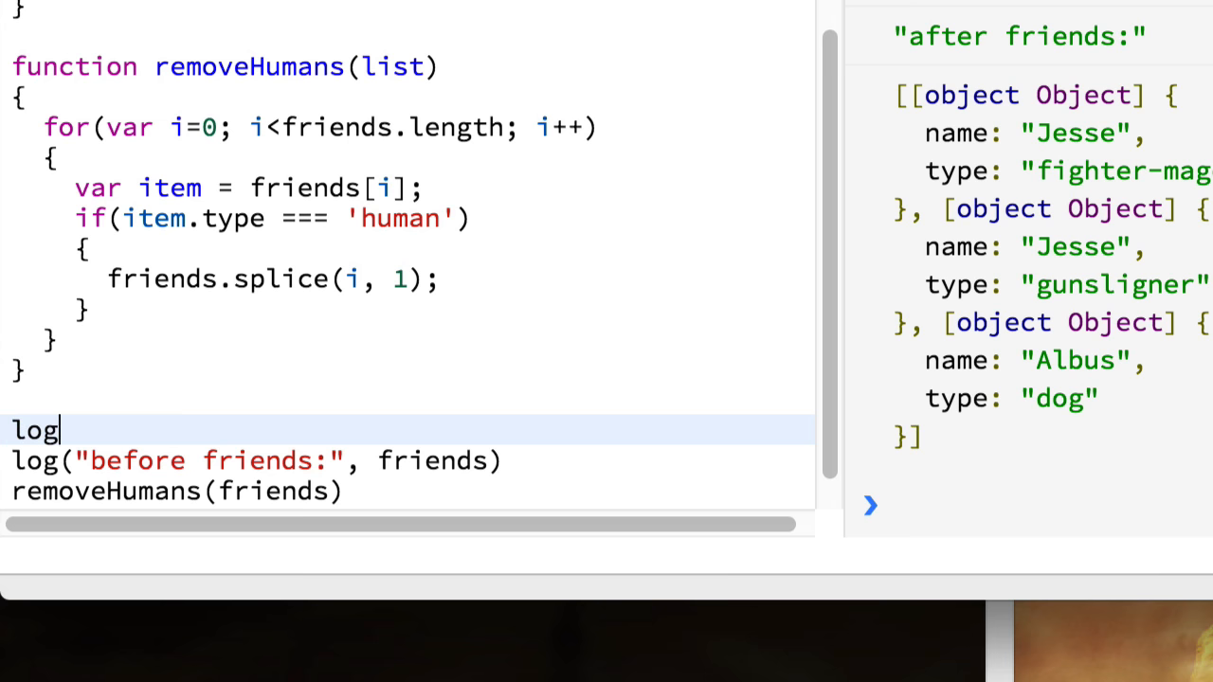
# - Add log(getHuman('Jesse')) around the removeHumans call and scroll the results
pyautogui.write('(getHu')
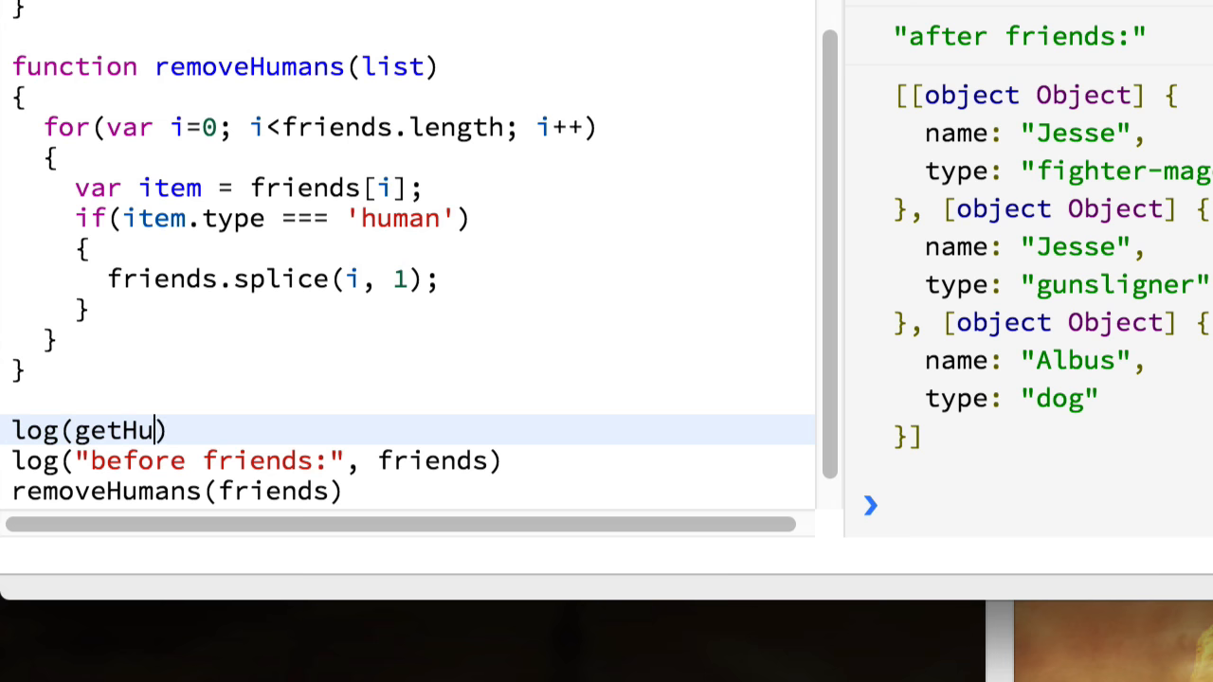
pyautogui.write("man('Jesse')")
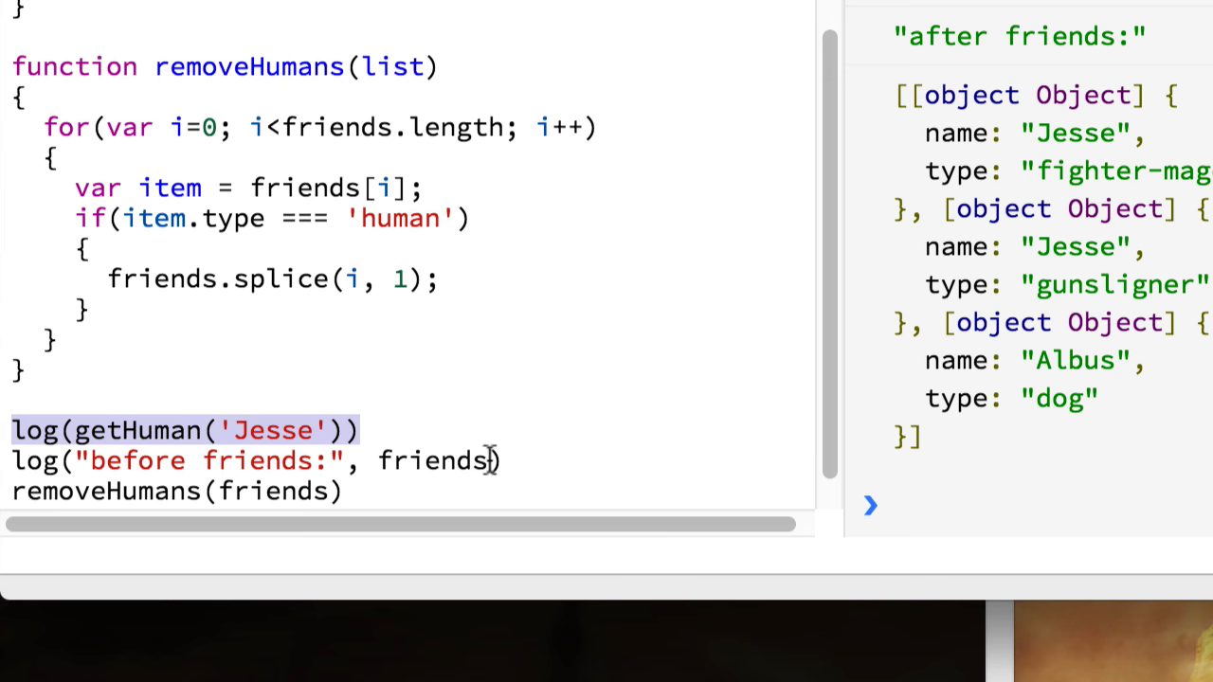
pyautogui.scroll(-3)
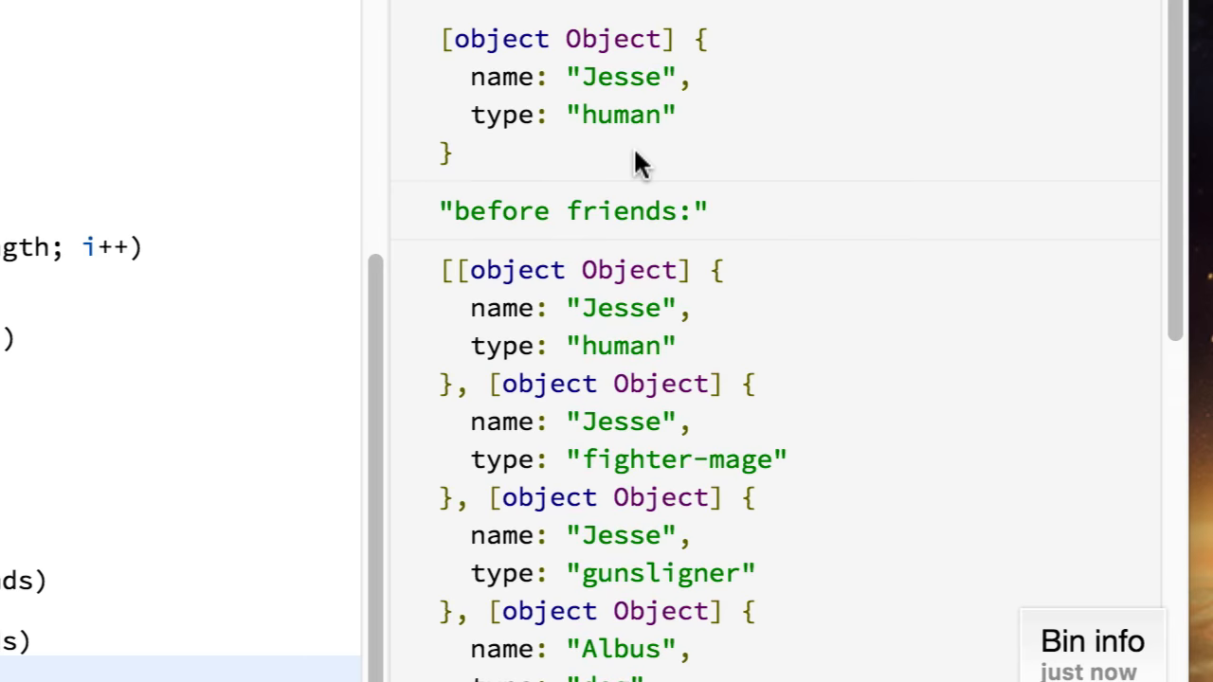
pyautogui.scroll(-3)
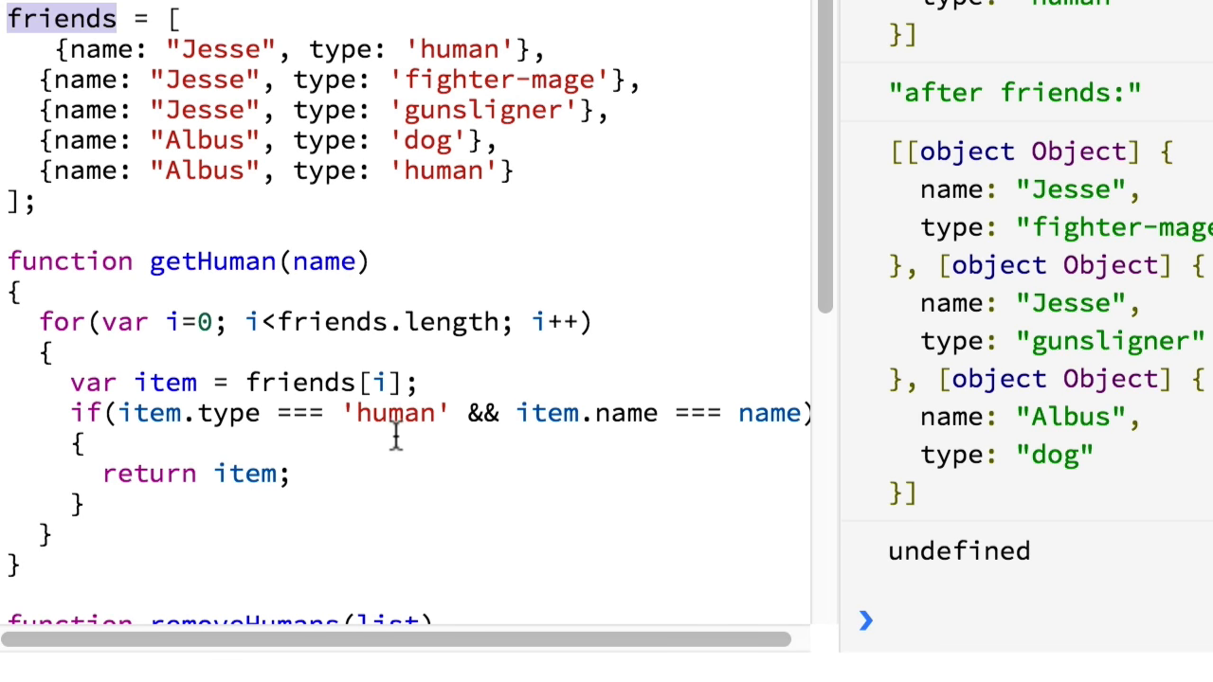
pyautogui.scroll(-3)
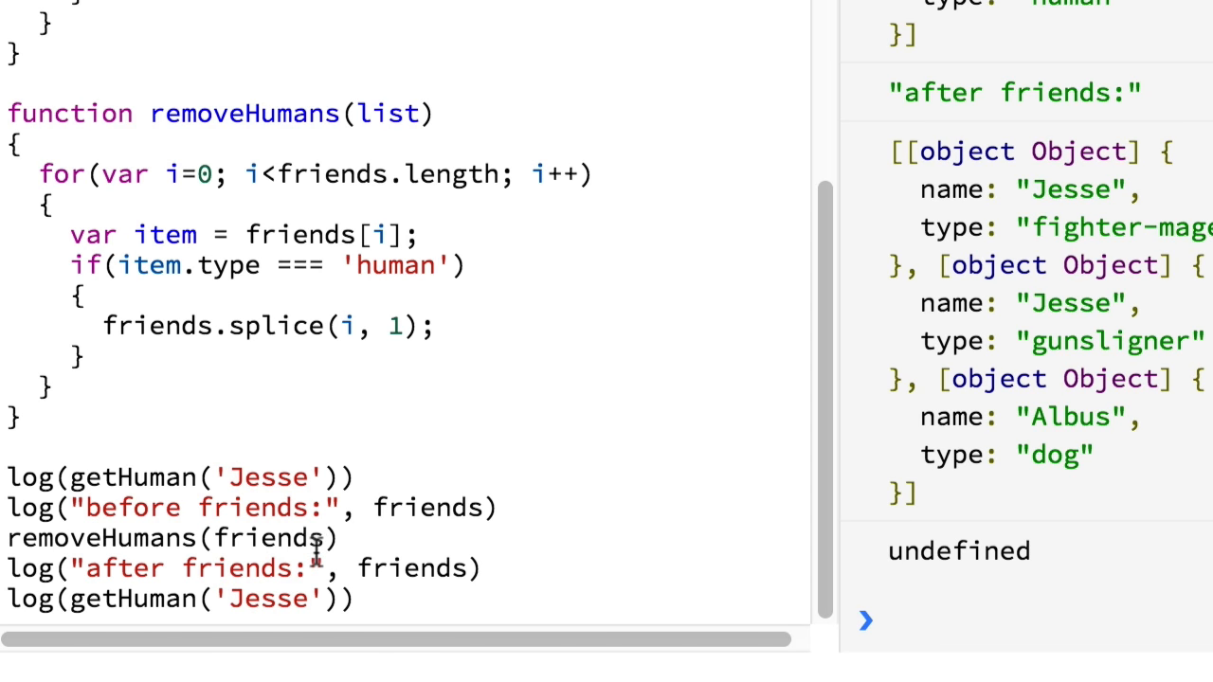
pyautogui.scroll(3)
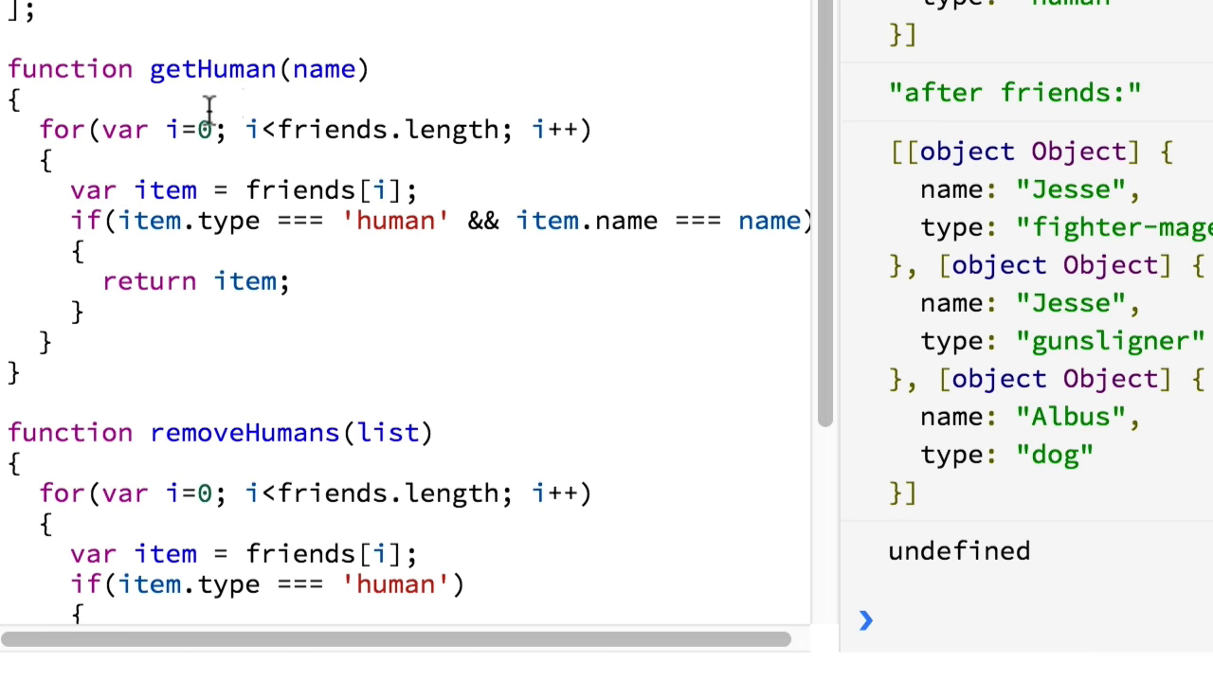
# - Highlight the item getHuman returns and compare Jesse's object with the later undefined
pyautogui.doubleClick(245, 280)
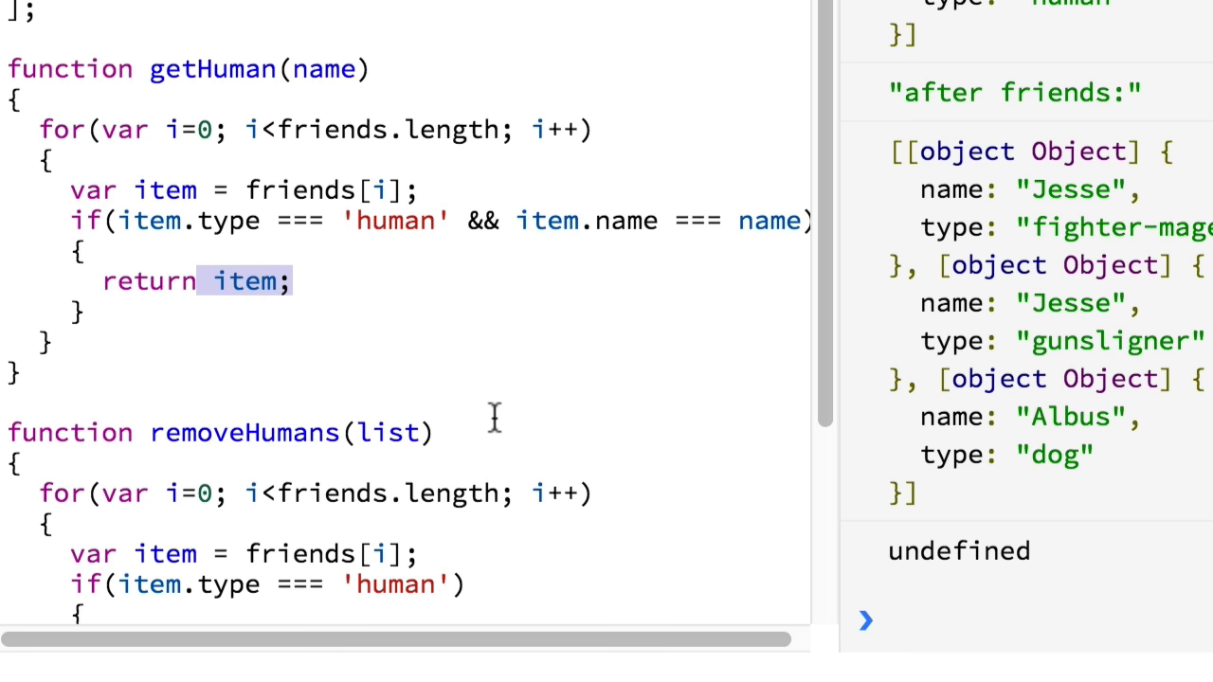
pyautogui.moveTo(405, 207)
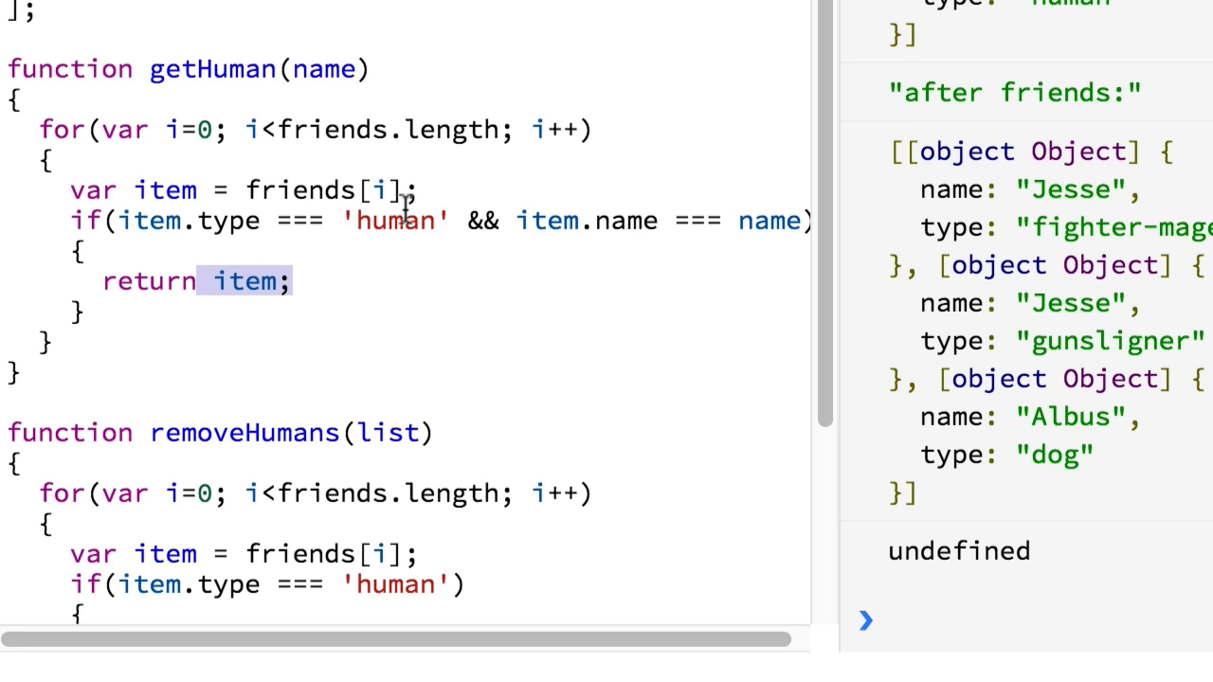
pyautogui.scroll(3)
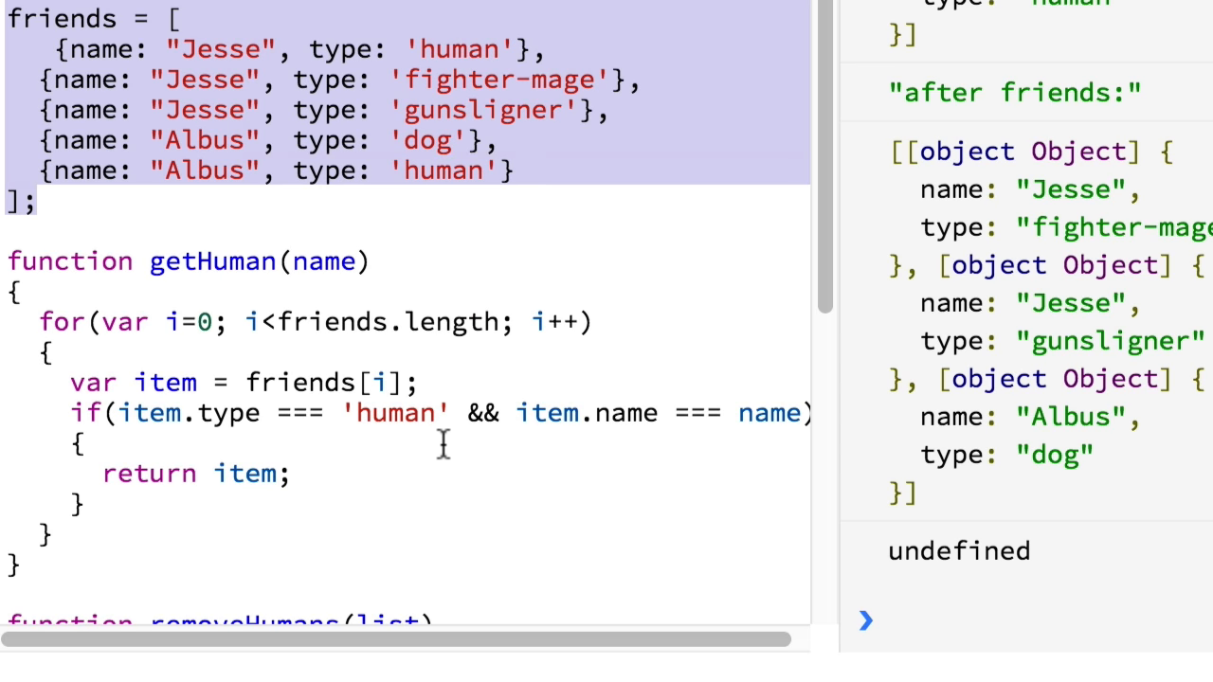
pyautogui.click(184, 566)
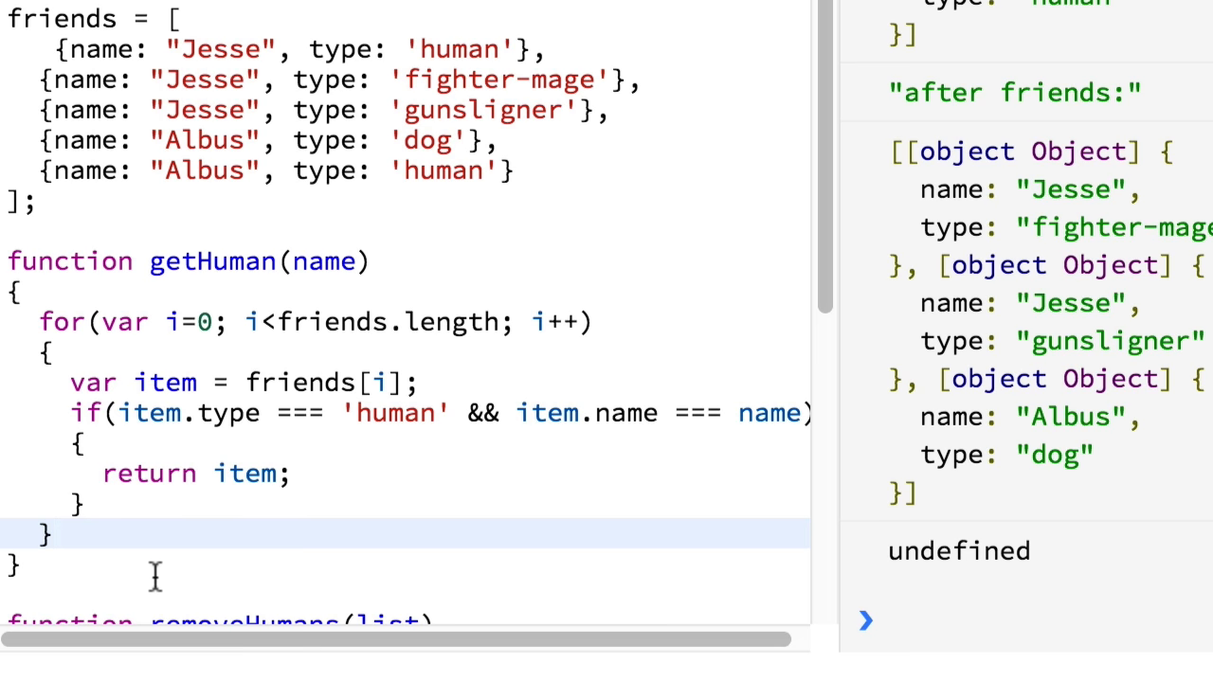
pyautogui.moveTo(129, 50)
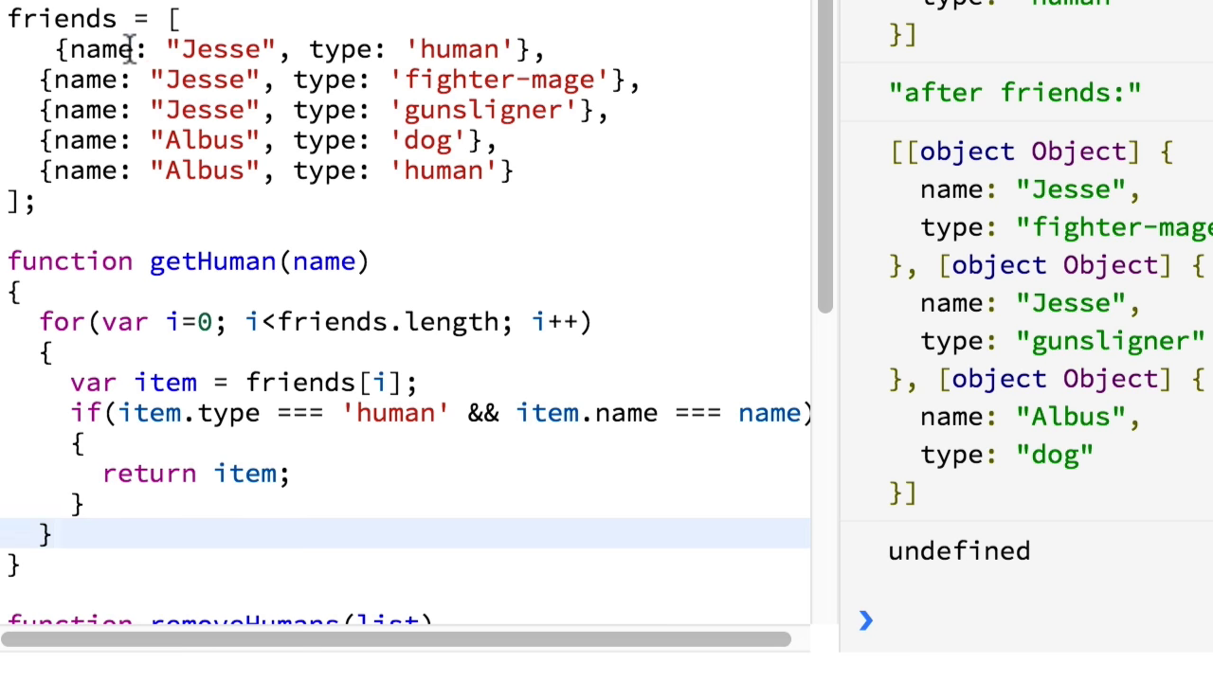
pyautogui.scroll(-3)
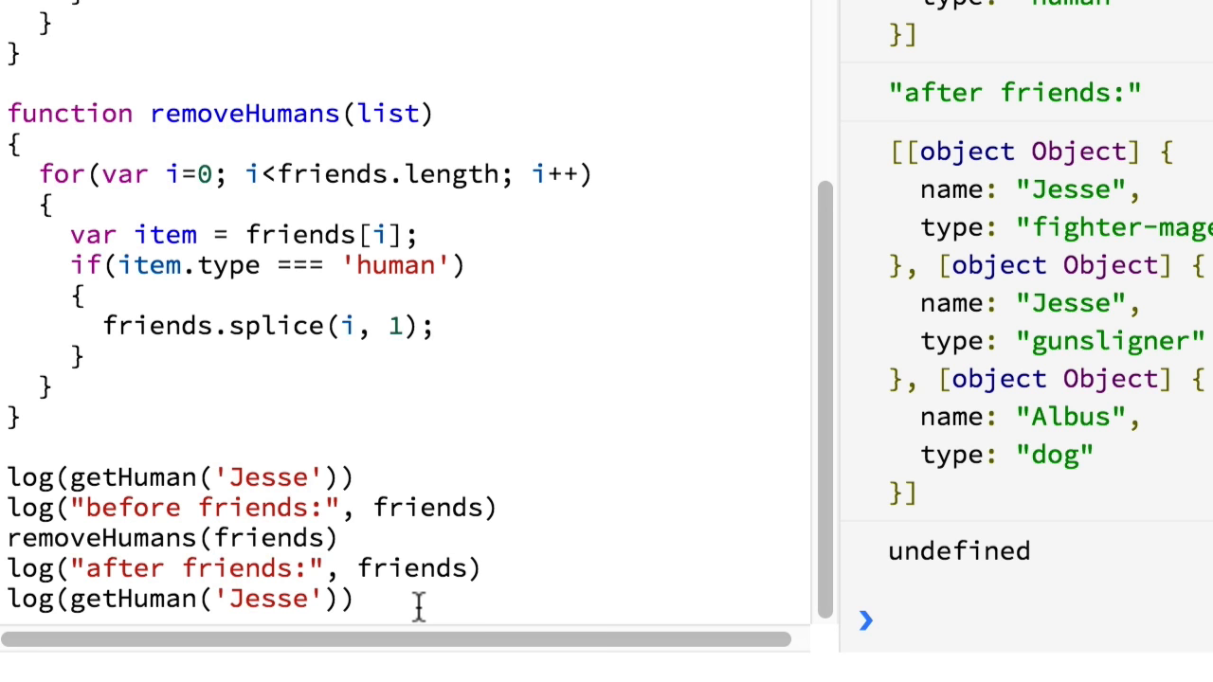
pyautogui.scroll(3)
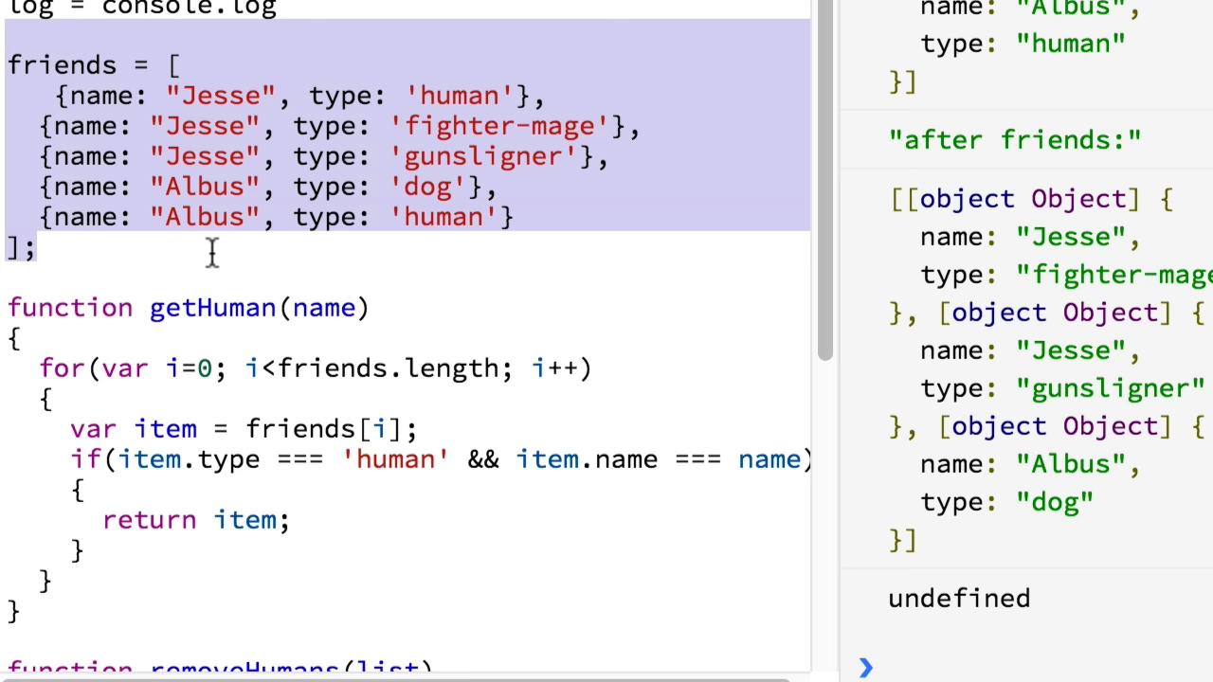
pyautogui.moveTo(358, 438)
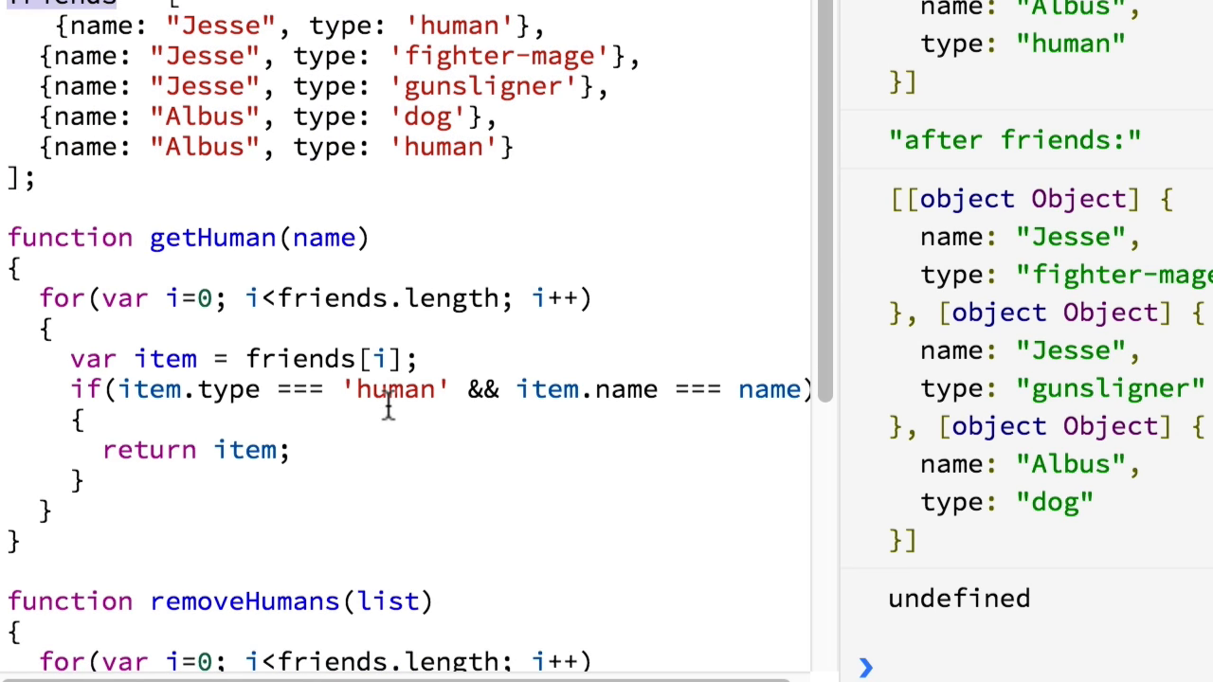
pyautogui.scroll(-3)
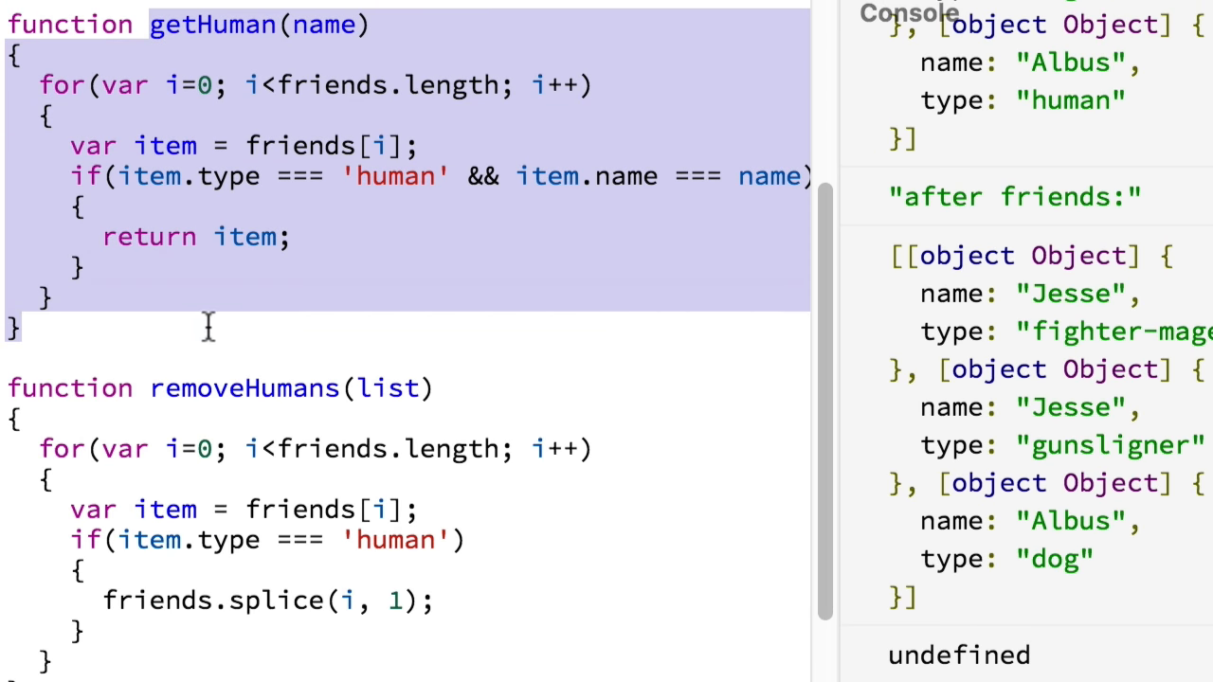
pyautogui.scroll(-3)
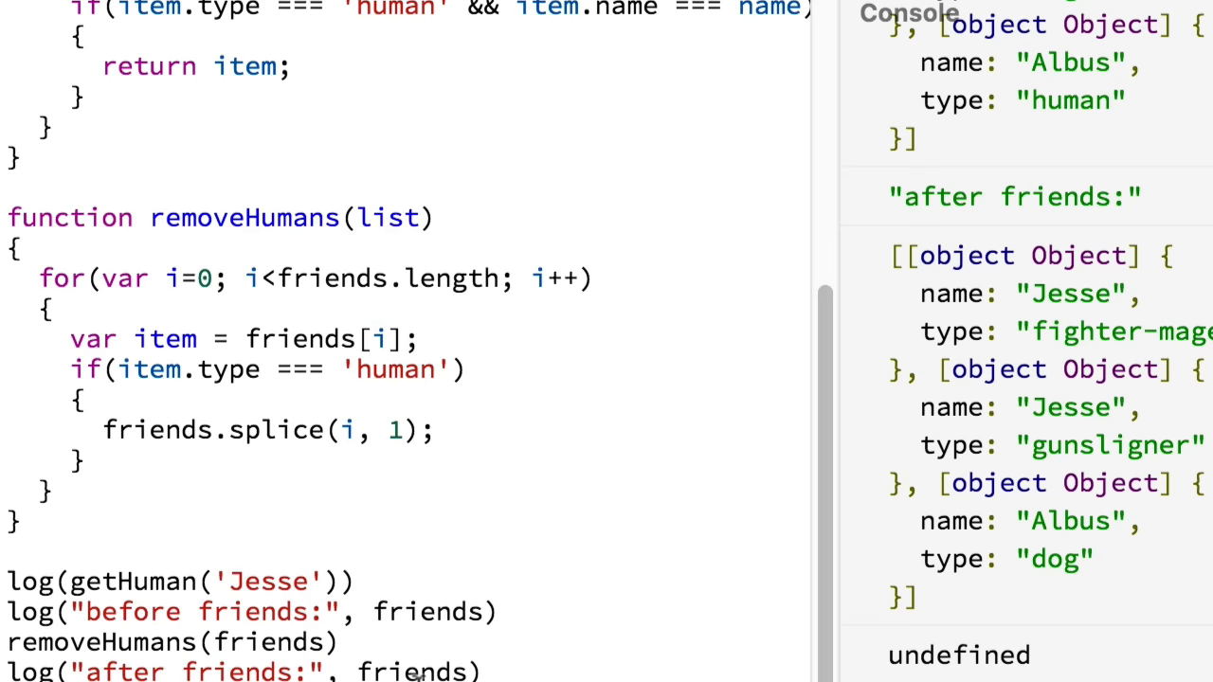
pyautogui.scroll(3)
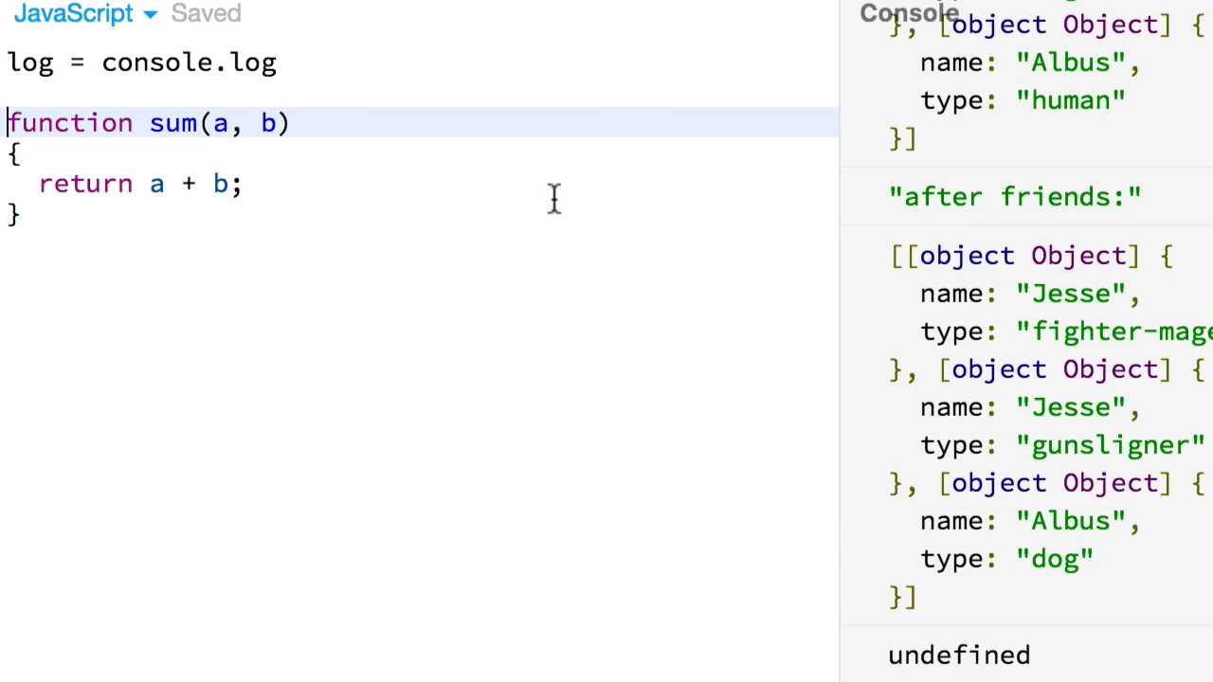
# - Log sum(1, 1) on two lines, confirm both print 2, then delete them
pyautogui.click(161, 244)
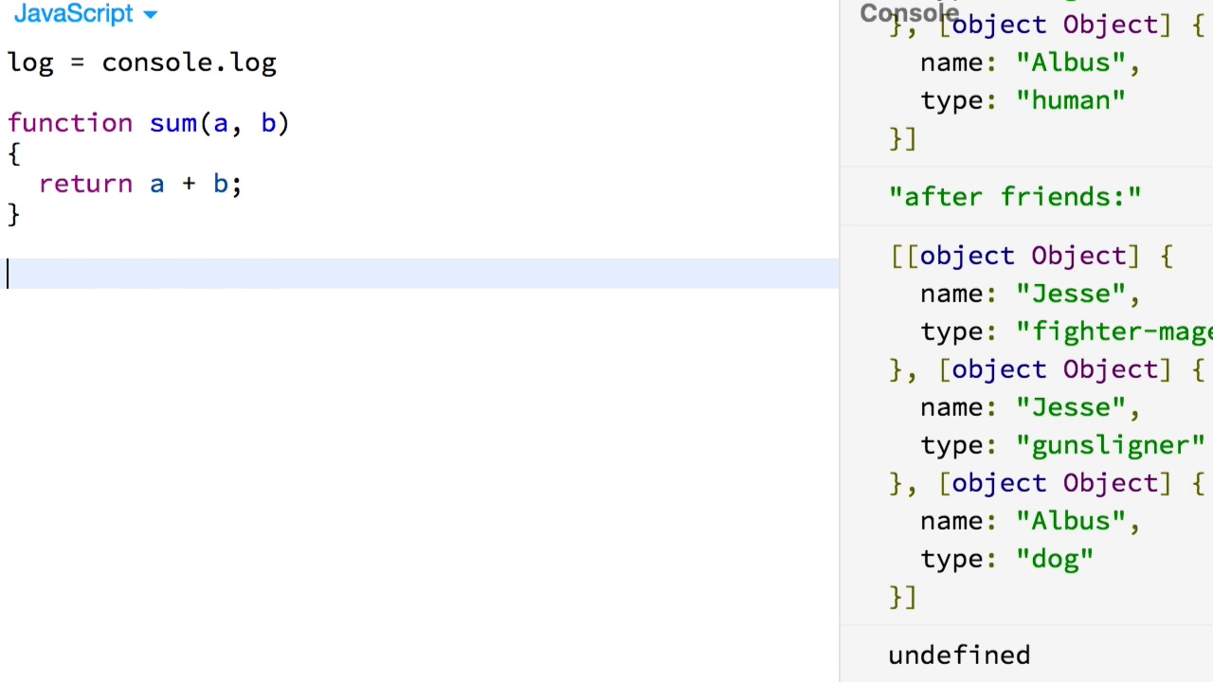
pyautogui.write('log(sum()')
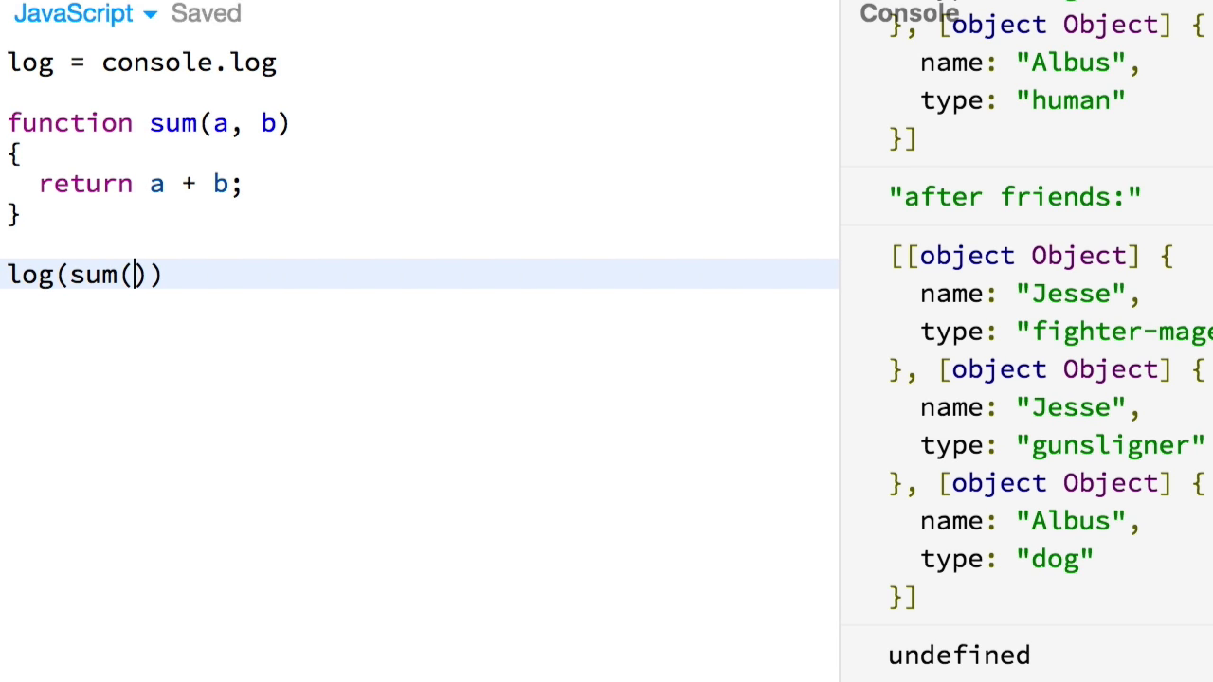
pyautogui.write('1, 1')
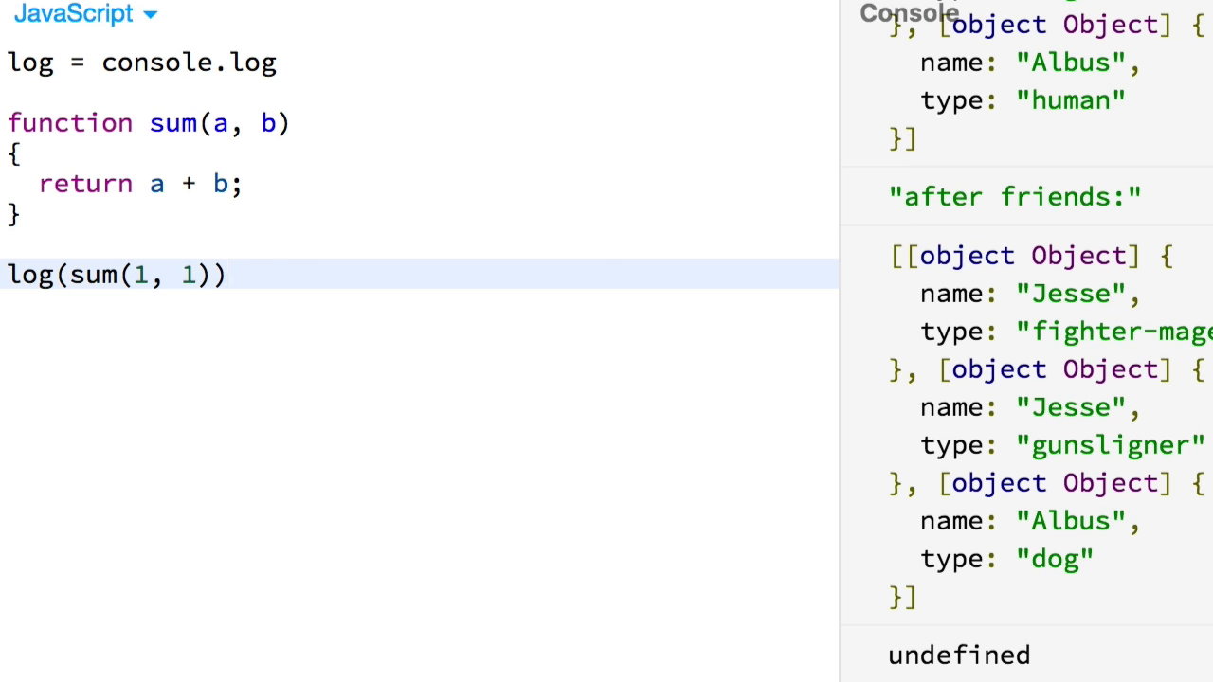
pyautogui.click(227, 274)
pyautogui.write('log(sum(1, 1))')
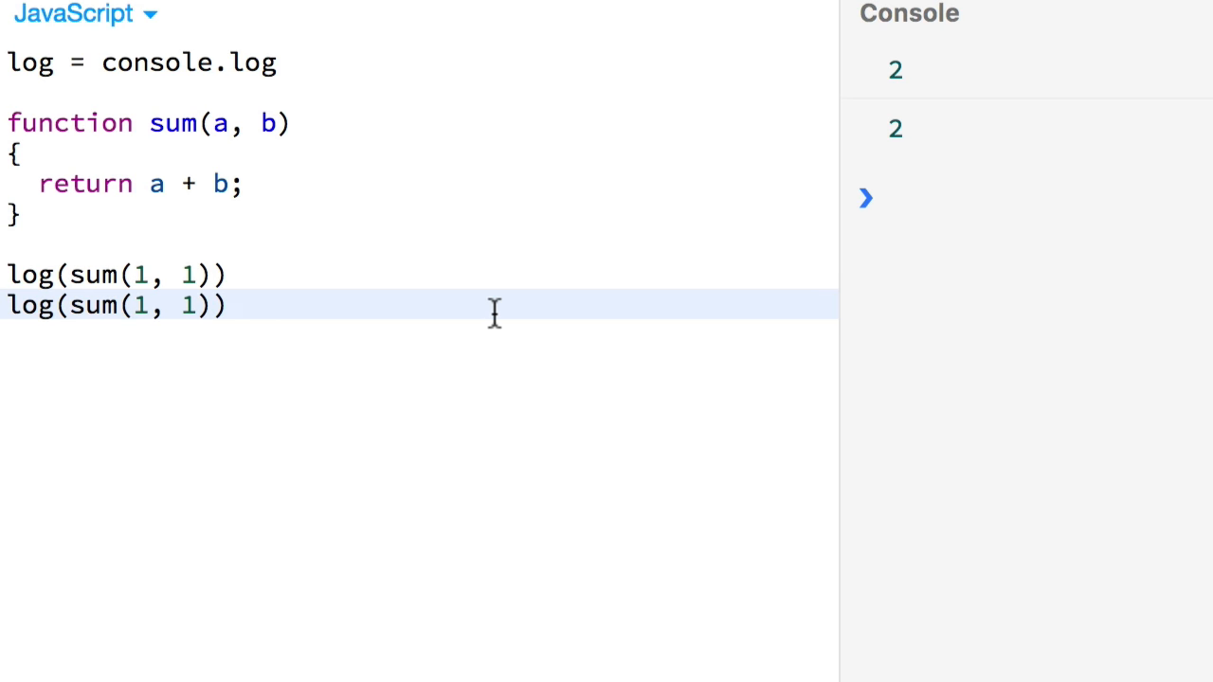
pyautogui.click(227, 305)
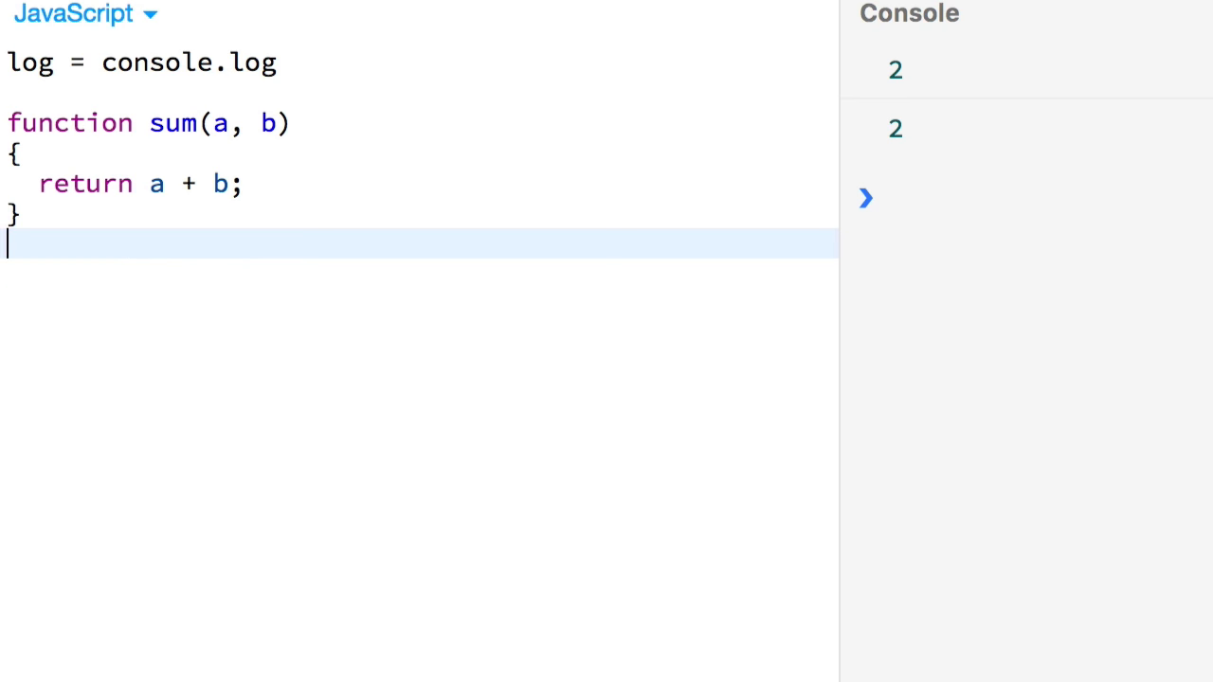
pyautogui.press('ctrl+s')
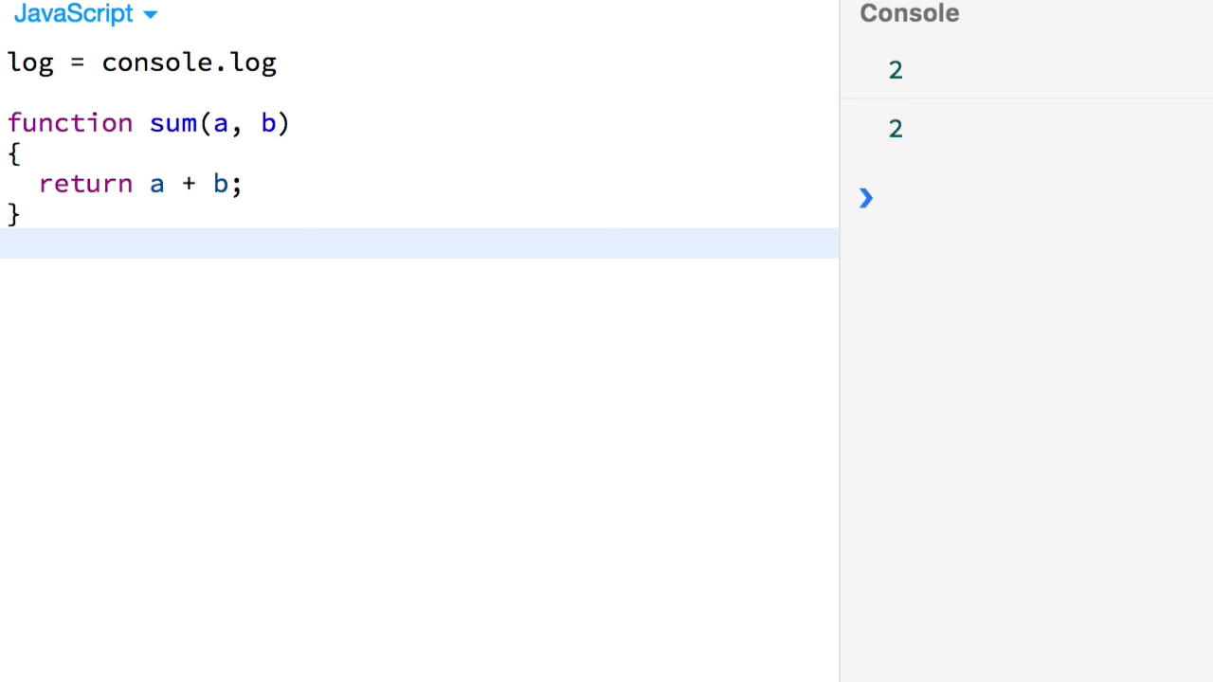
pyautogui.moveTo(606, 329)
pyautogui.write('log(sum(')
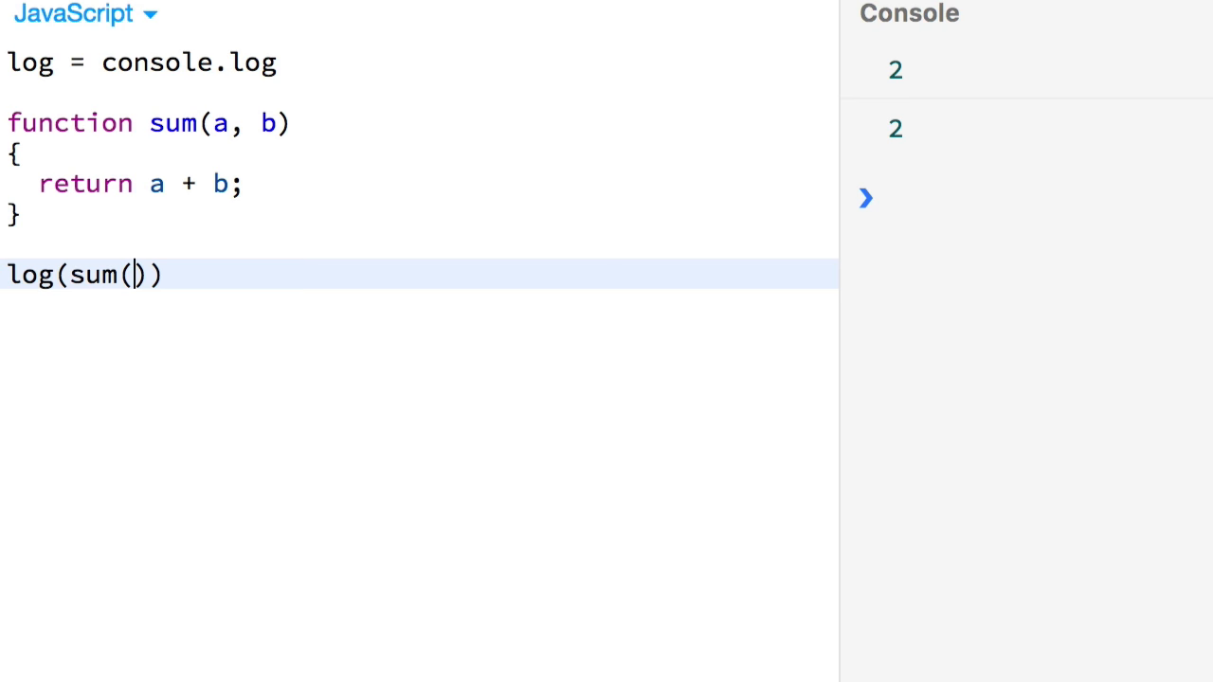
# - Log sum(-2.7, Math.infinity) twice, see NaN, then delete both call lines
pyautogui.write('-2.7,')
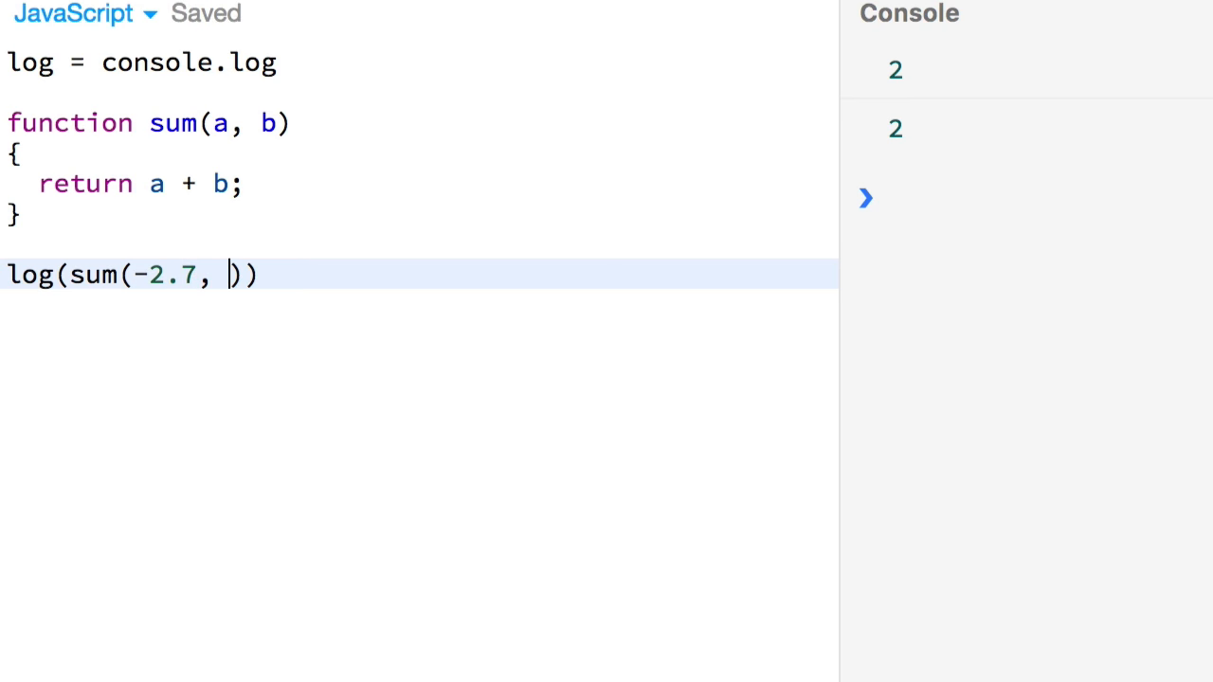
pyautogui.write('Math.inf')
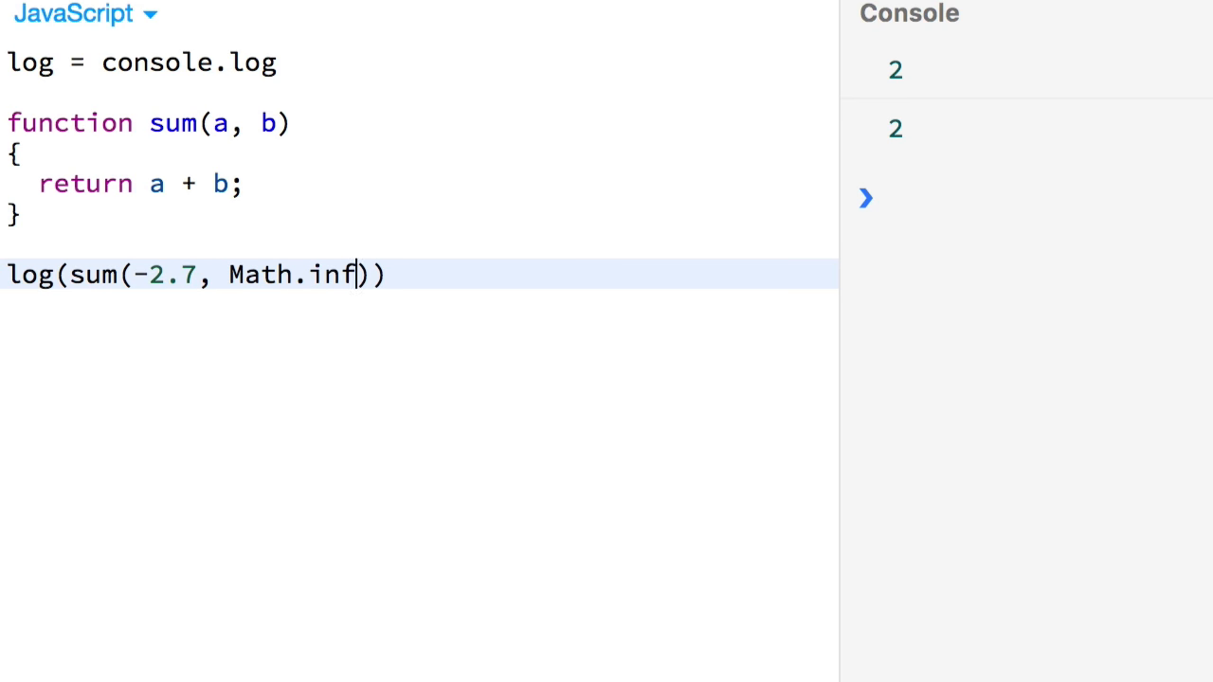
pyautogui.write('inity')
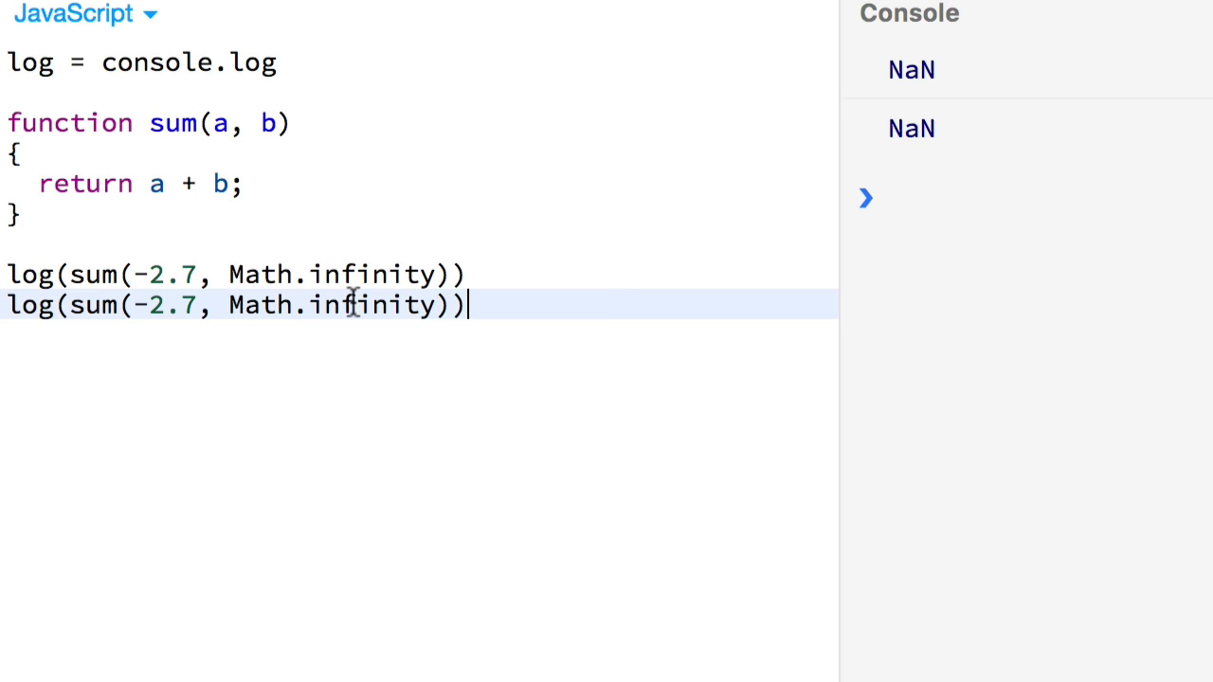
pyautogui.moveTo(464, 304); pyautogui.dragTo(526, 274)
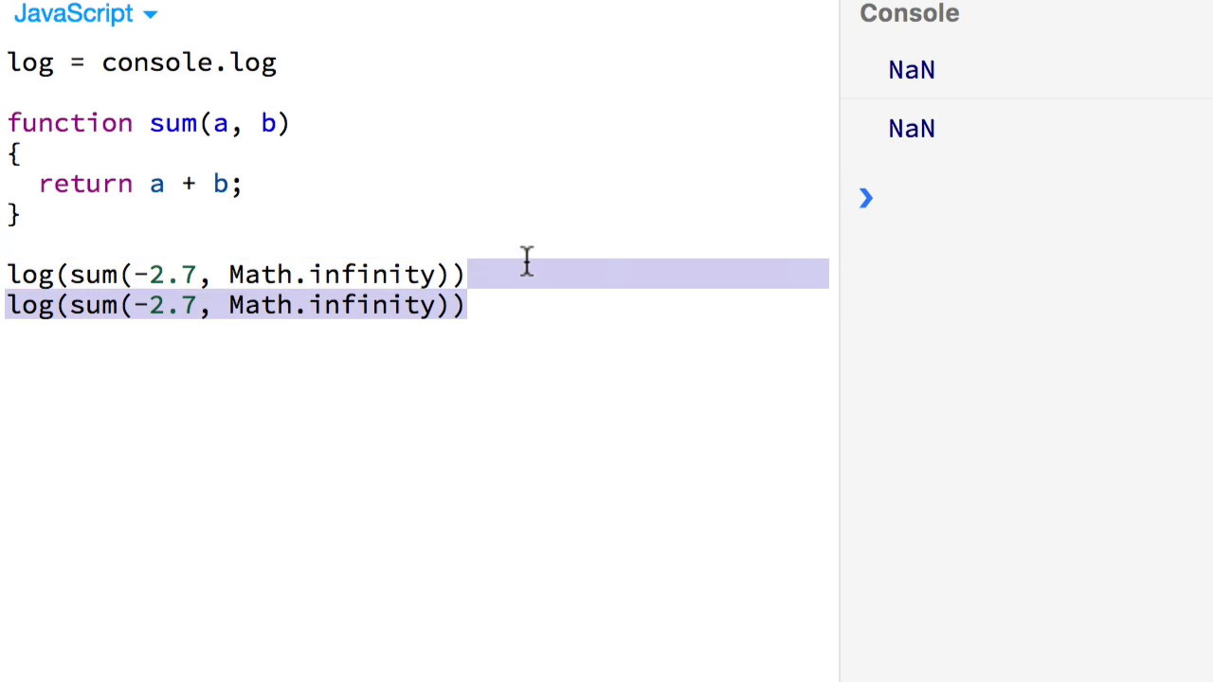
pyautogui.moveTo(526, 274); pyautogui.dragTo(525, 261)
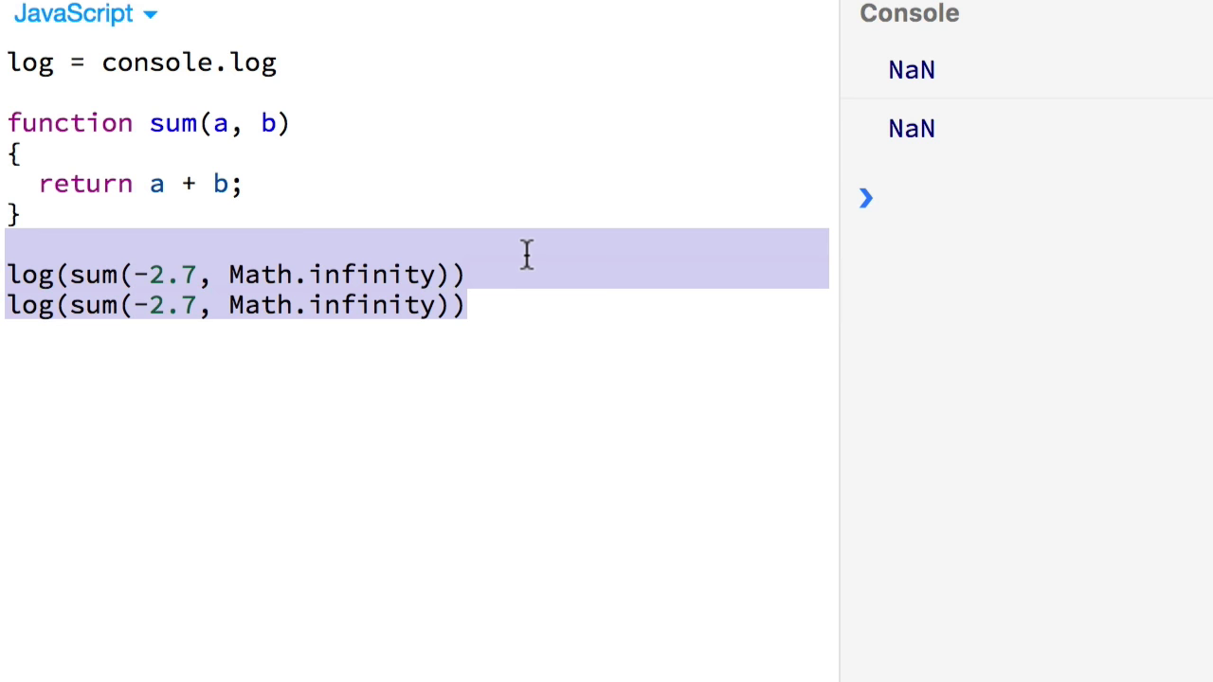
pyautogui.press('Delete')
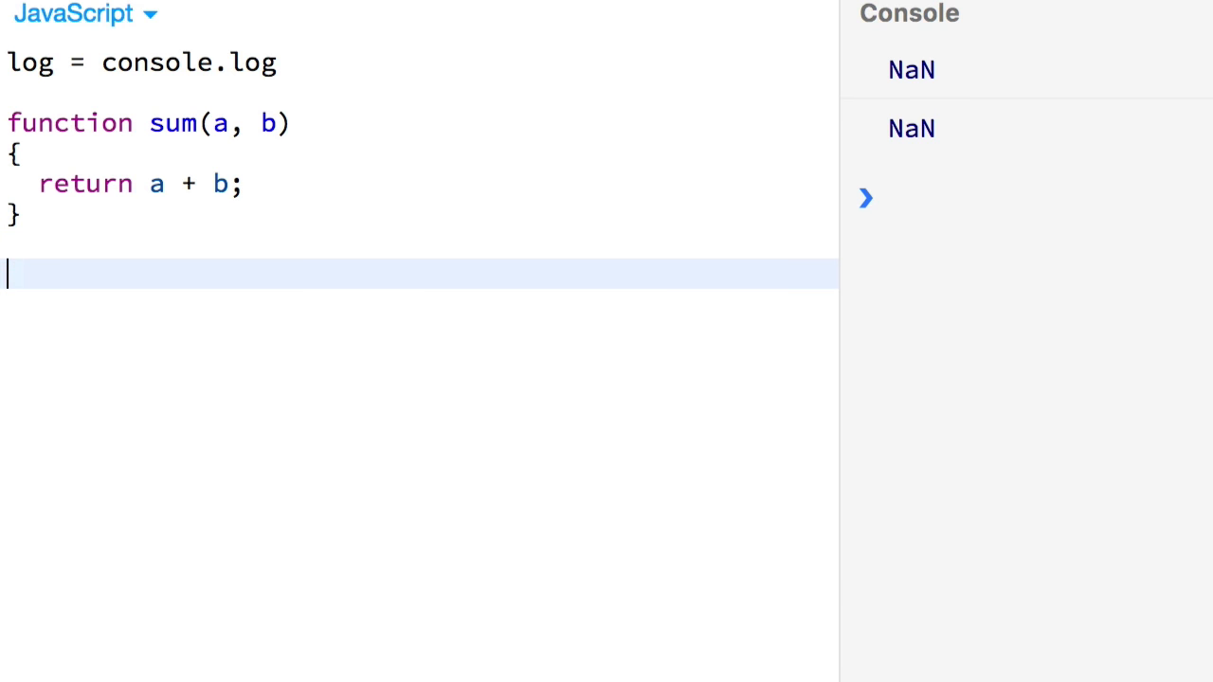
# - Log sum([], []) on two lines, printing empty strings in the console
pyautogui.write('log(sum()')
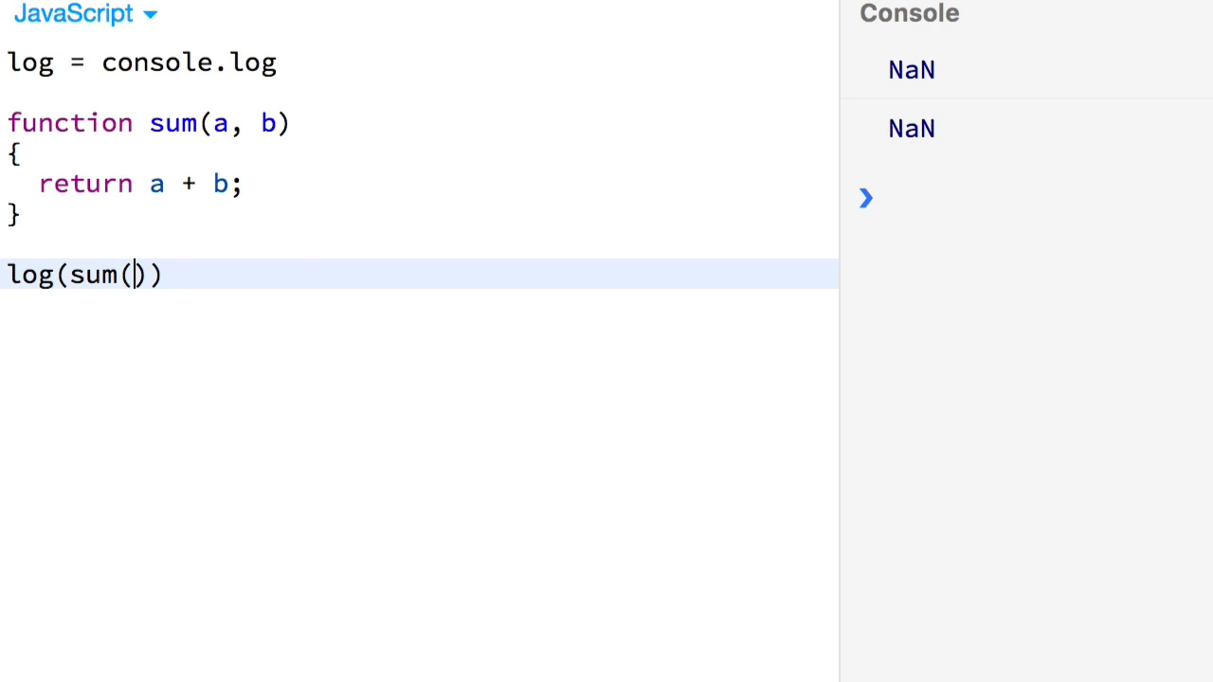
pyautogui.write('[], []')
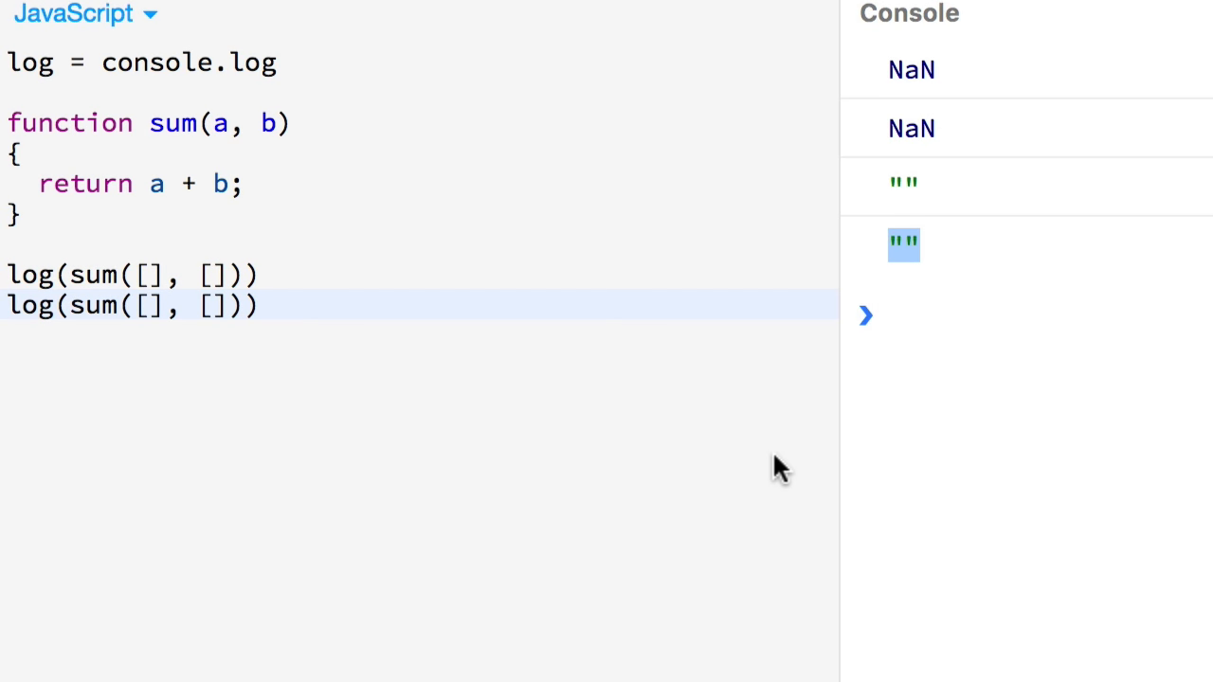
pyautogui.moveTo(422, 374)
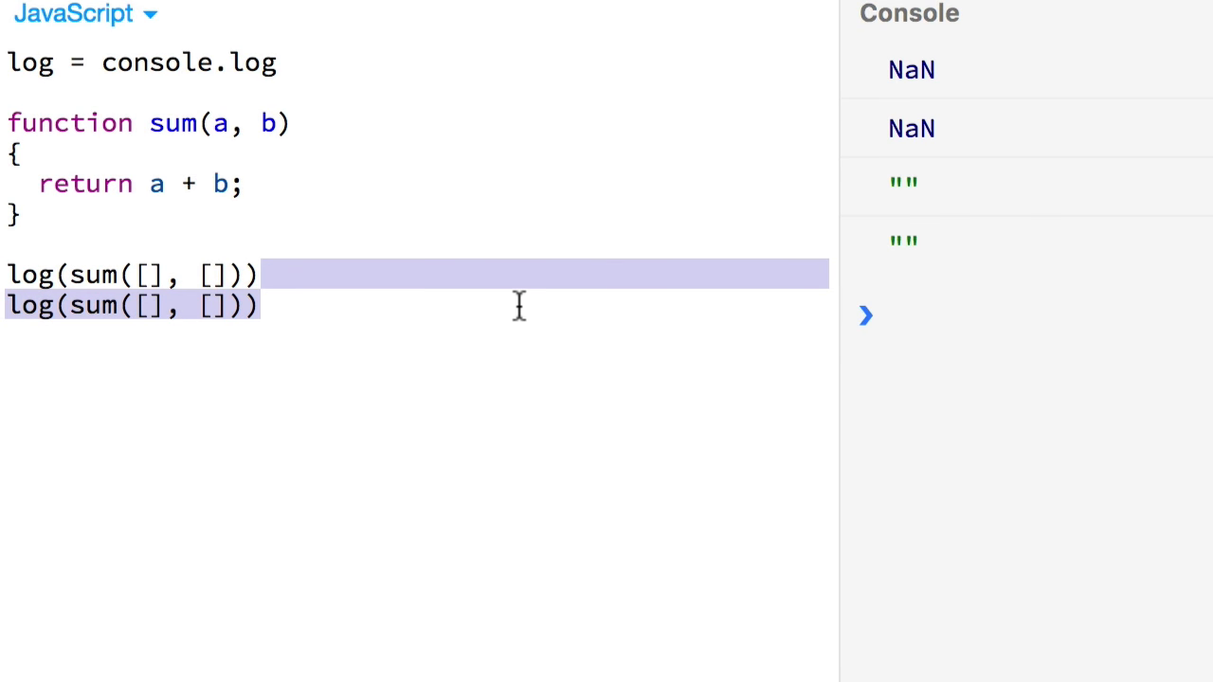
# - Replace the array calls with log(sum({}, [])) lines printing "[object Object]"
pyautogui.press('Delete')
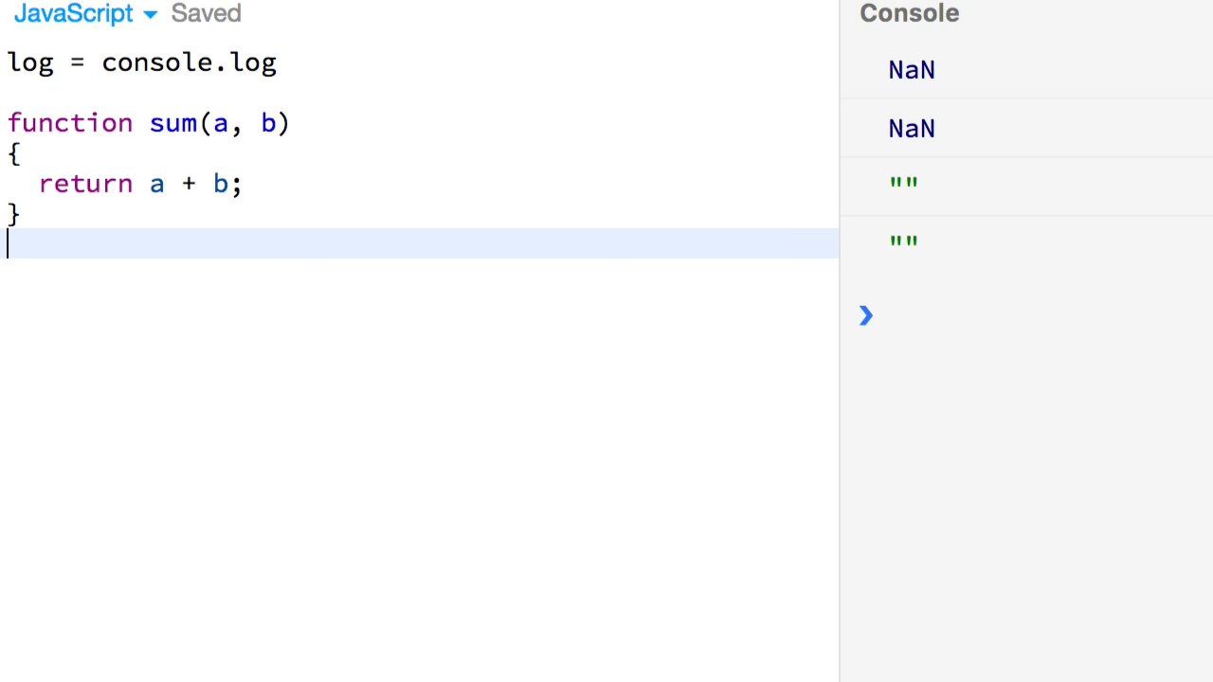
pyautogui.moveTo(377, 558)
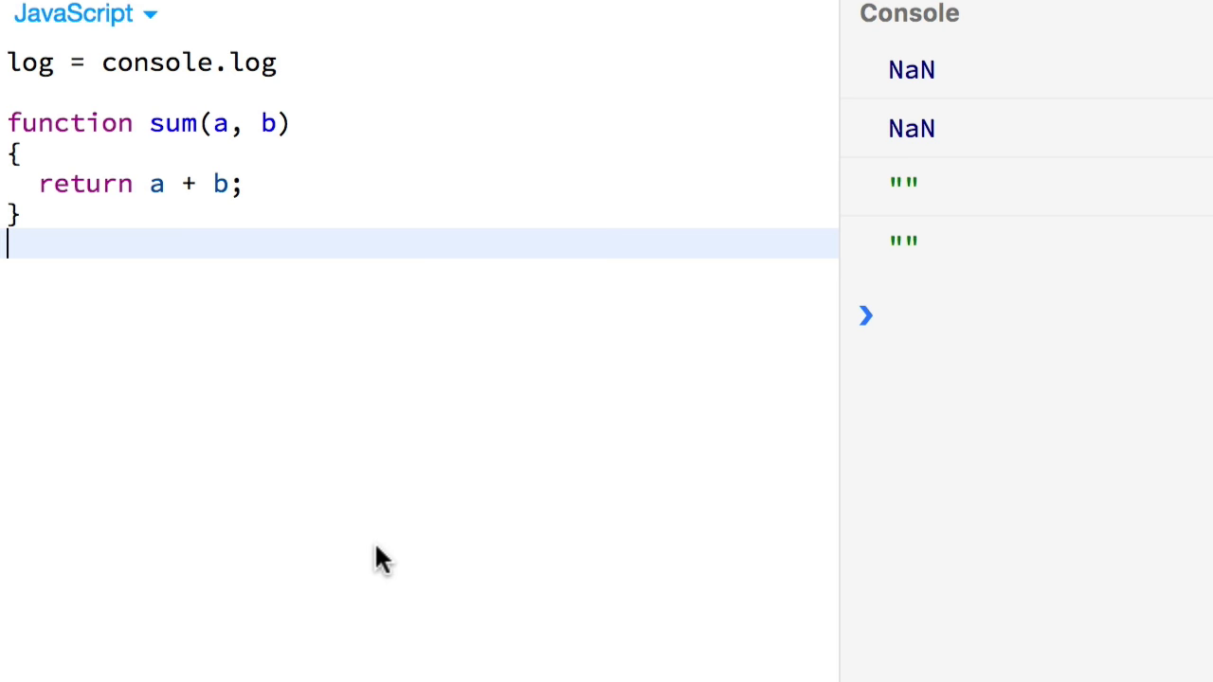
pyautogui.write('log(sum()')
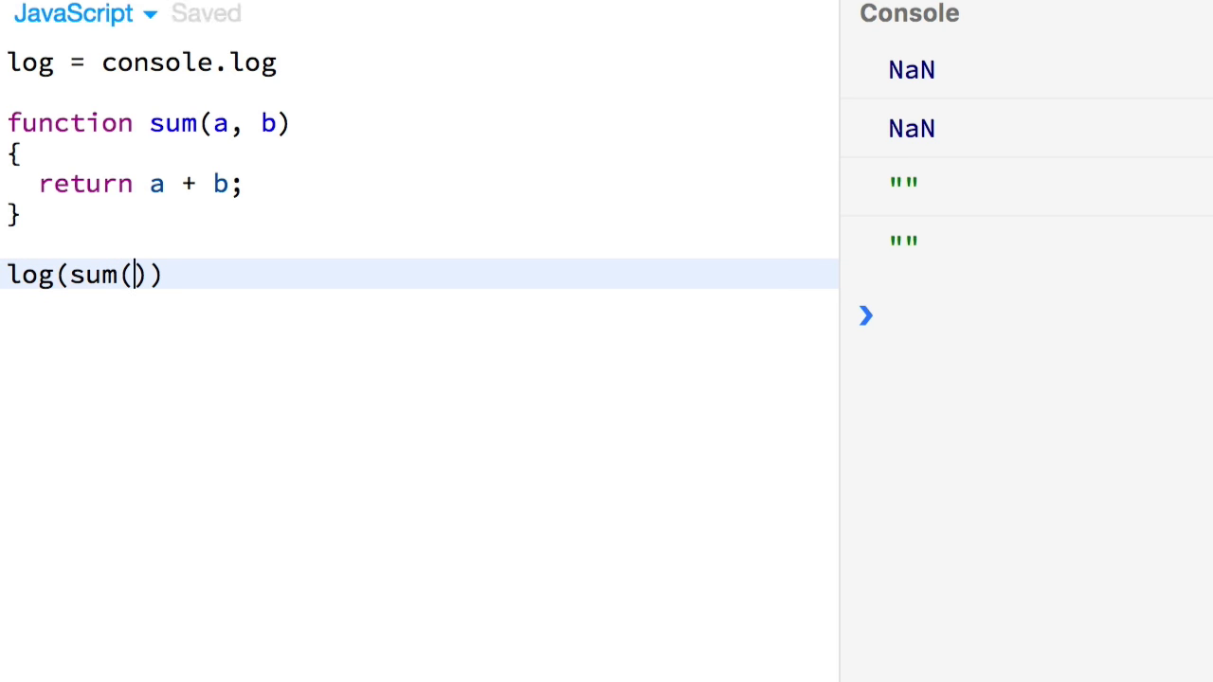
pyautogui.write('{')
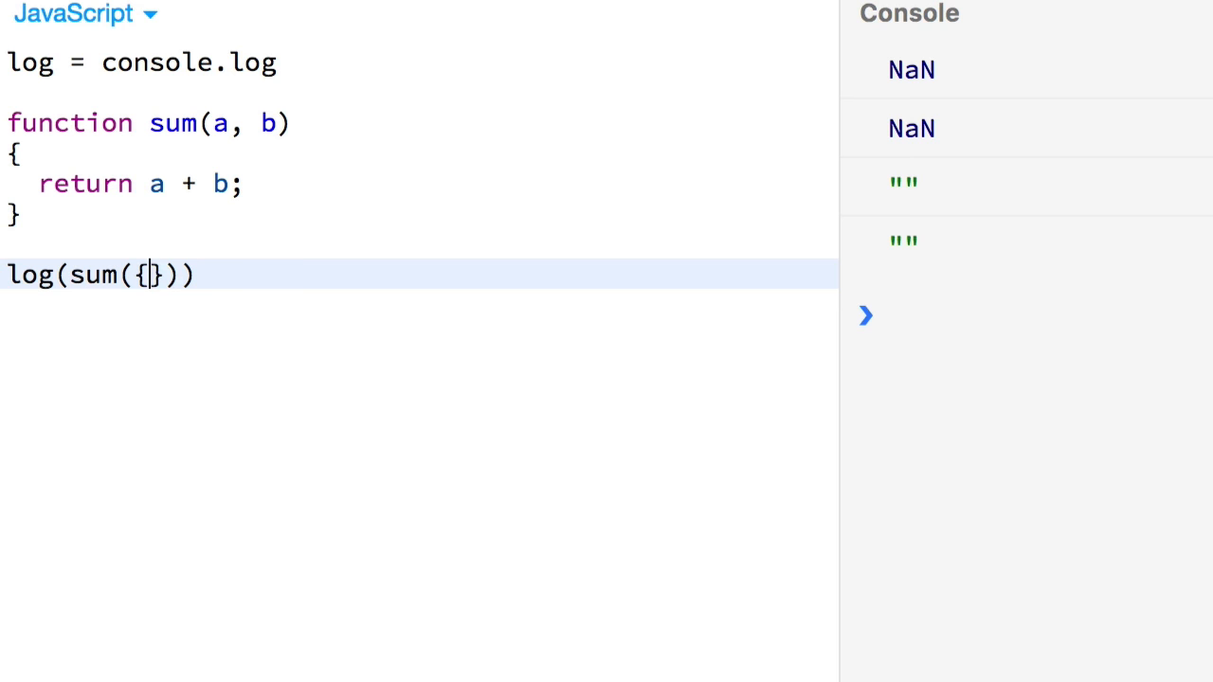
pyautogui.write(', []')
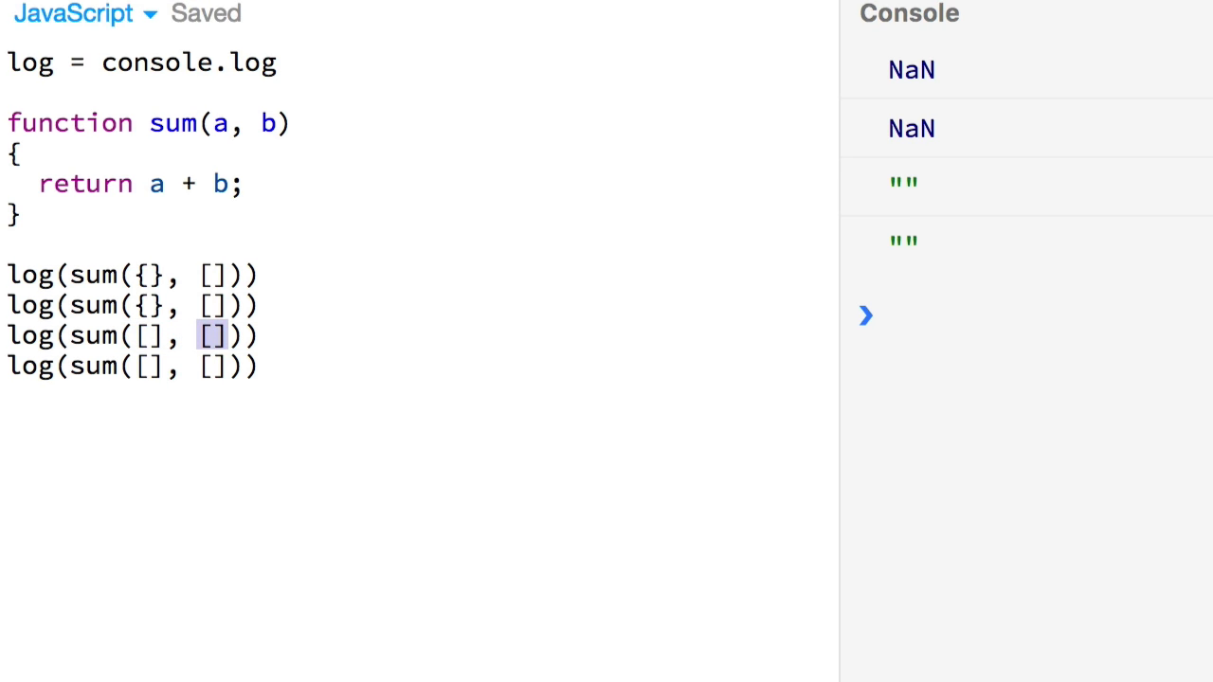
pyautogui.write('{')
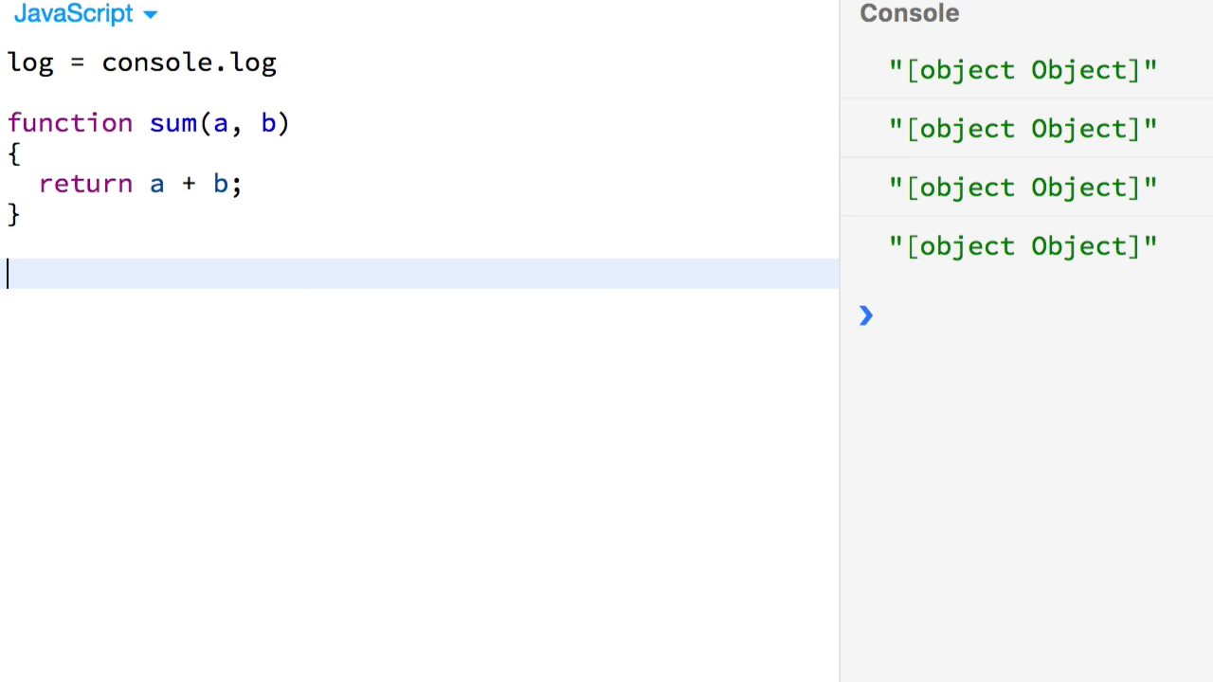
# - Log sum(1, new Date().valueOf()) to print a timestamp-based value
pyautogui.write('log(')
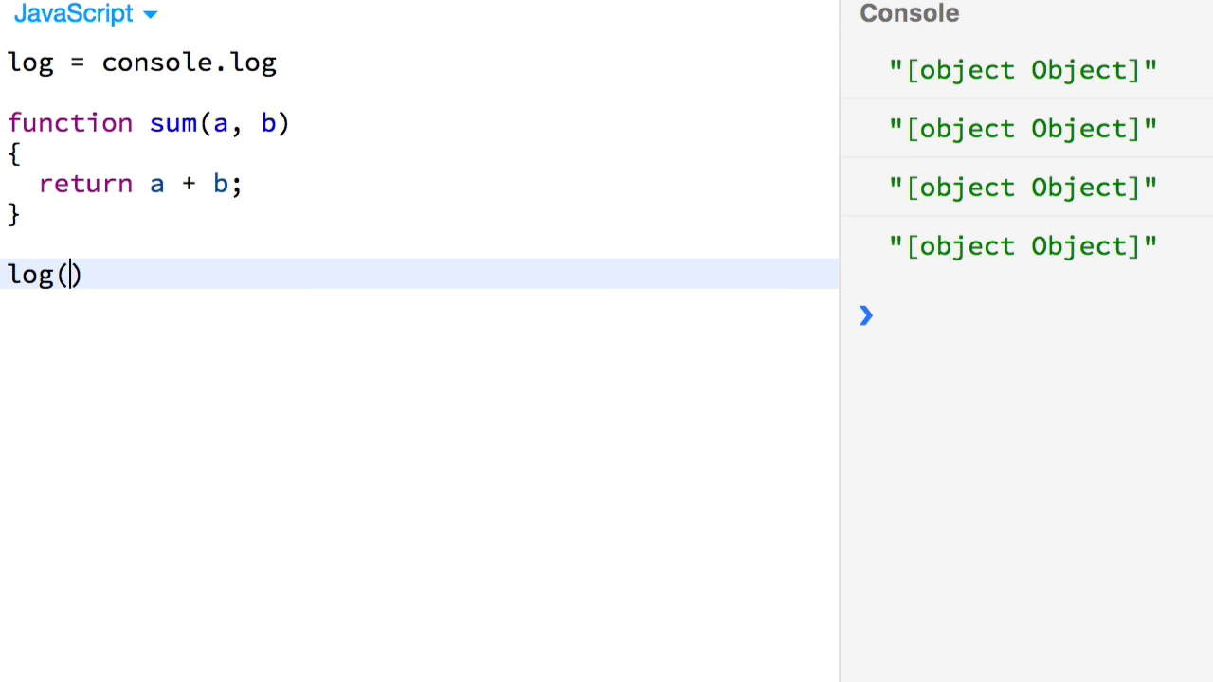
pyautogui.write('sum(1,')
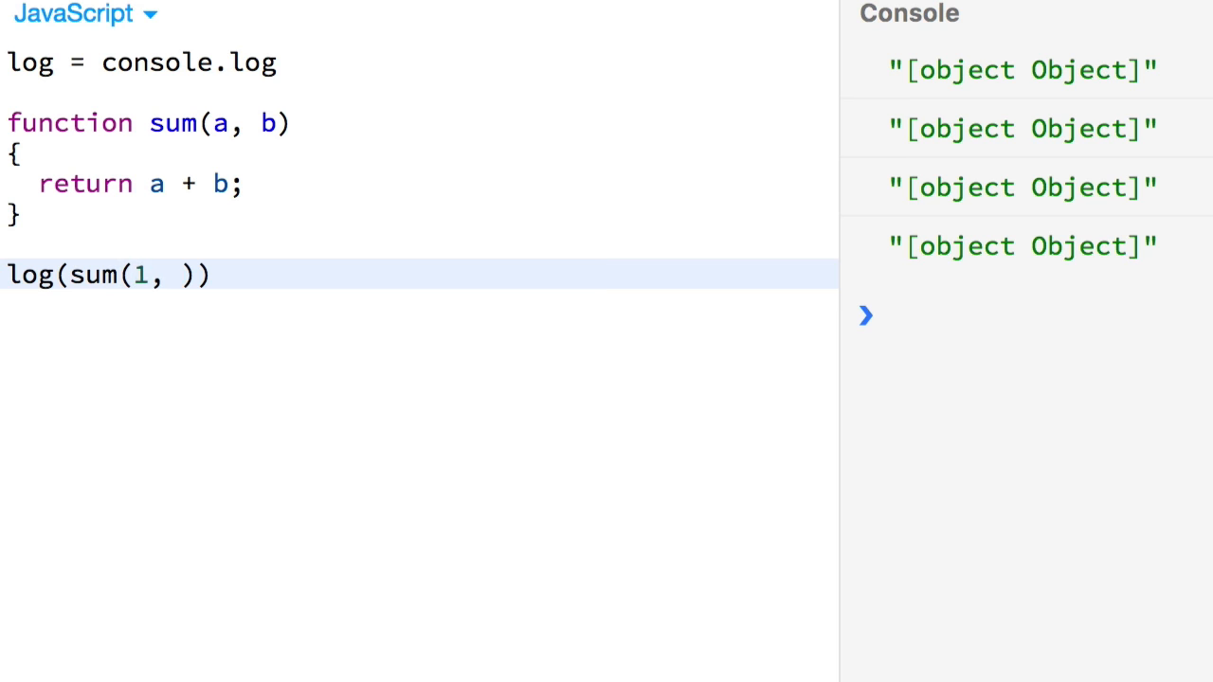
pyautogui.write('new Date().val')
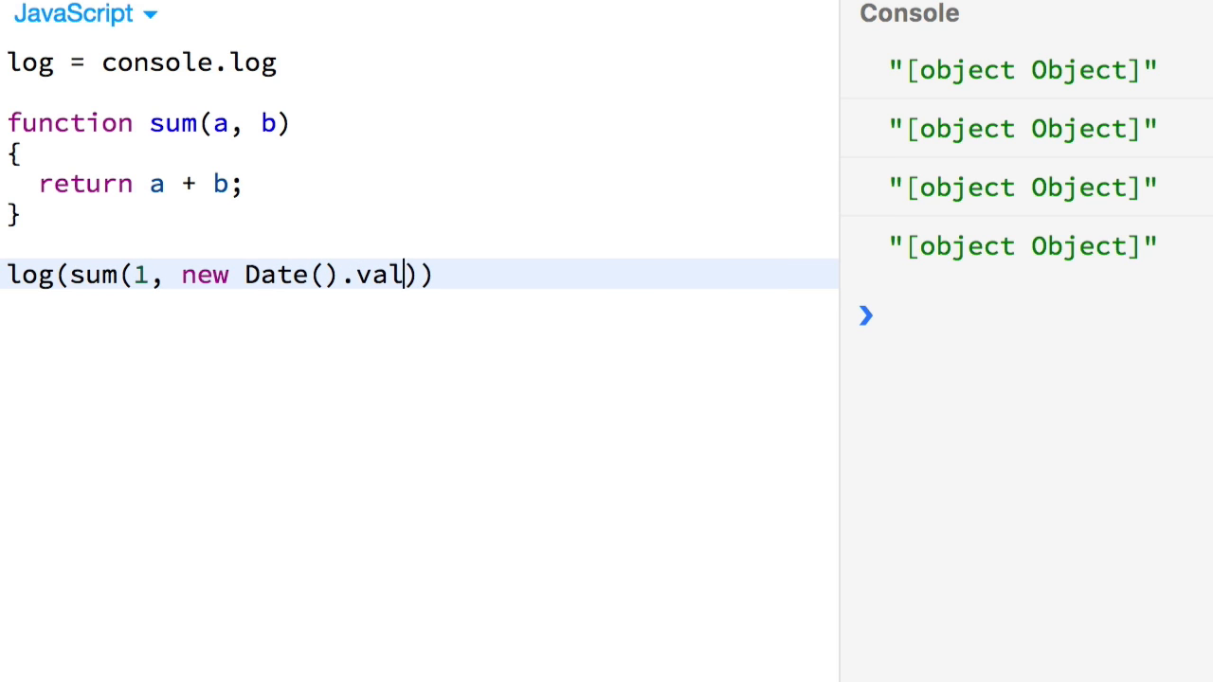
pyautogui.write('ueOf()')
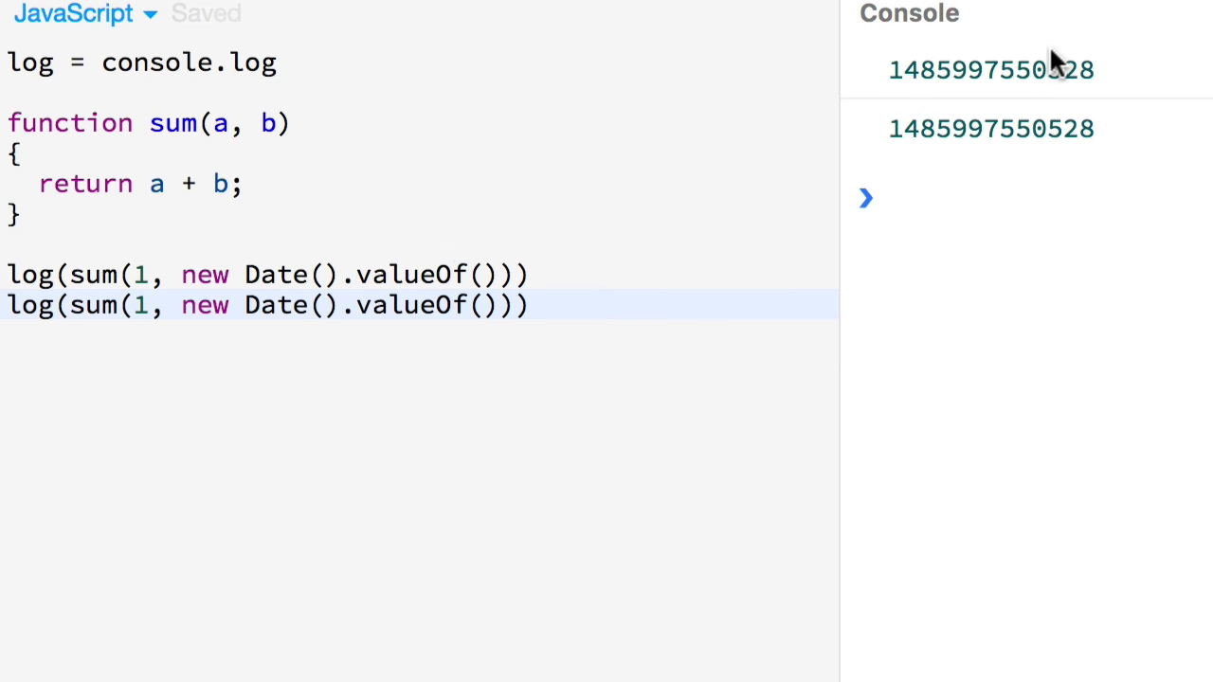
pyautogui.moveTo(1088, 159)
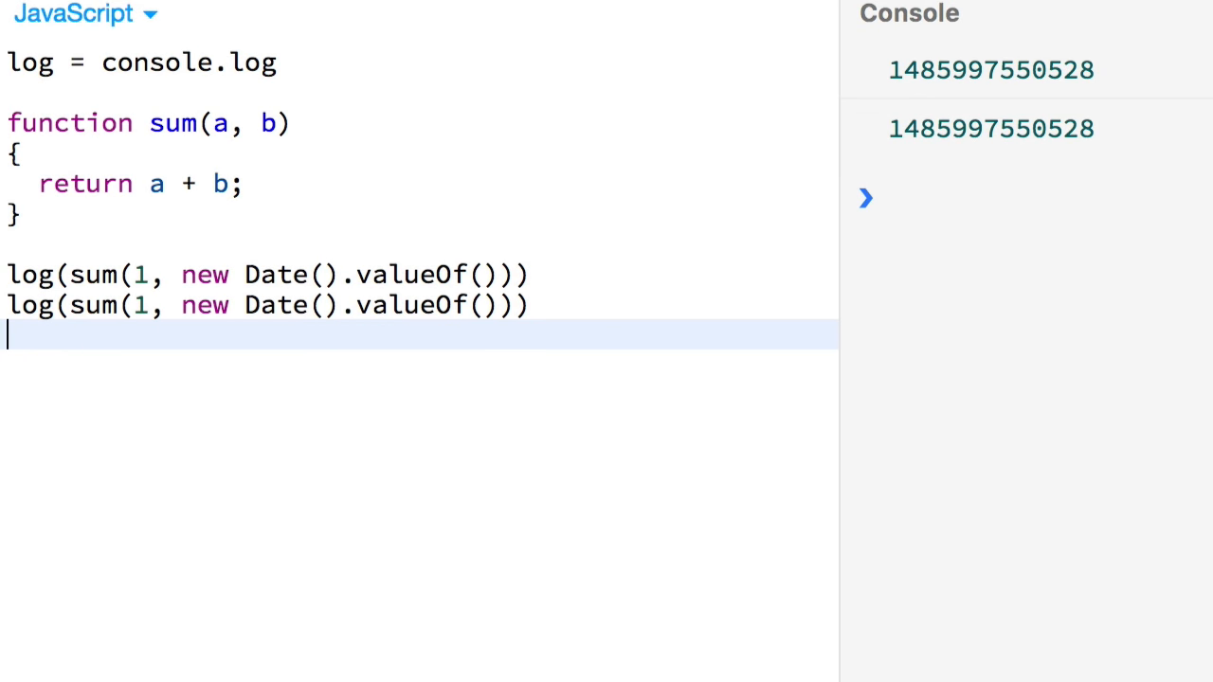
# - Repeat the sum(1, new Date().valueOf()) log inside a 100 ms setTimeout
pyautogui.write('setTimeout(()')
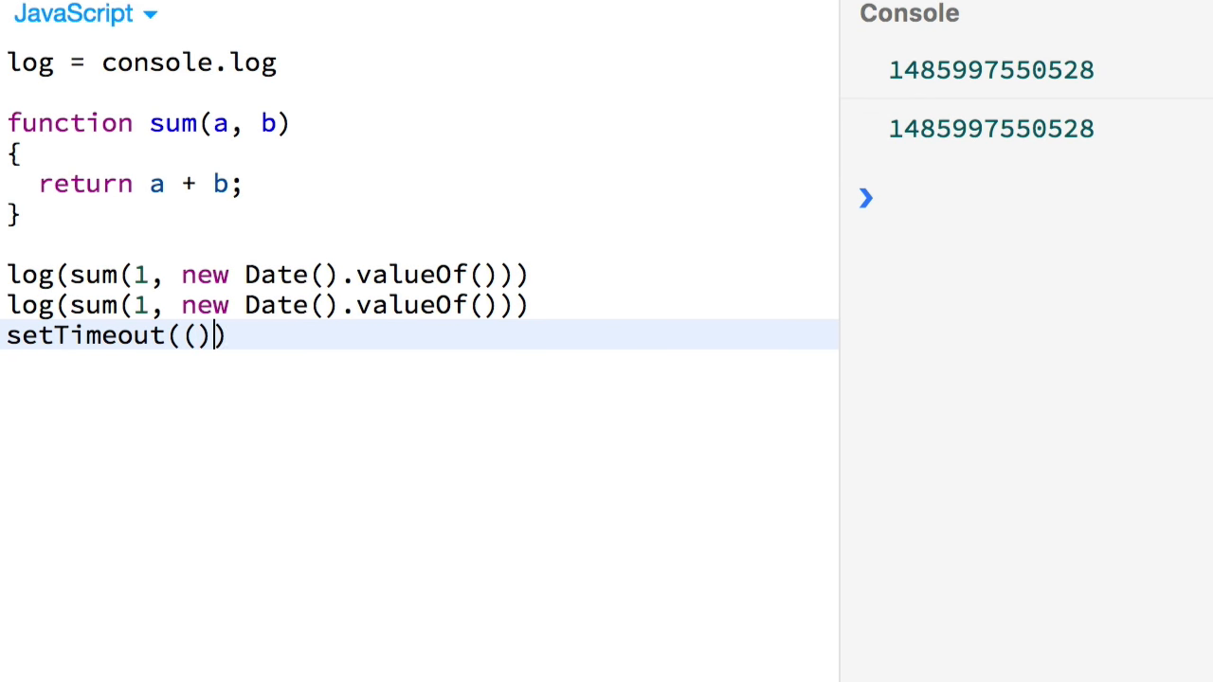
pyautogui.write('=>{')
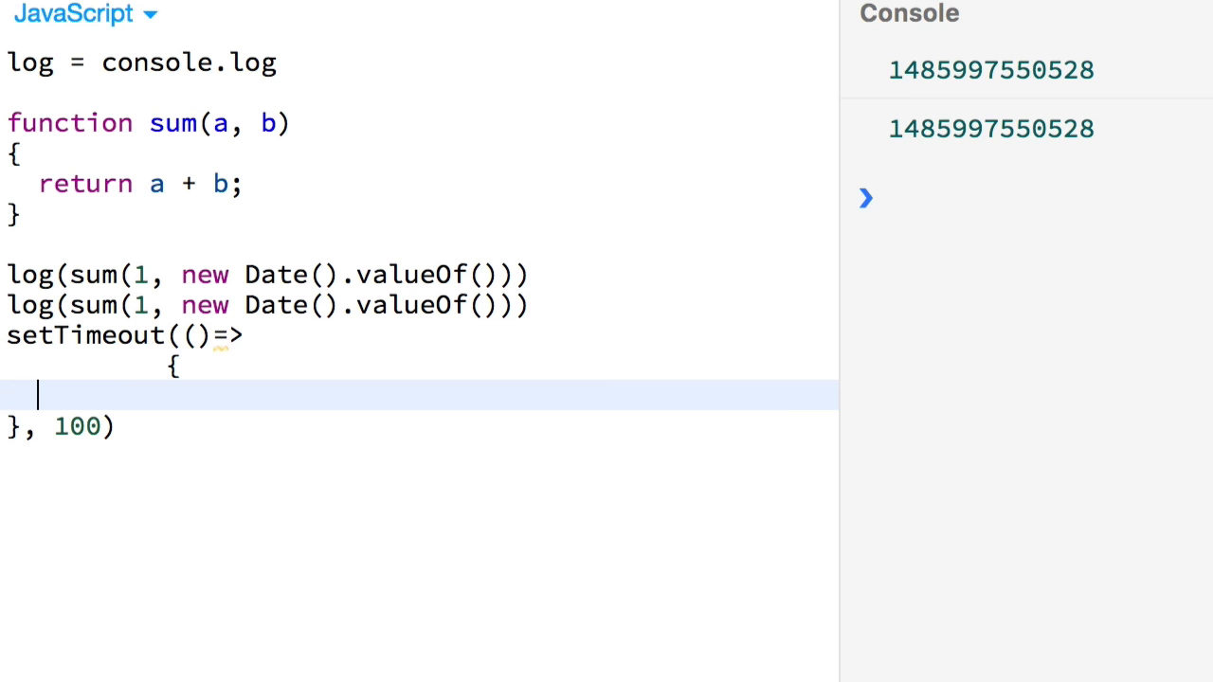
pyautogui.write('log(s')
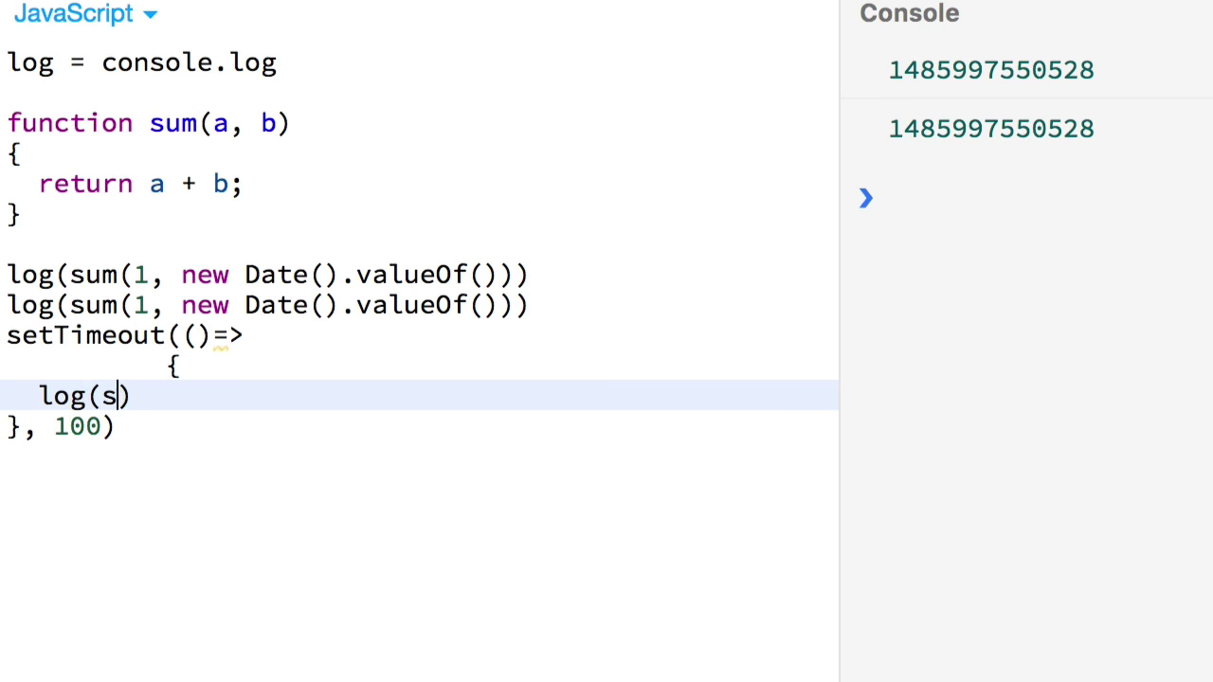
pyautogui.write('um(1, new D')
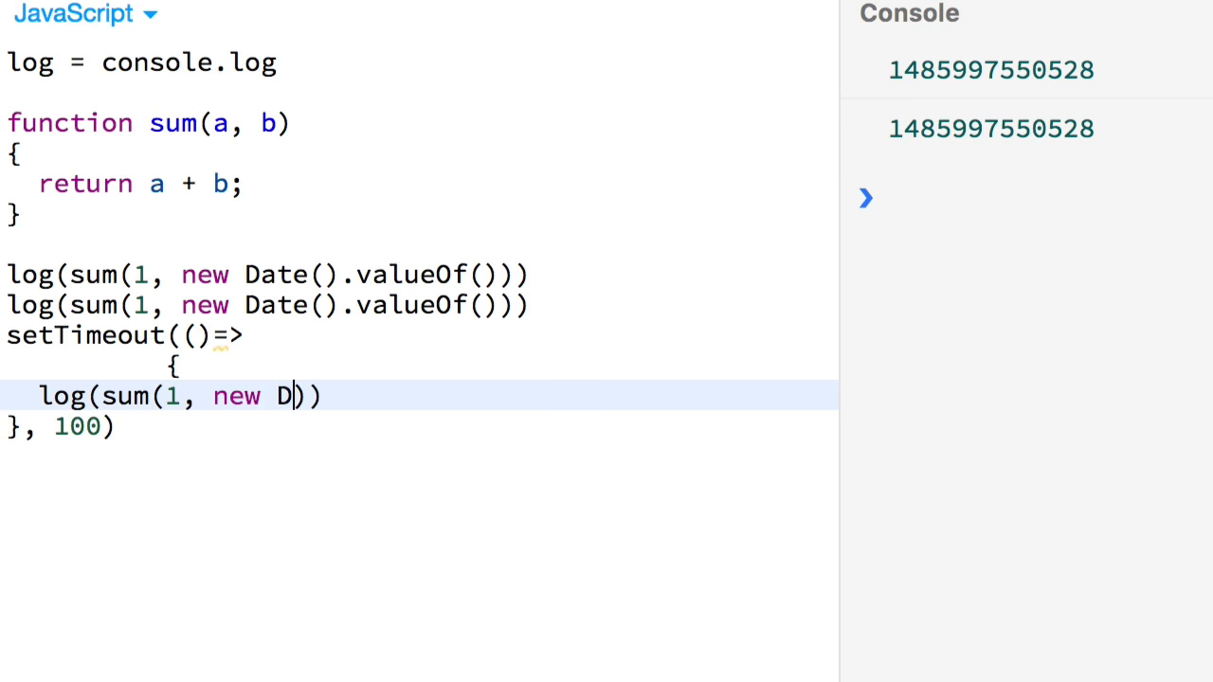
pyautogui.write('ate().valueOf()')
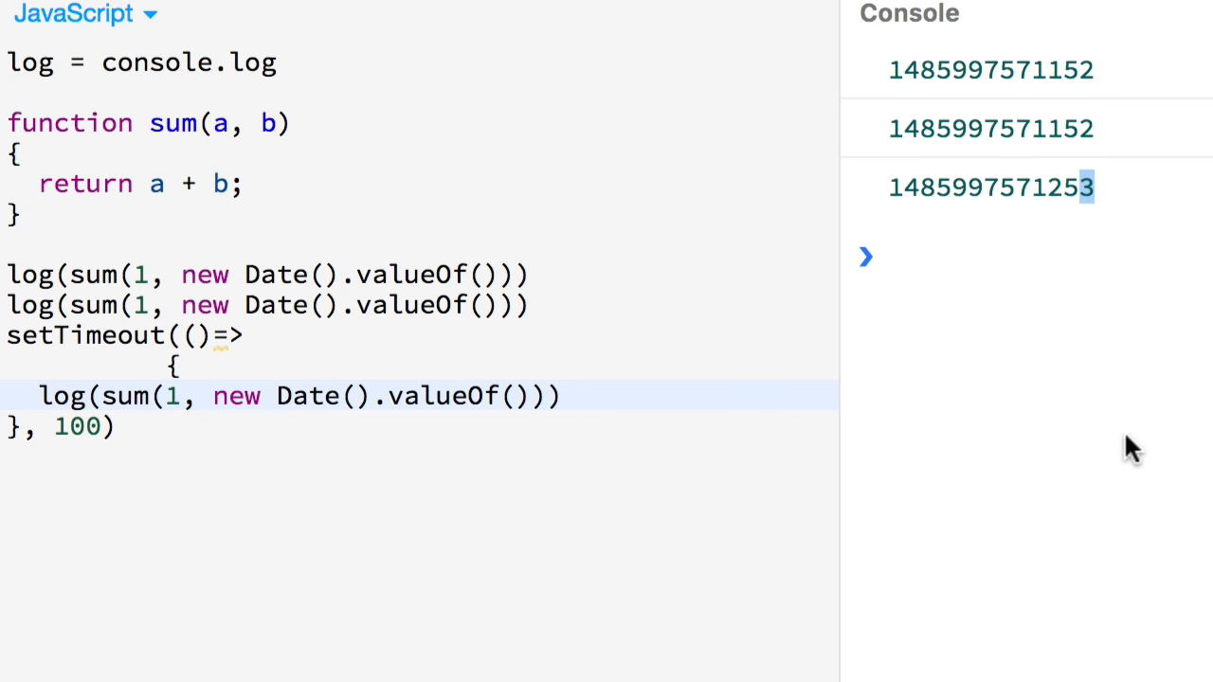
pyautogui.moveTo(491, 335)
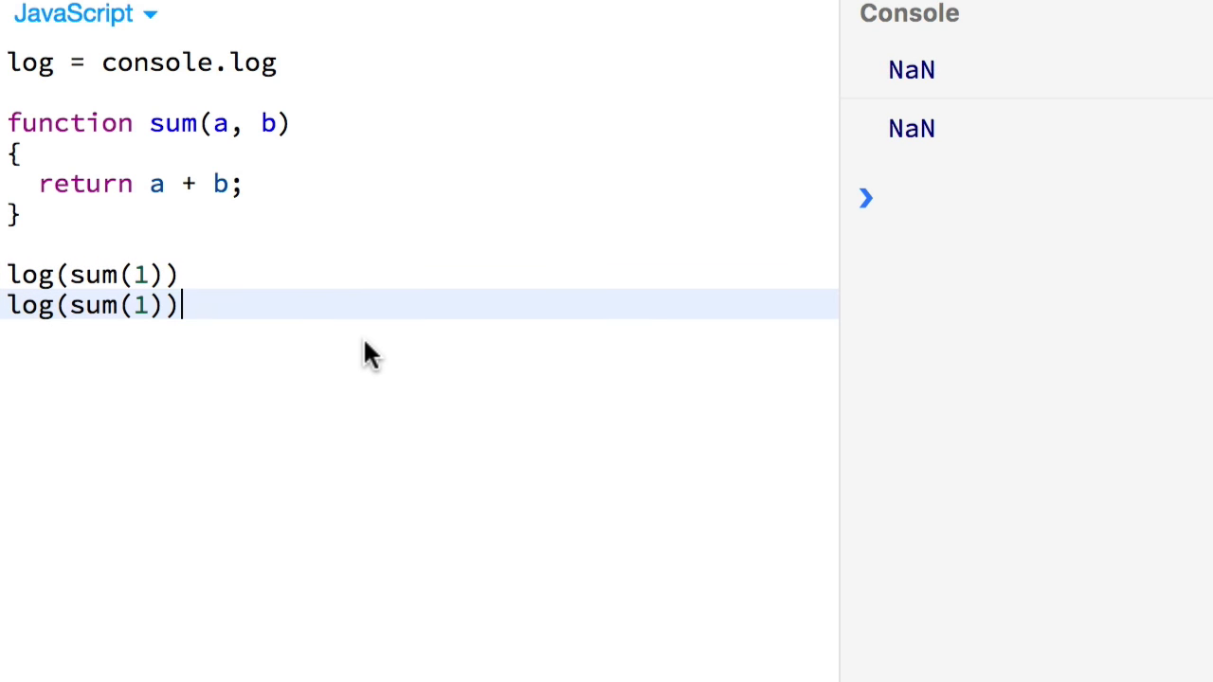
pyautogui.moveTo(199, 170)
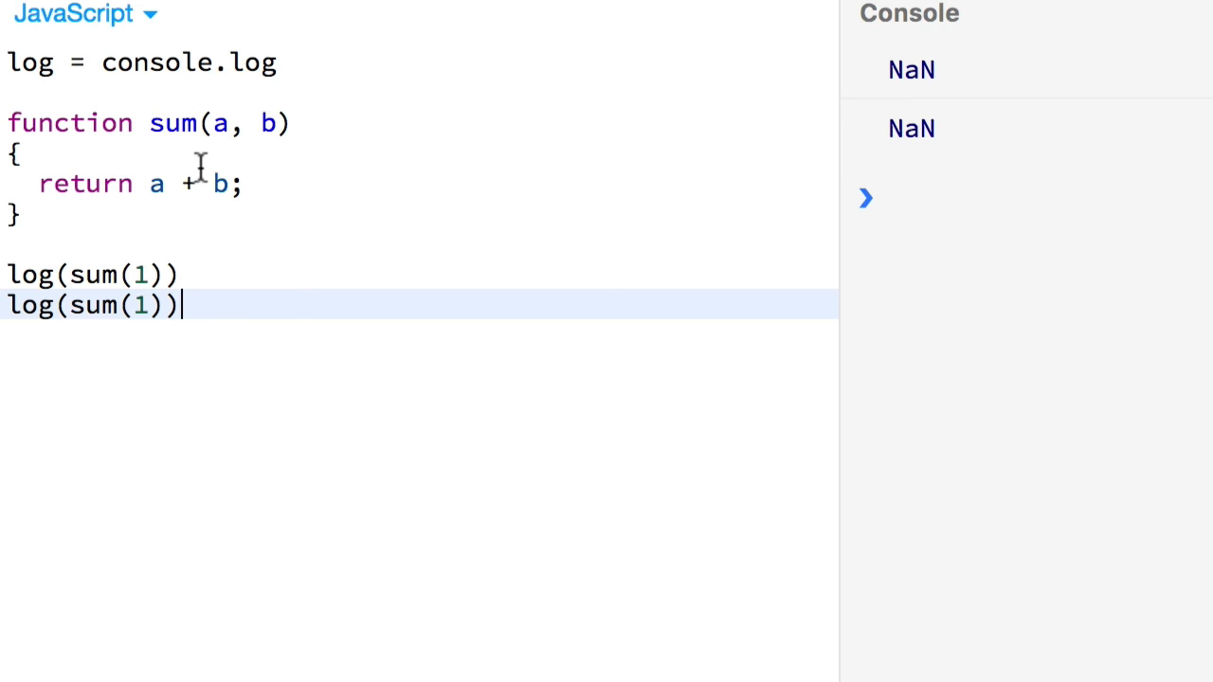
# - Replace the log(sum(1)) lines with a var jesse = { } declaration below sum
pyautogui.write(':nu')
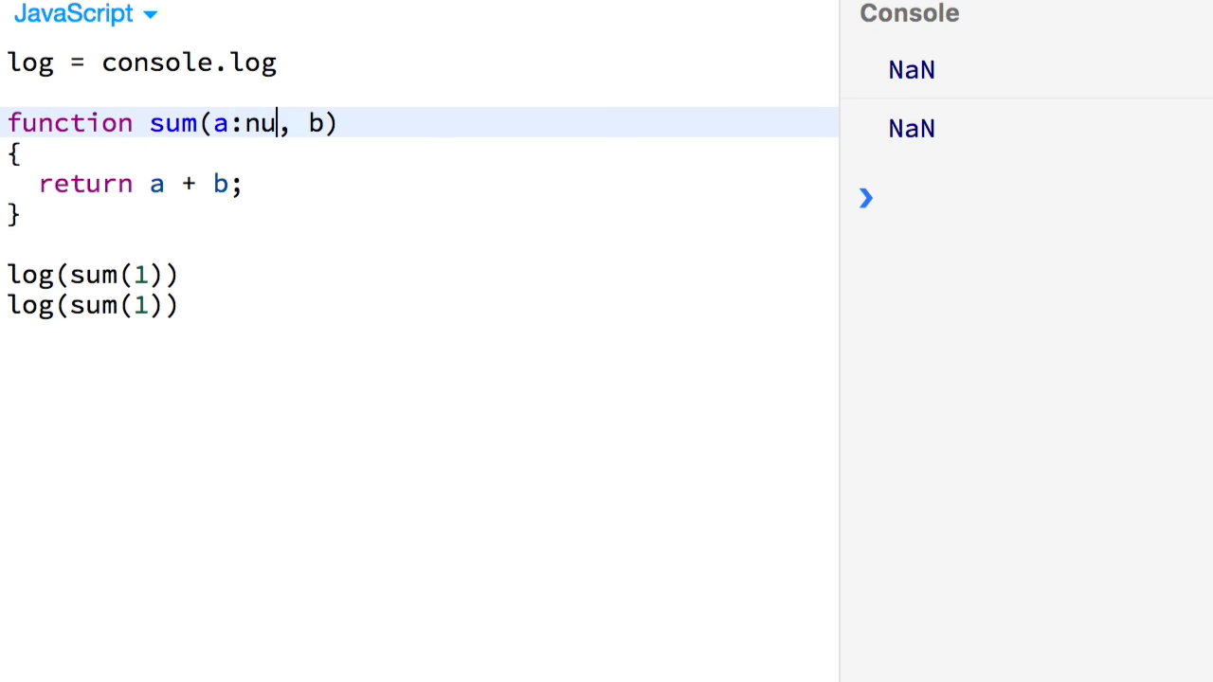
pyautogui.write('mber, b:n')
pyautogui.click(419, 275)
pyautogui.write('var jesse = {')
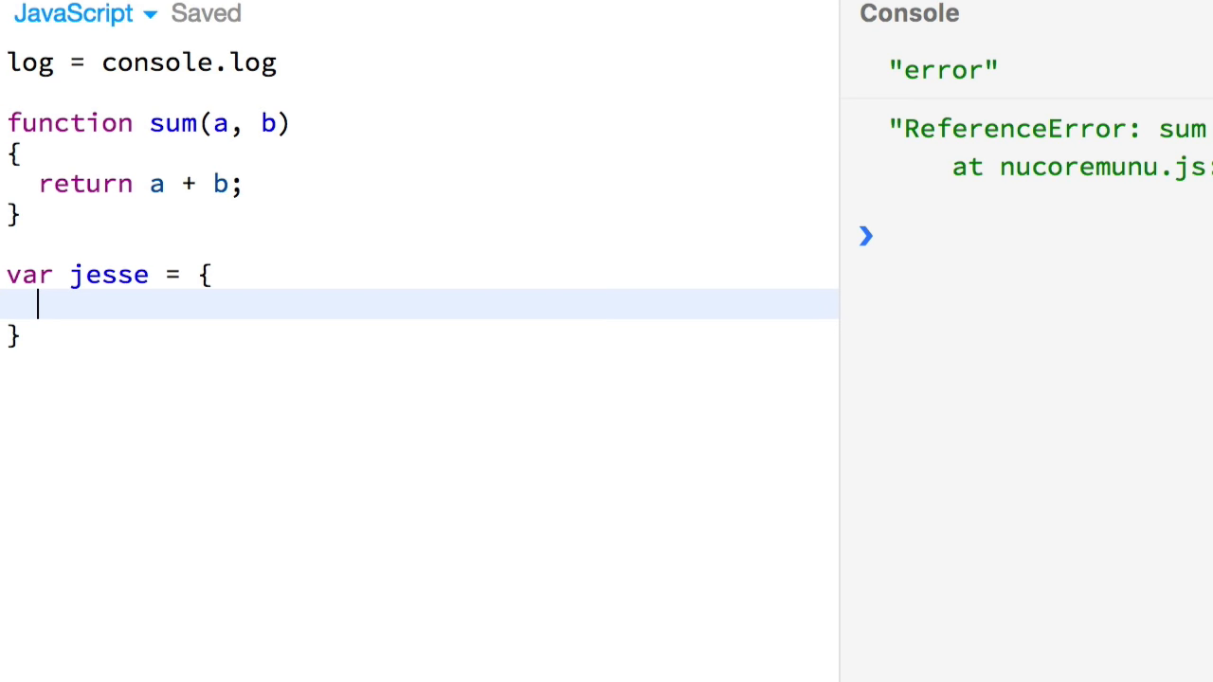
# - Give jesse age: 37 and log sum(jesse.age, 1), printing 38
pyautogui.write('age: 37')
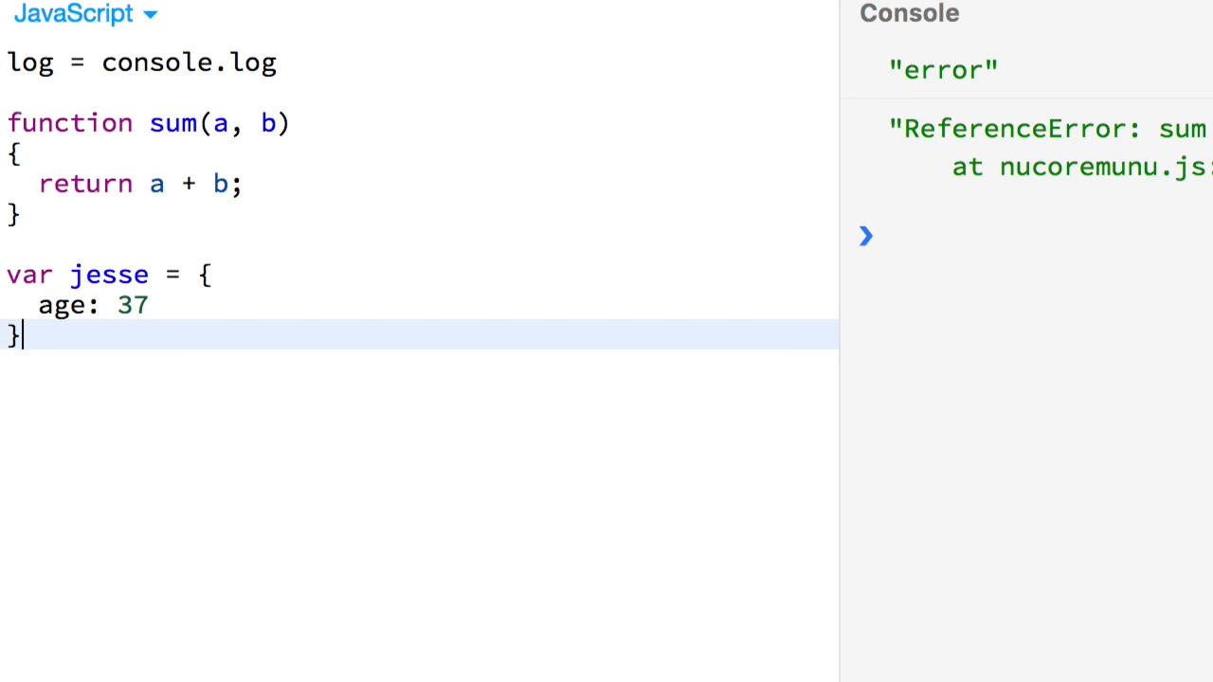
pyautogui.write(';')
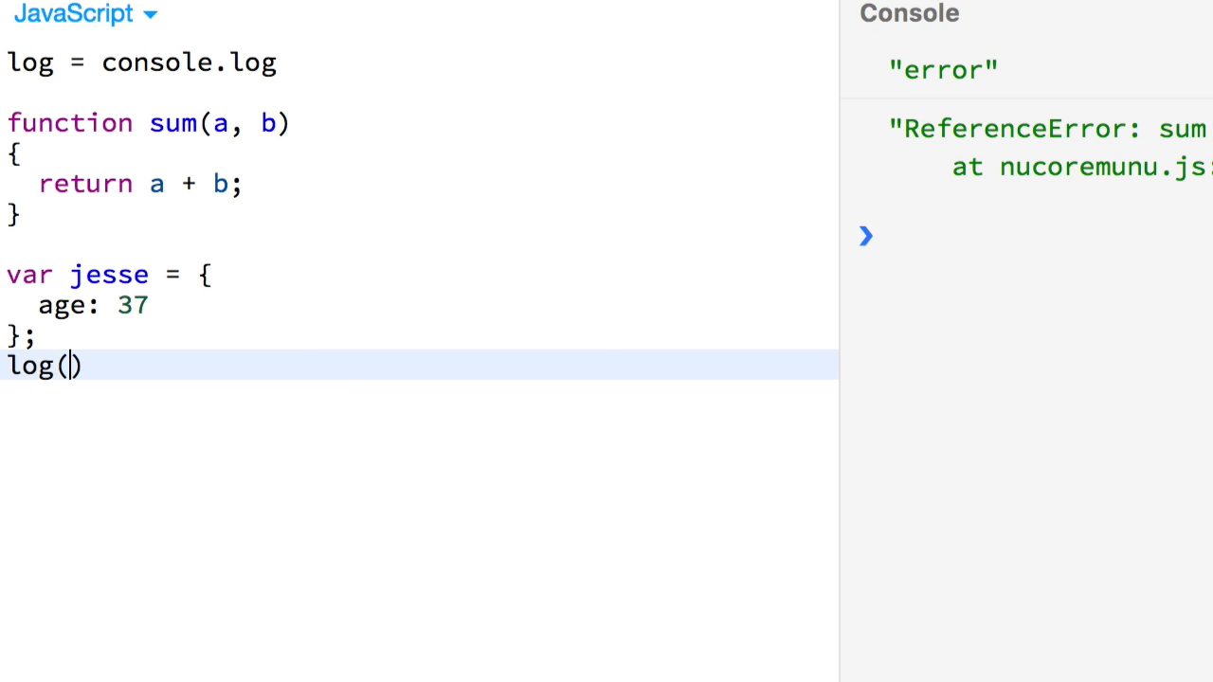
pyautogui.write('sum()')
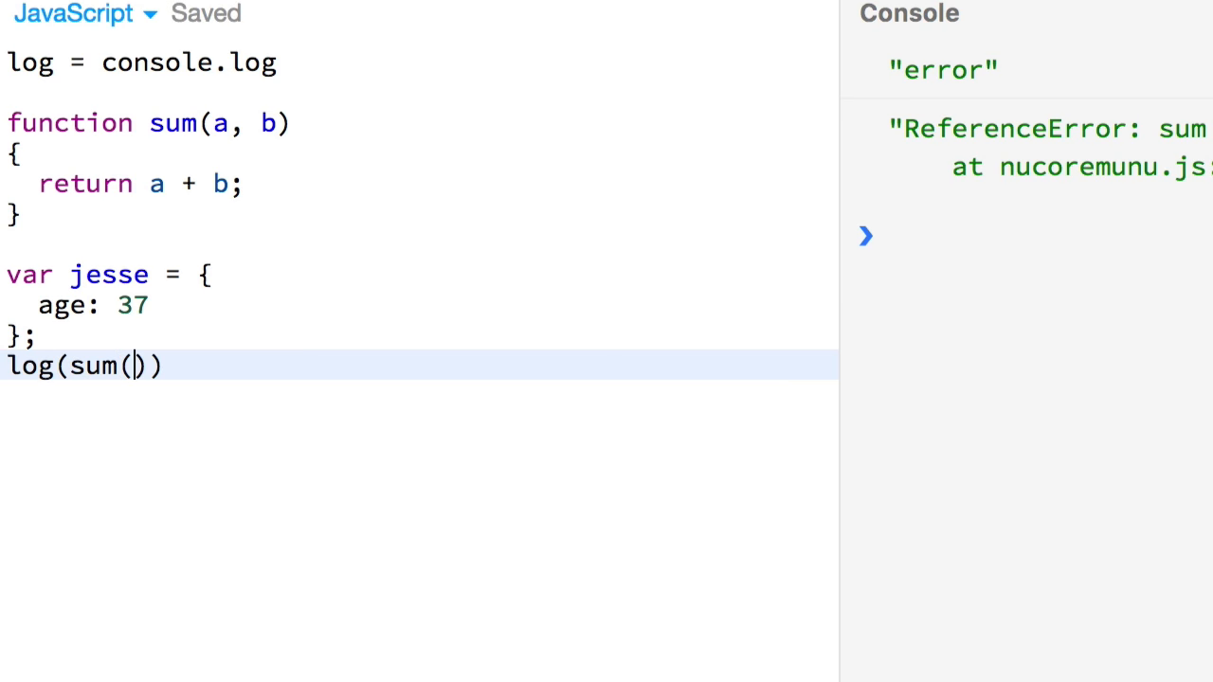
pyautogui.write('jesse.age, 1')
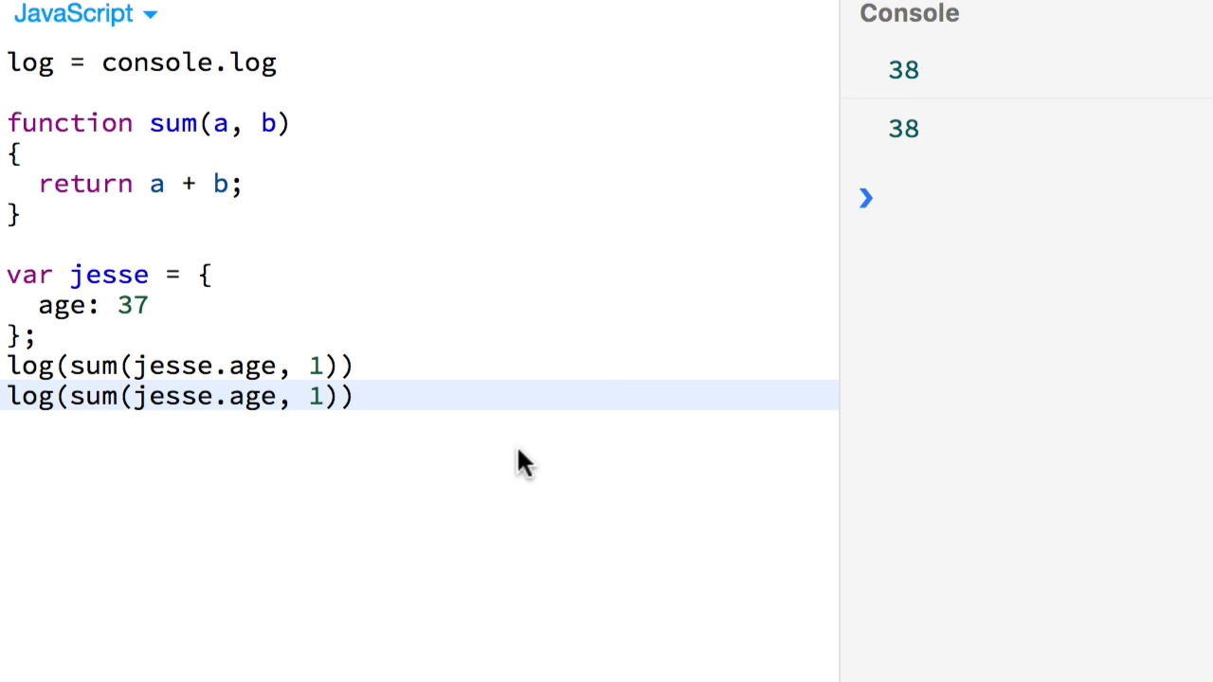
# - Add jesse.age++ and log sum(jesse.age, 1) again, printing 39 twice
pyautogui.click(355, 395)
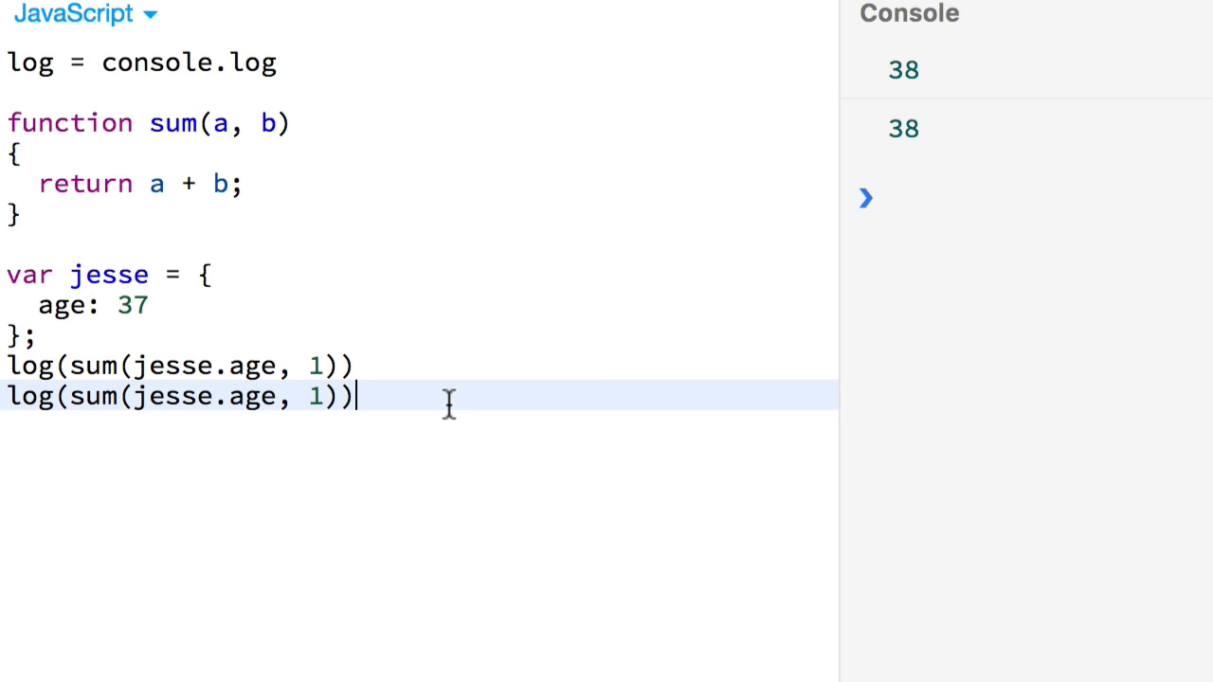
pyautogui.write('jesse.ag')
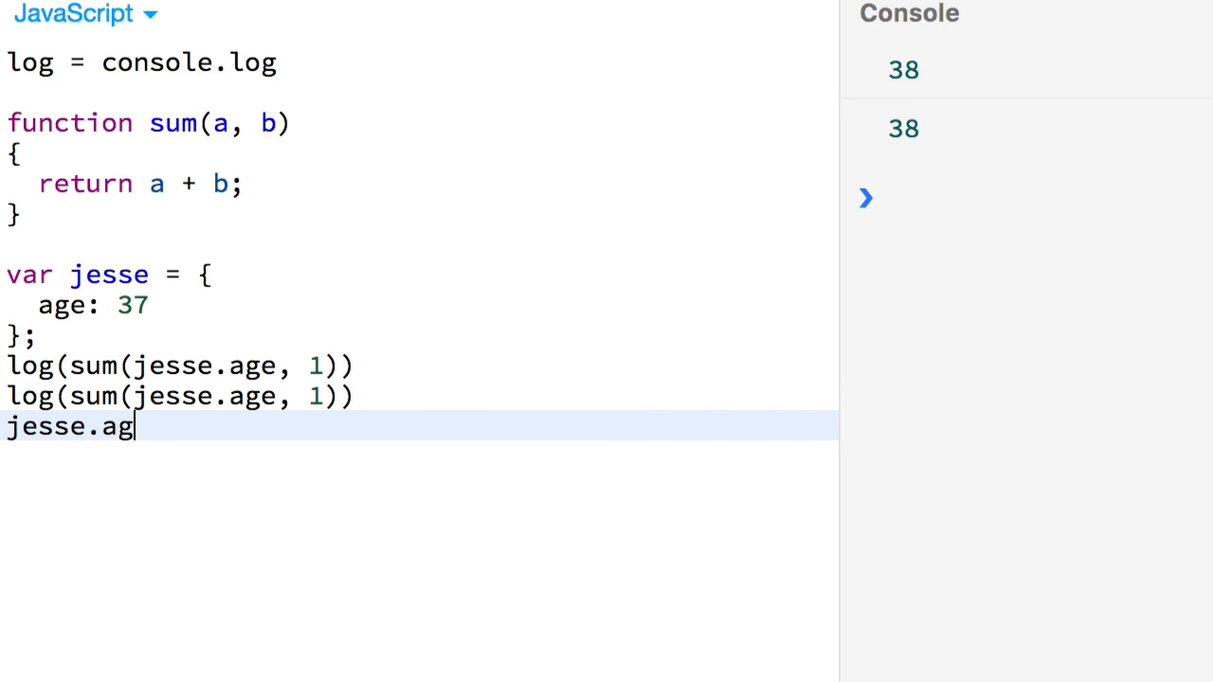
pyautogui.write('e++;')
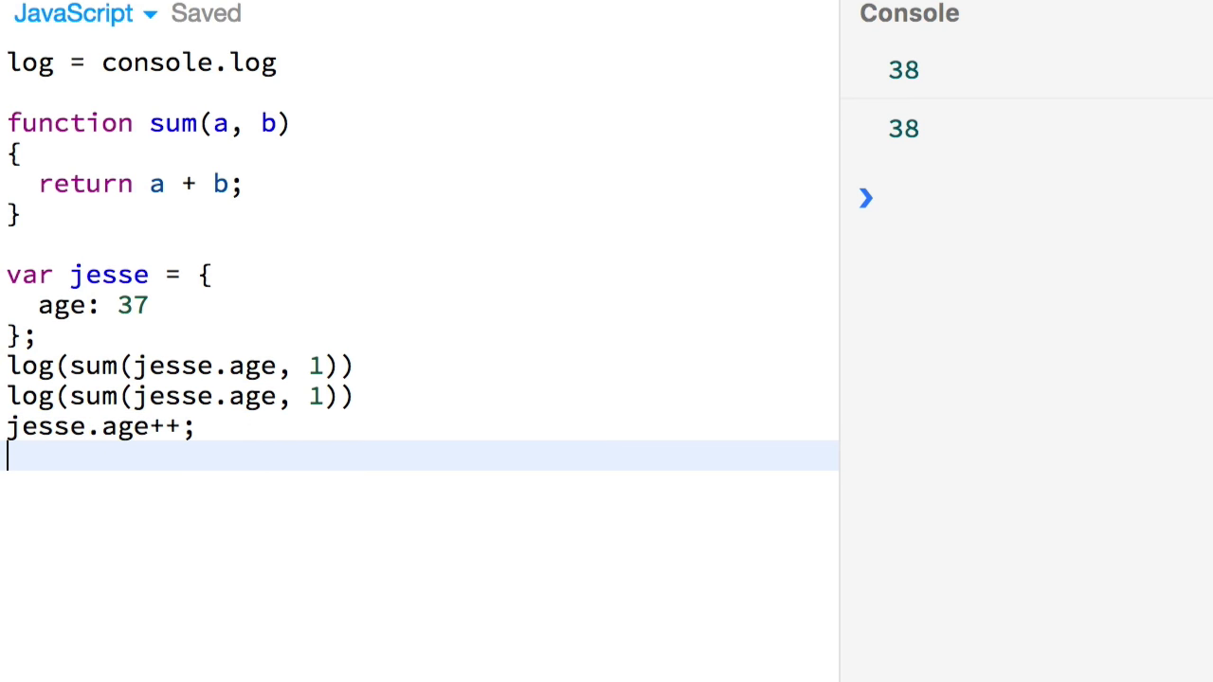
pyautogui.write('log(sum(jesse.age')
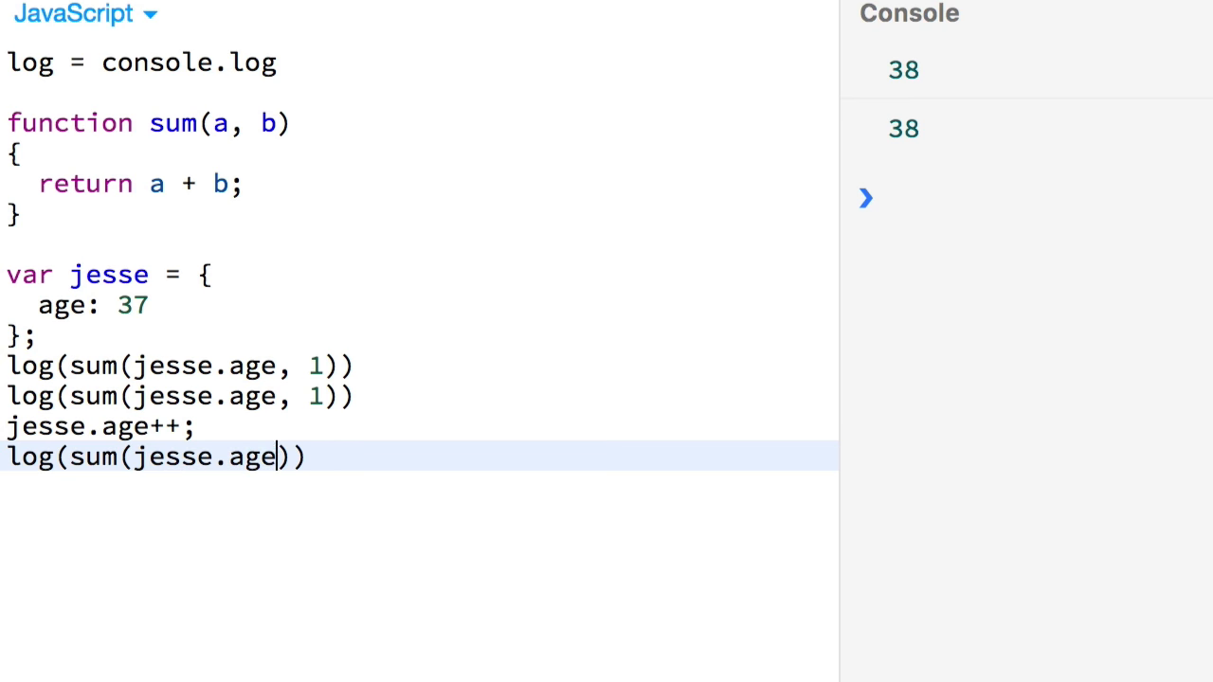
pyautogui.write(', 1')
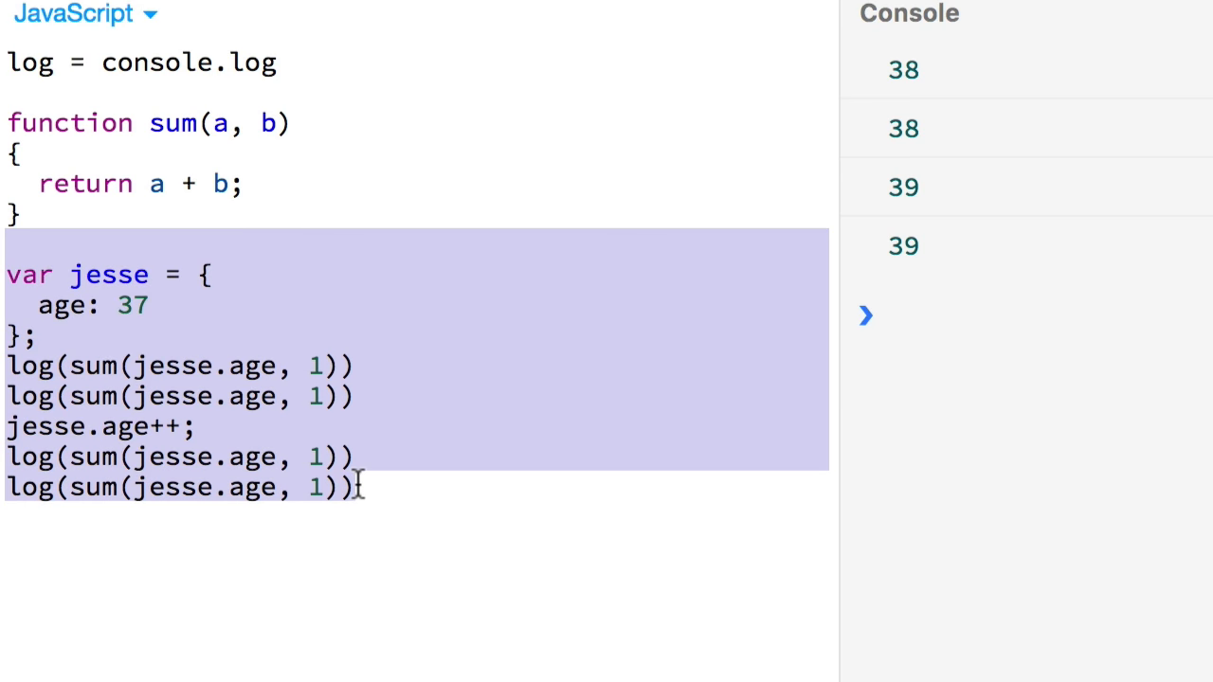
pyautogui.click(100, 455)
pyautogui.write('get')
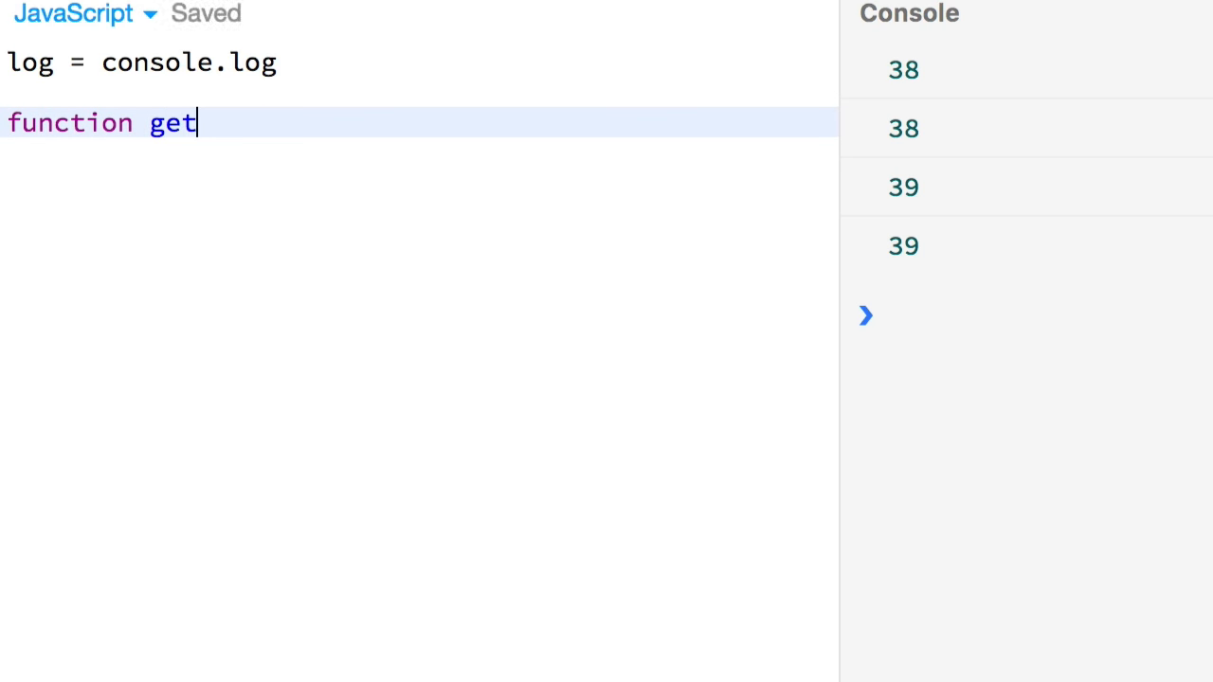
# - Define getRightMeow returning new Date().toString() and log it twice, showing identical dates
pyautogui.write('RightMeow()')
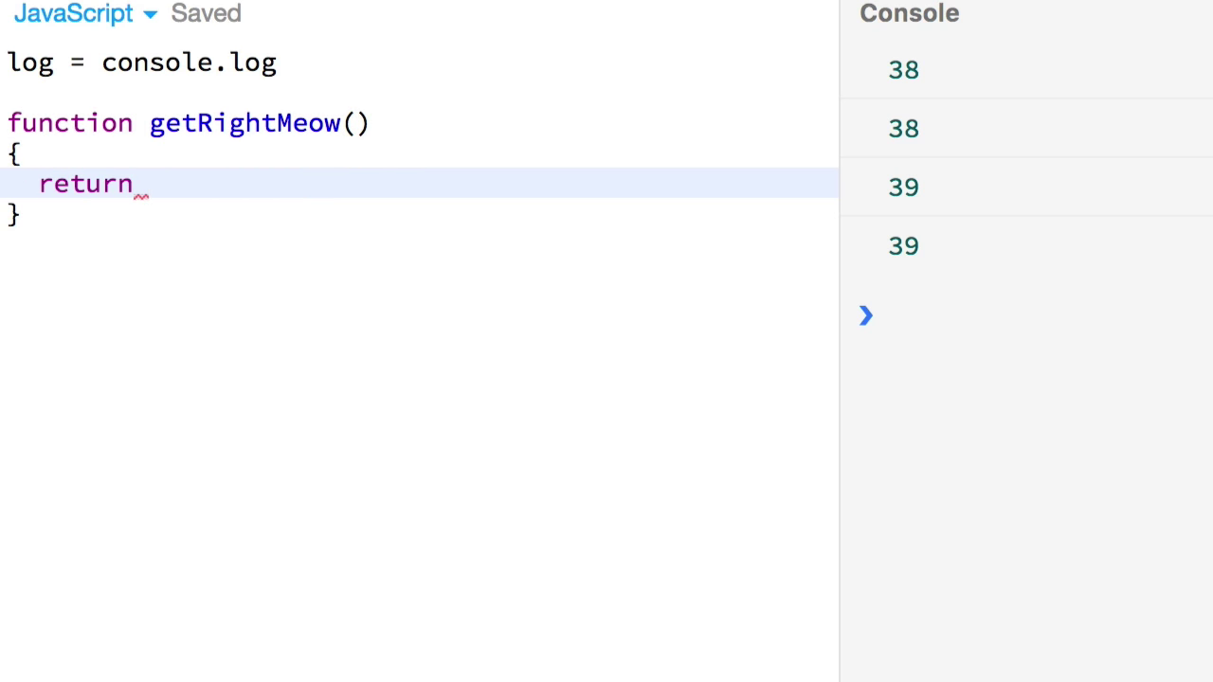
pyautogui.write('new Date().')
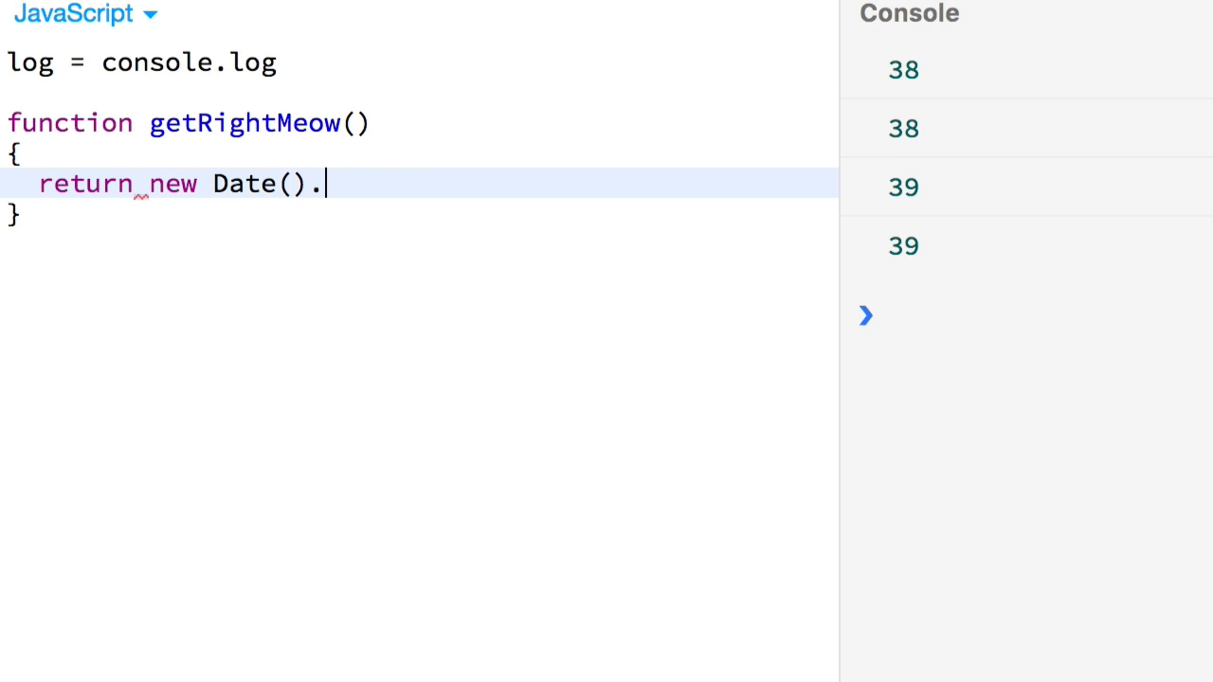
pyautogui.write('toString();')
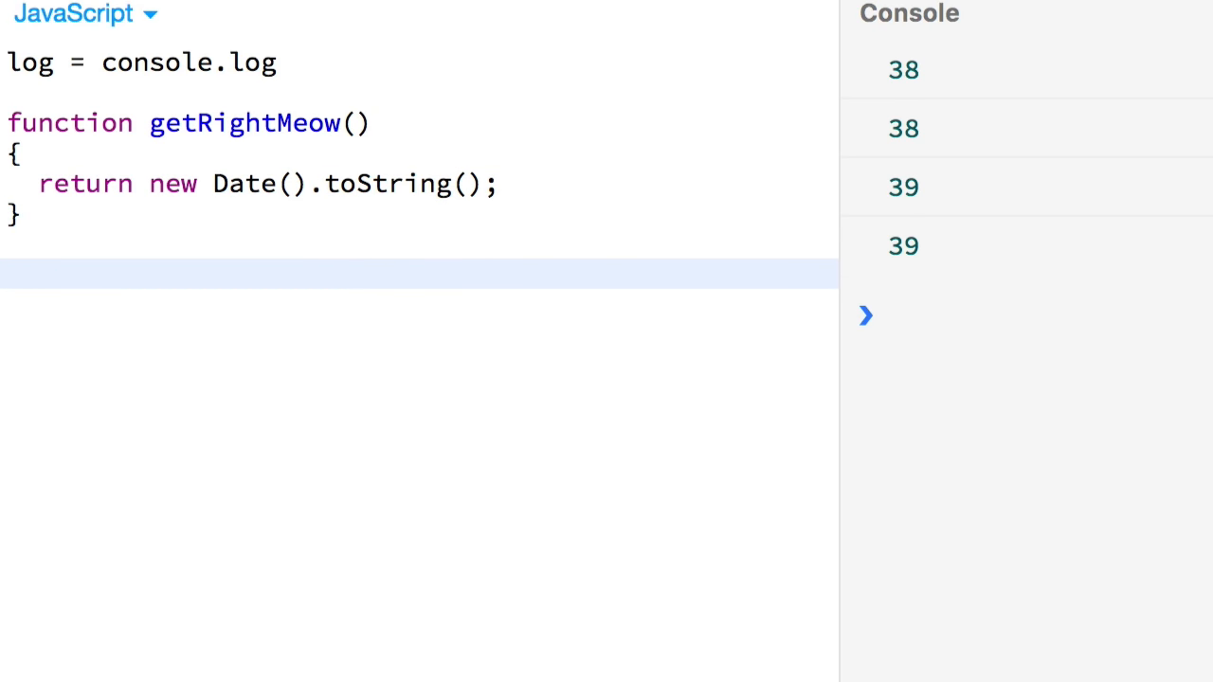
pyautogui.write('log(get)')
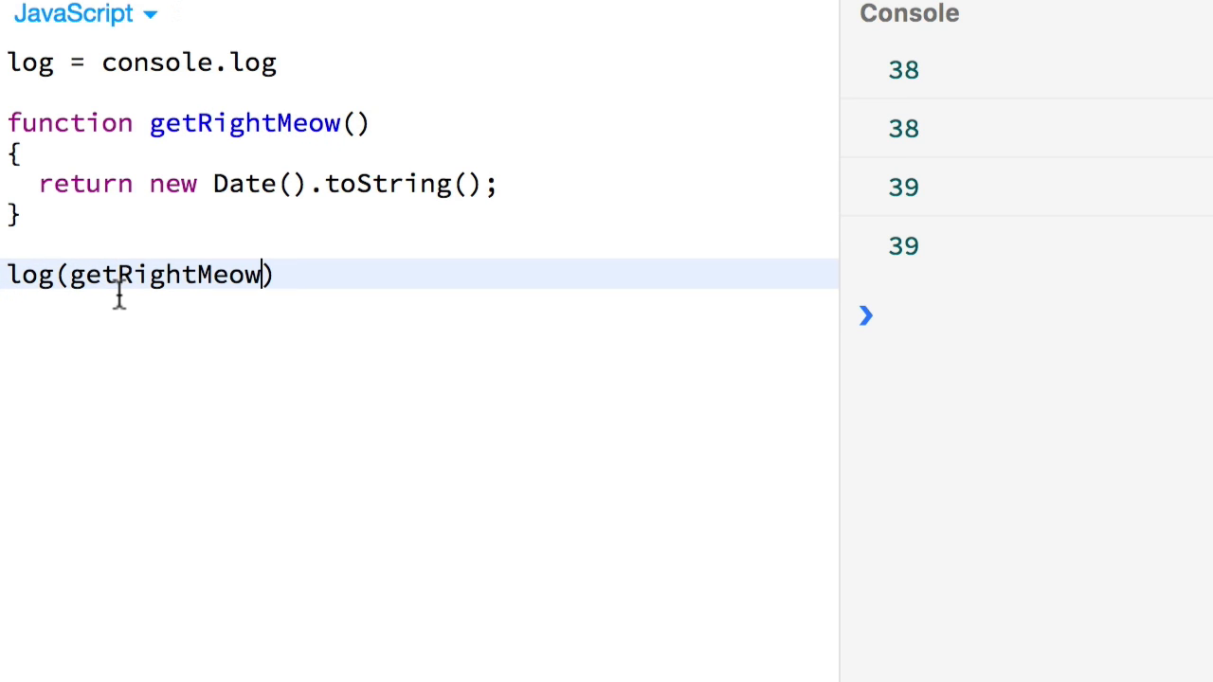
pyautogui.write('()')
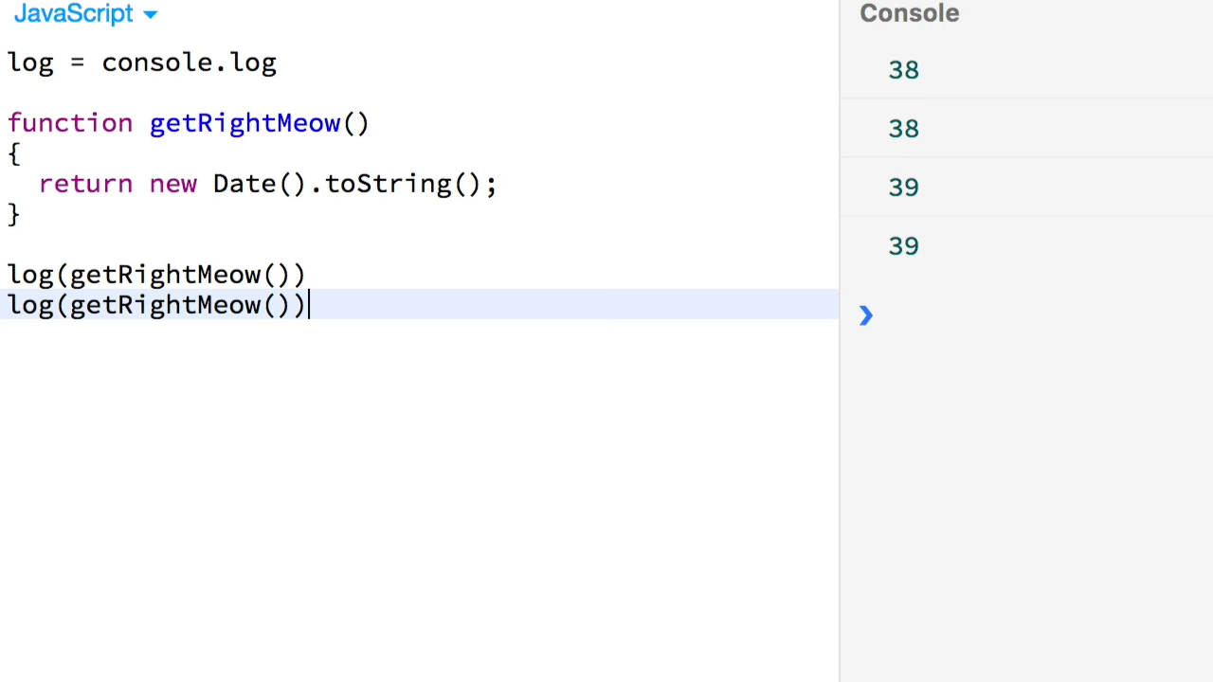
# - Type a 'setTim' line below the logs, then select the getRightMeow code to clear it
pyautogui.click(1173, 18)
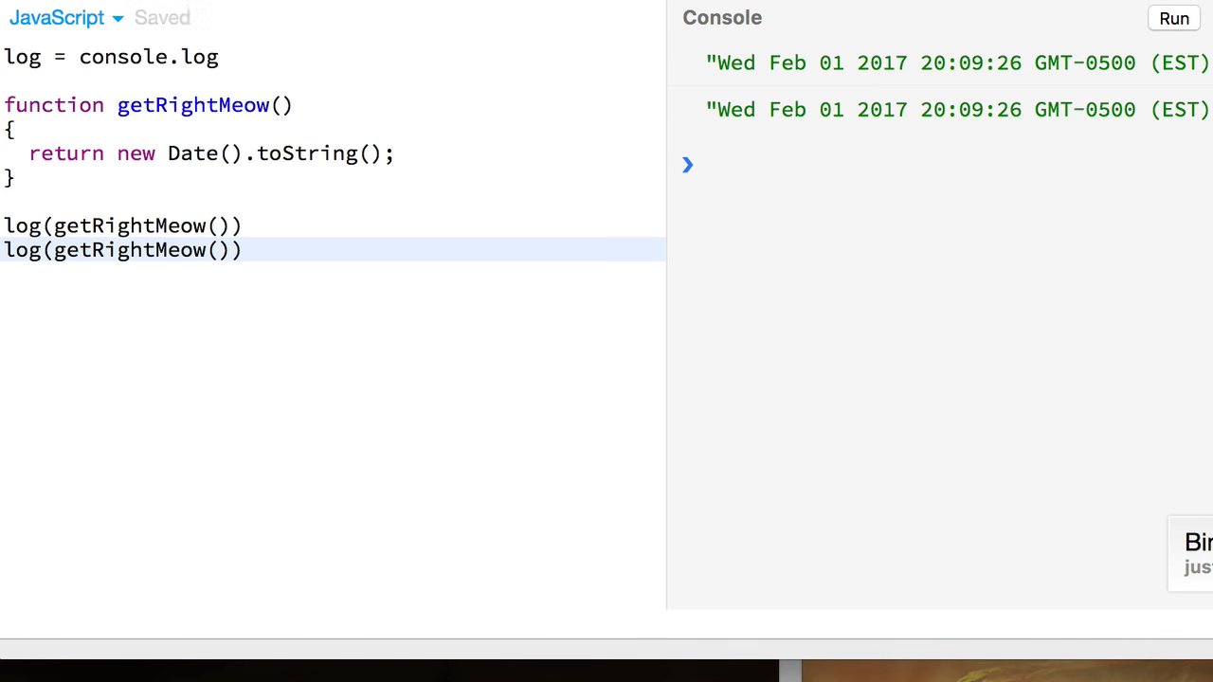
pyautogui.write('set')
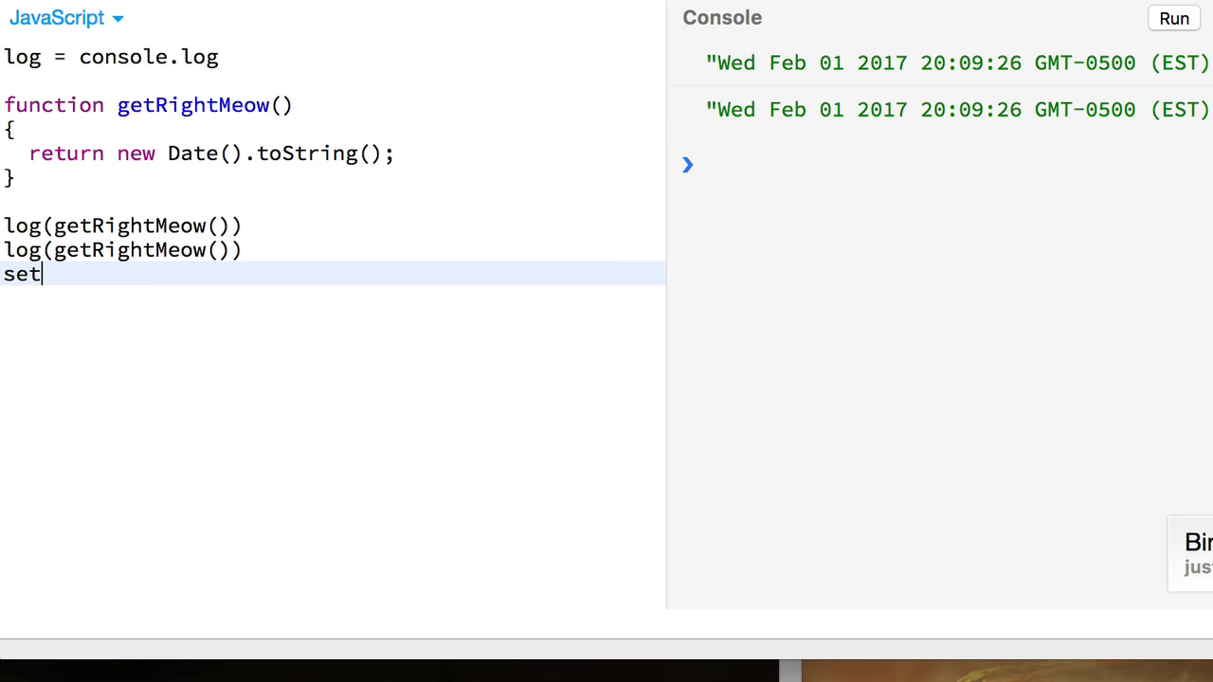
pyautogui.write('Tim')
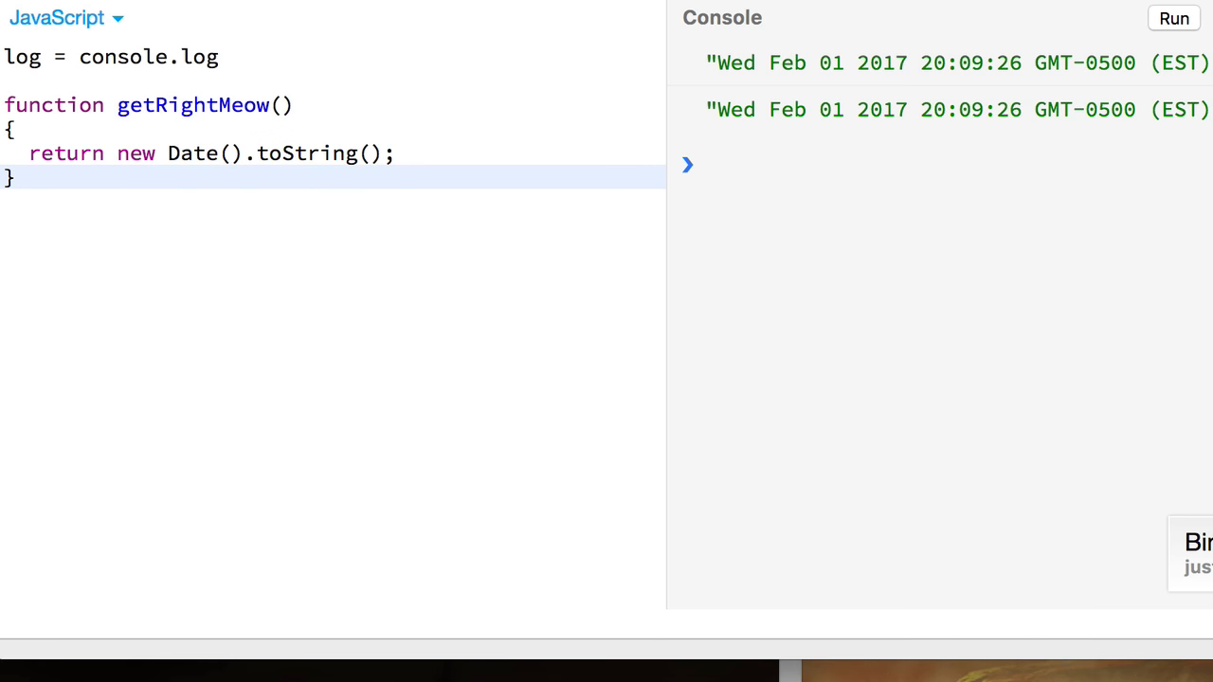
pyautogui.doubleClick(192, 104)
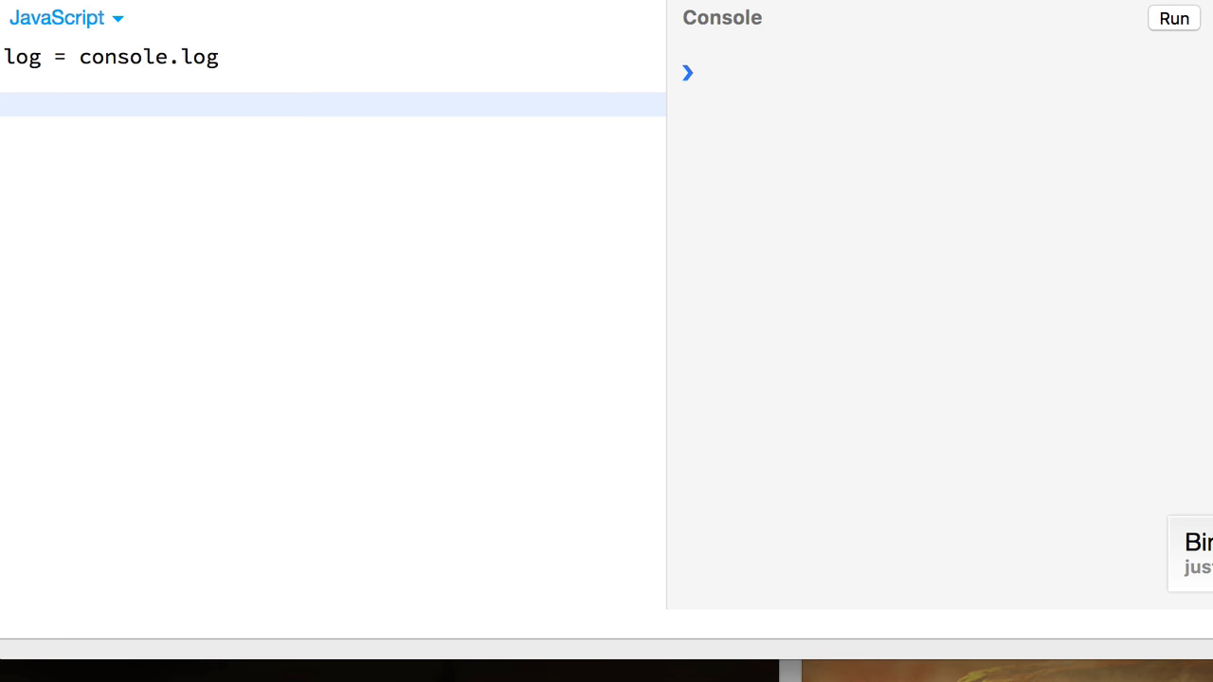
# - Define getBoom = (message) => new Error(message) in the JavaScript panel
pyautogui.write('getBoom =')
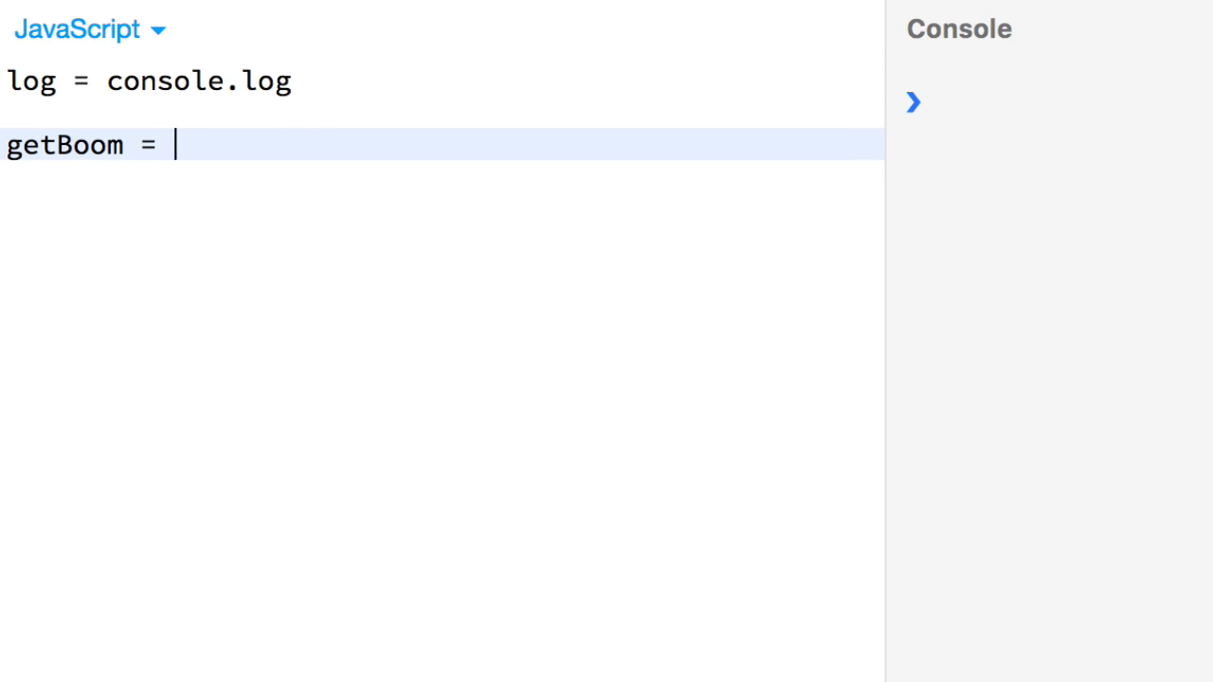
pyautogui.write('(message) =')
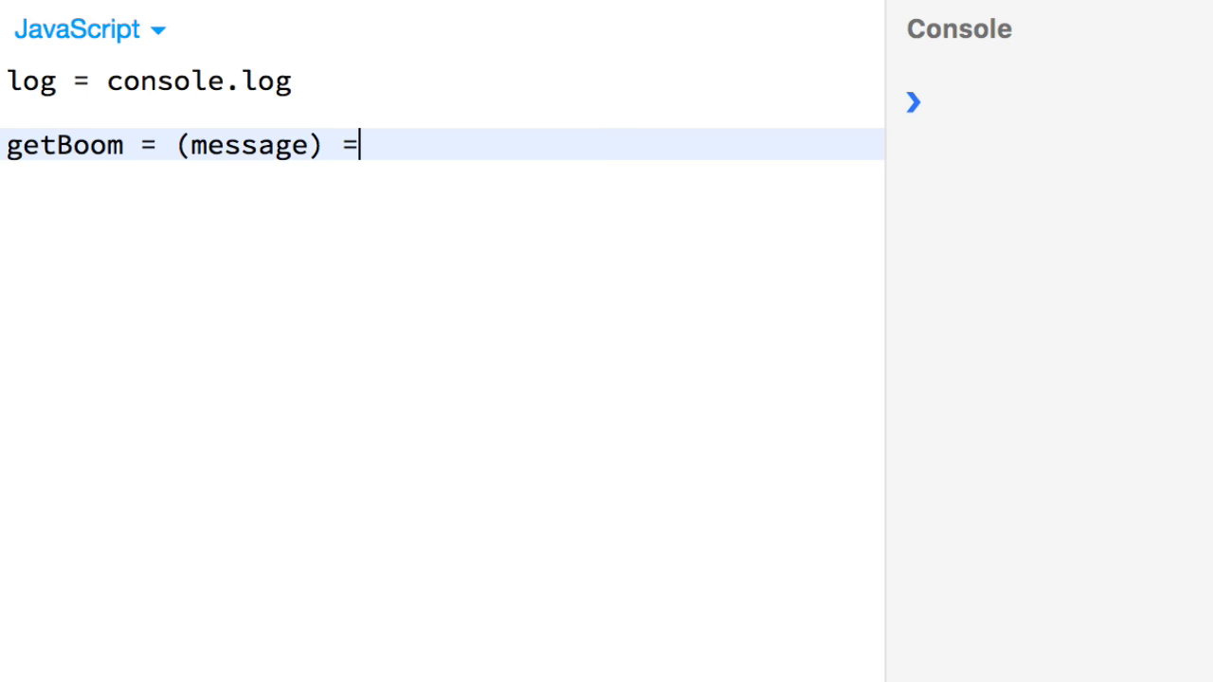
pyautogui.write('> new E')
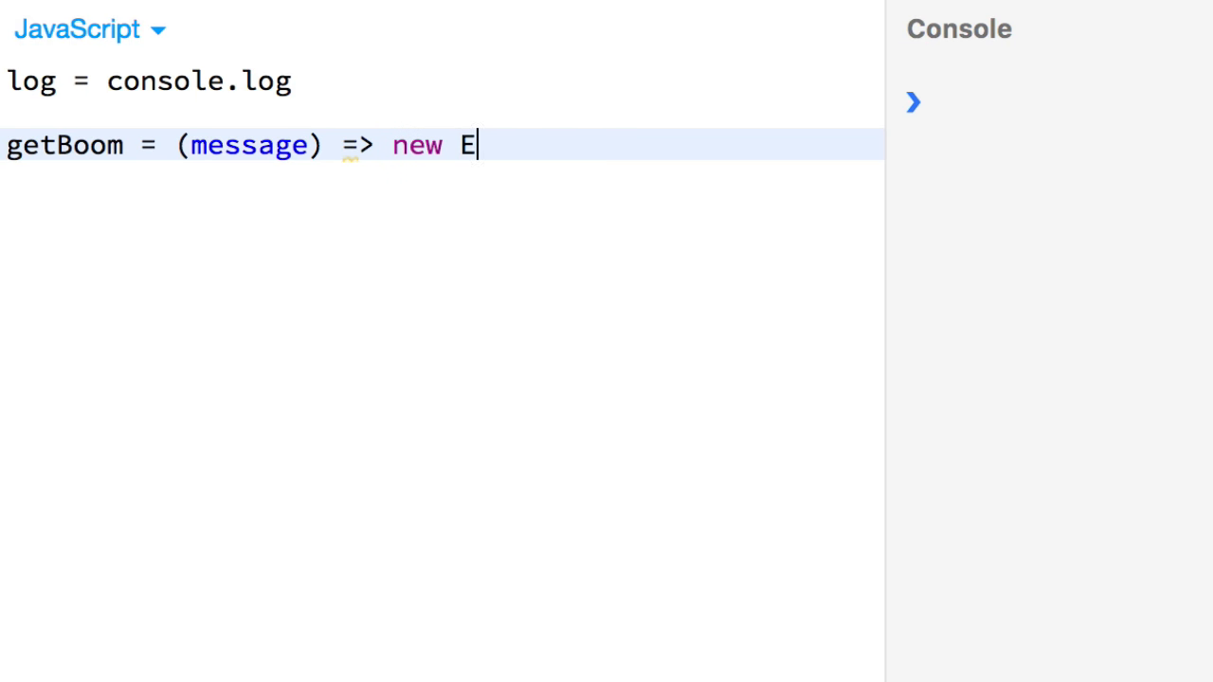
pyautogui.write("rror('mess')")
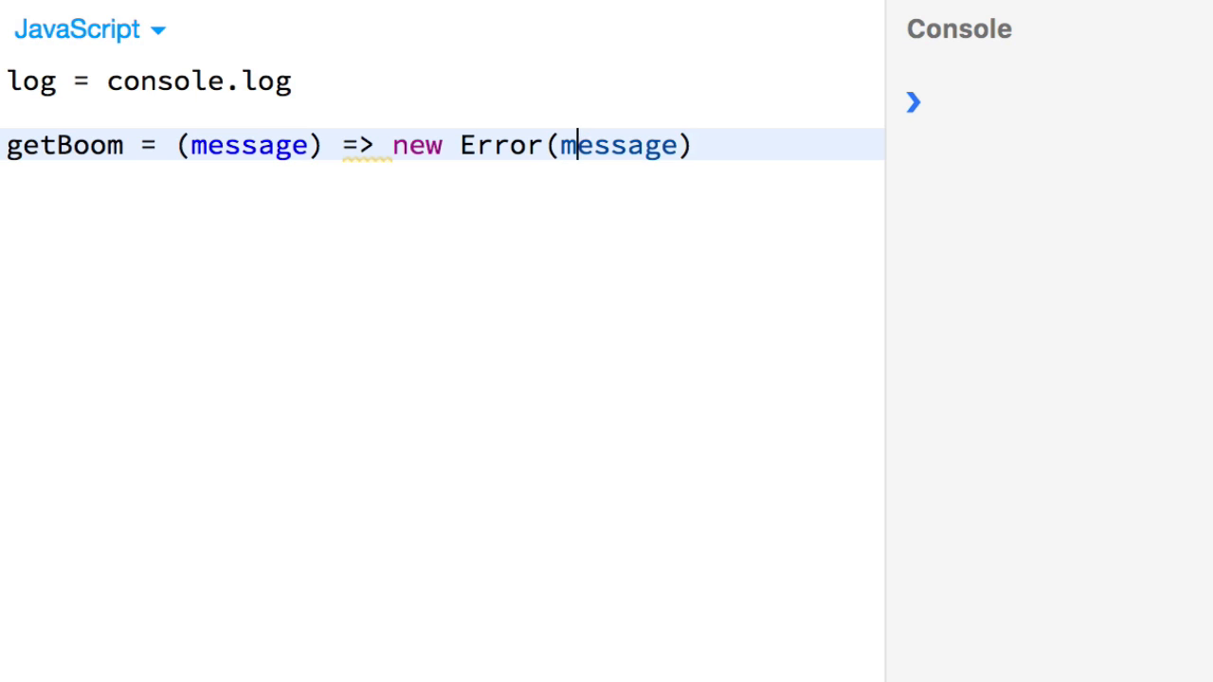
pyautogui.press('Return')
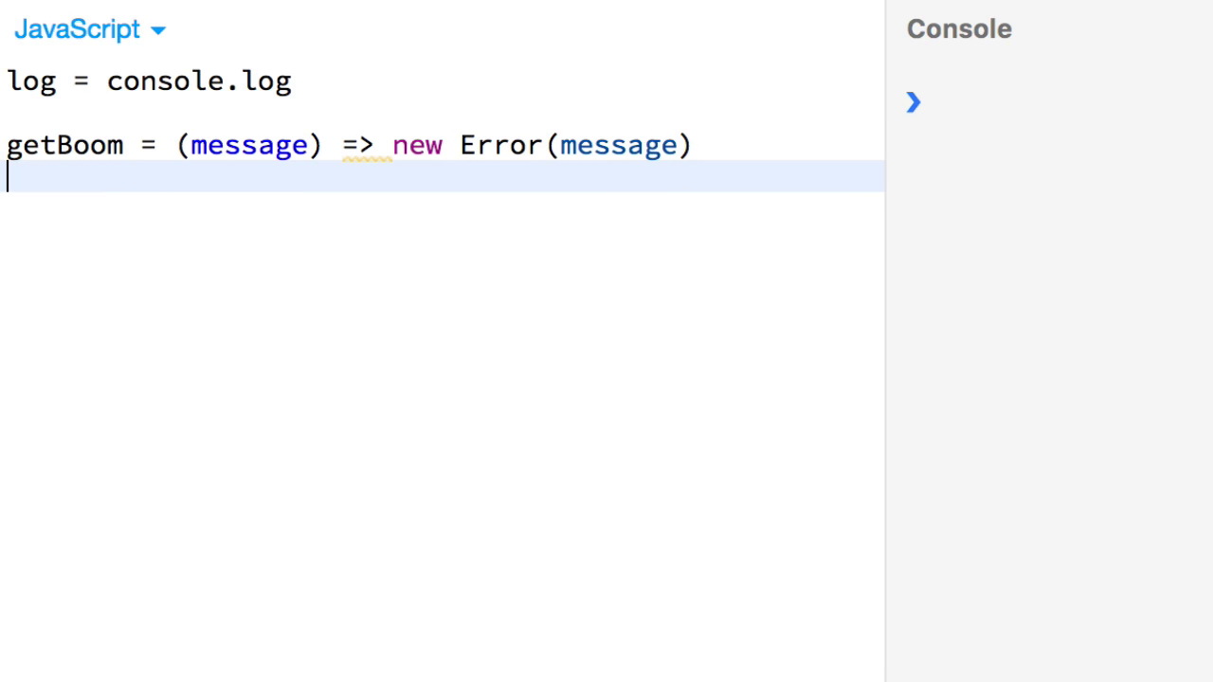
# - Assign result = getBoom('uno'), add console.dir(result), and run the script
pyautogui.write('result =')
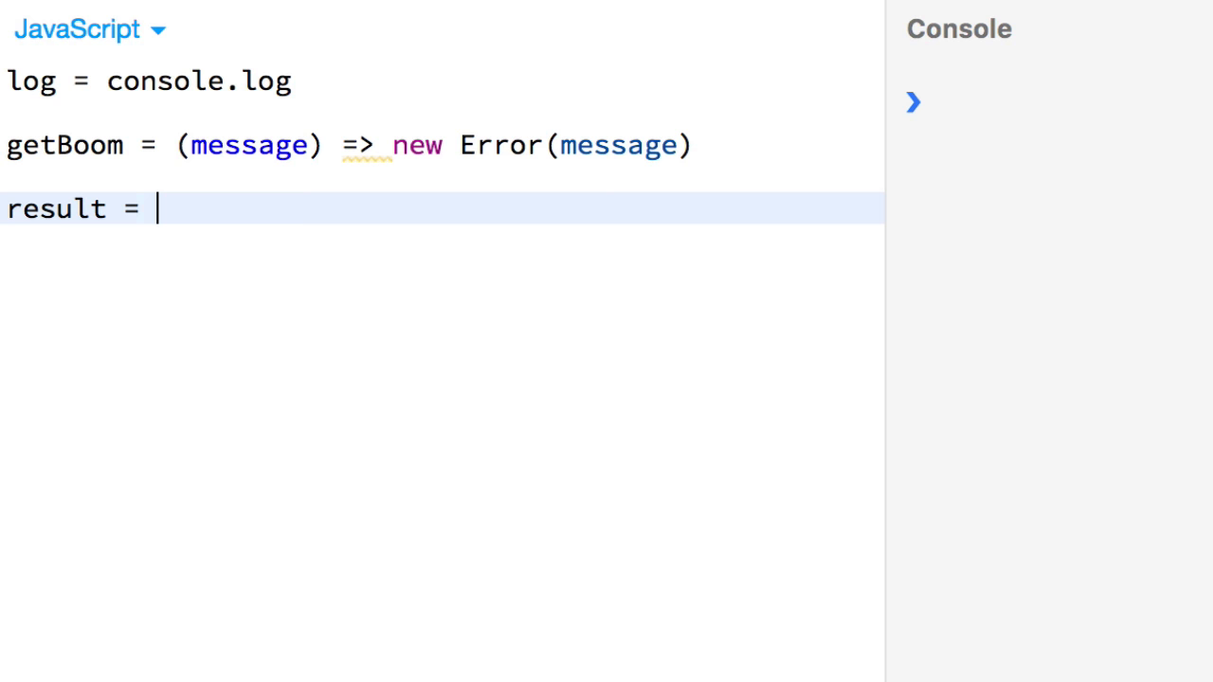
pyautogui.write('getBo')
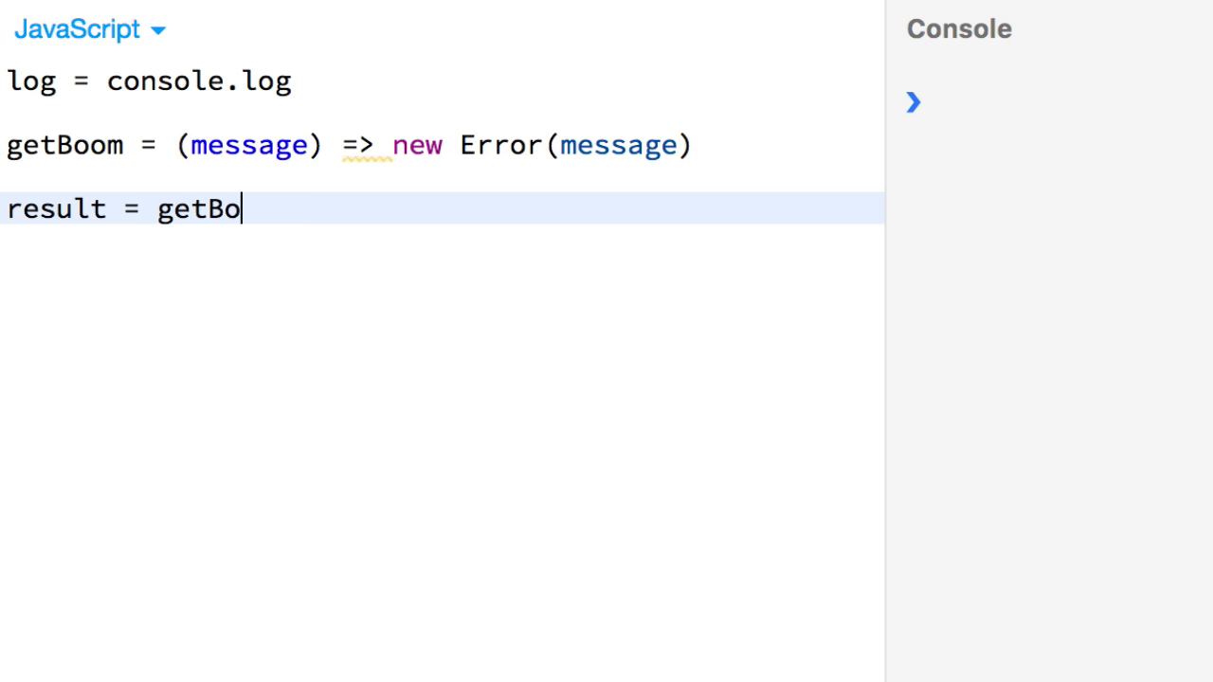
pyautogui.write("om('u')")
pyautogui.write('con')
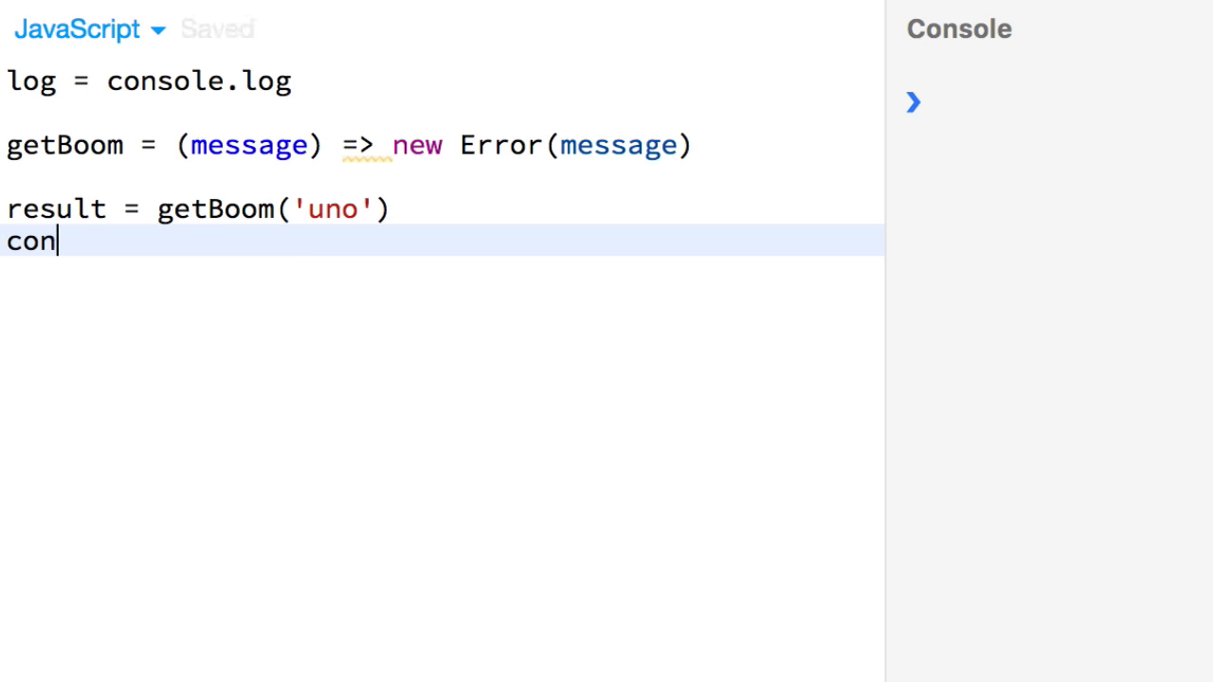
pyautogui.write('sole.dir()')
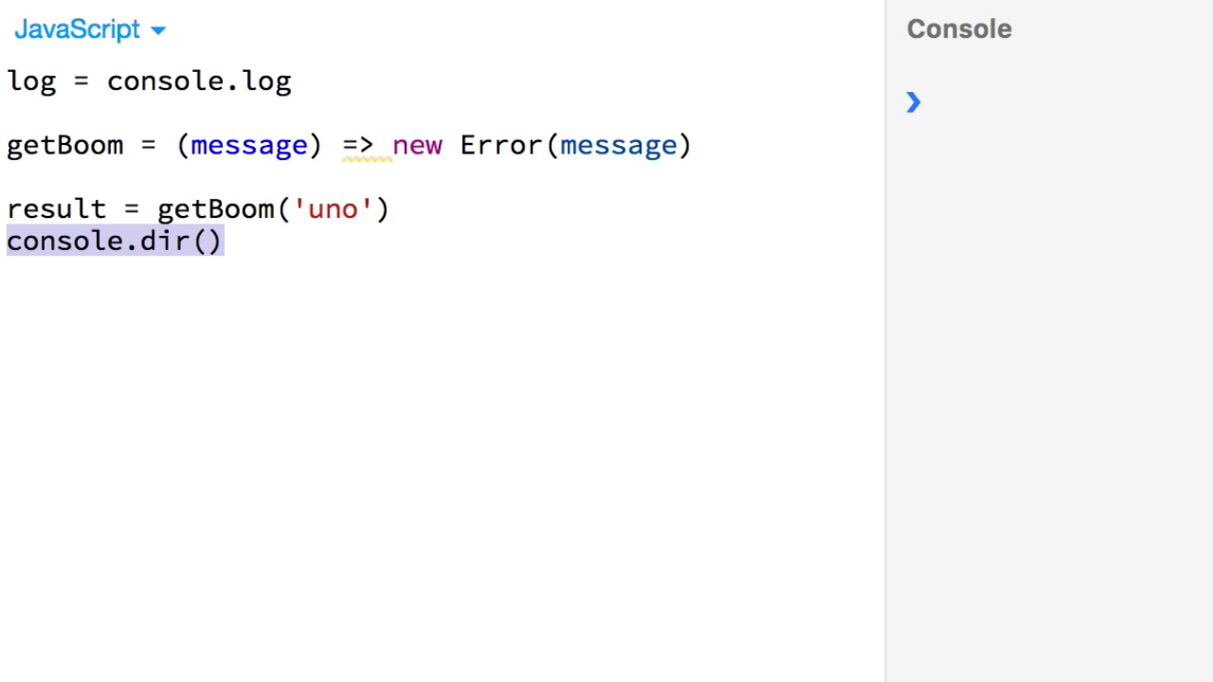
pyautogui.moveTo(306, 377)
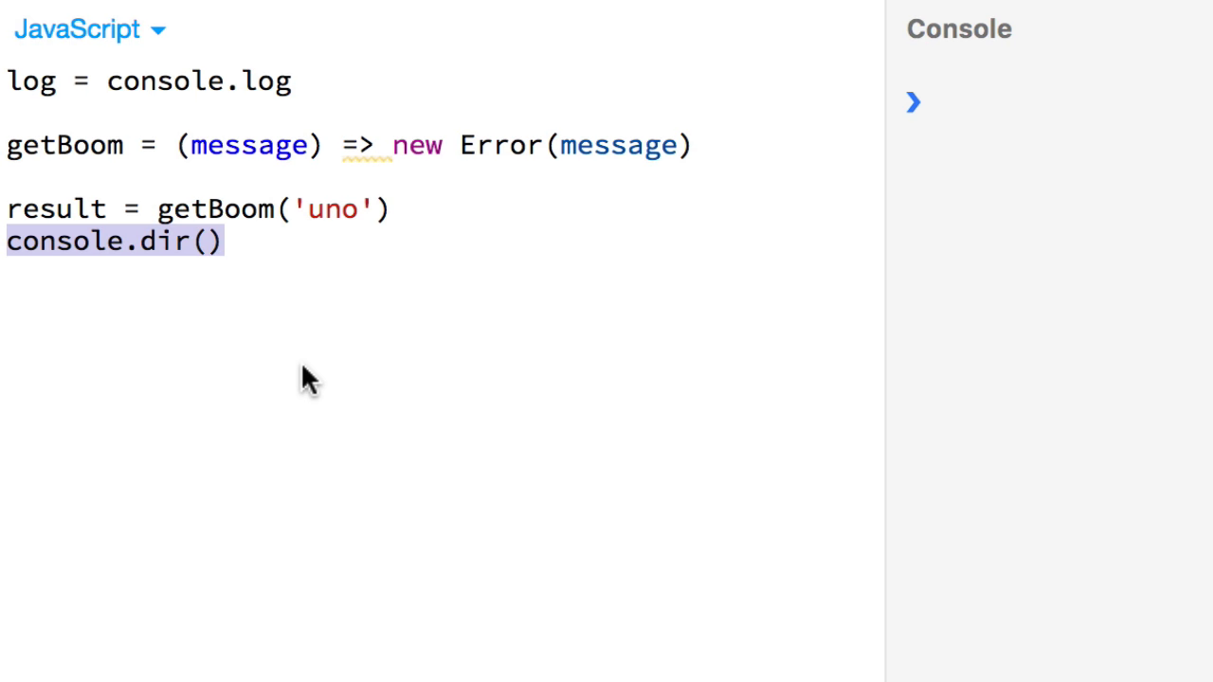
pyautogui.write('log')
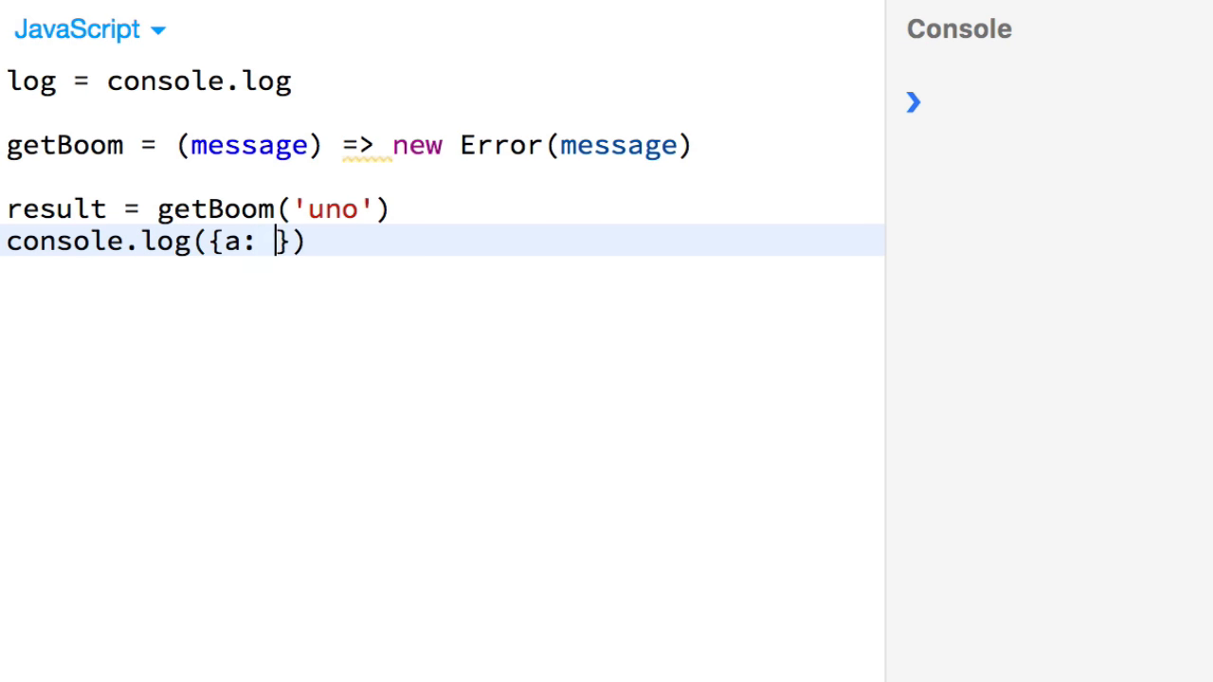
pyautogui.write('1')
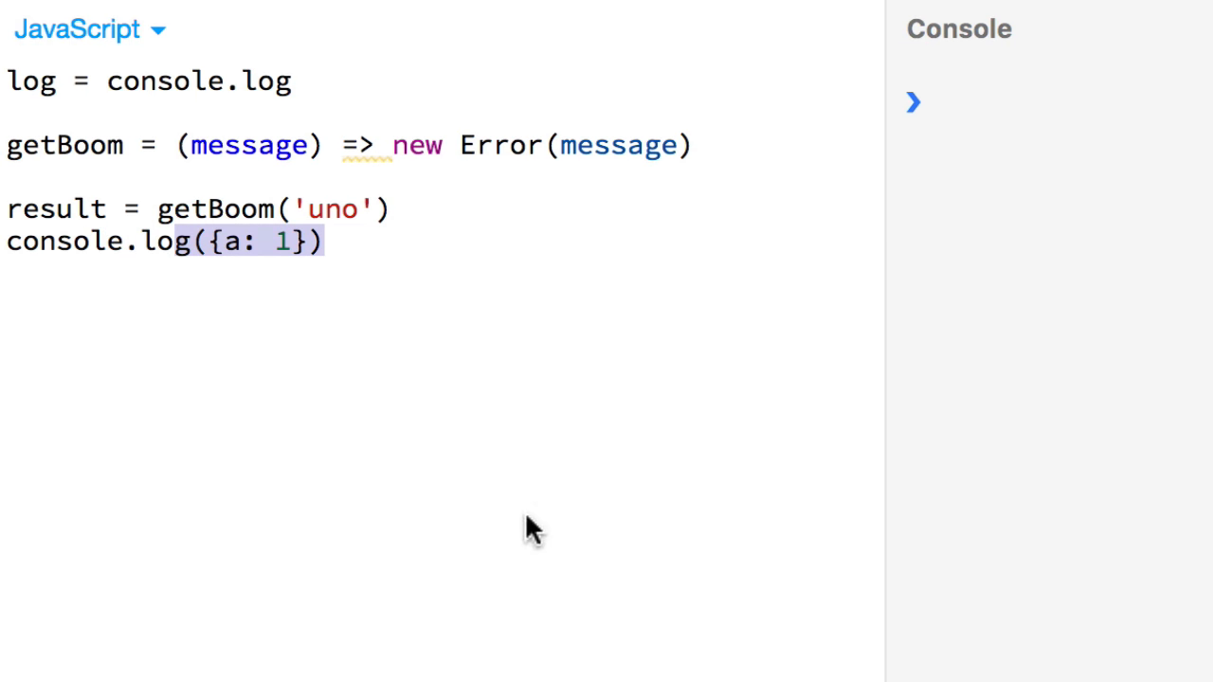
pyautogui.write('console.dir(result)')
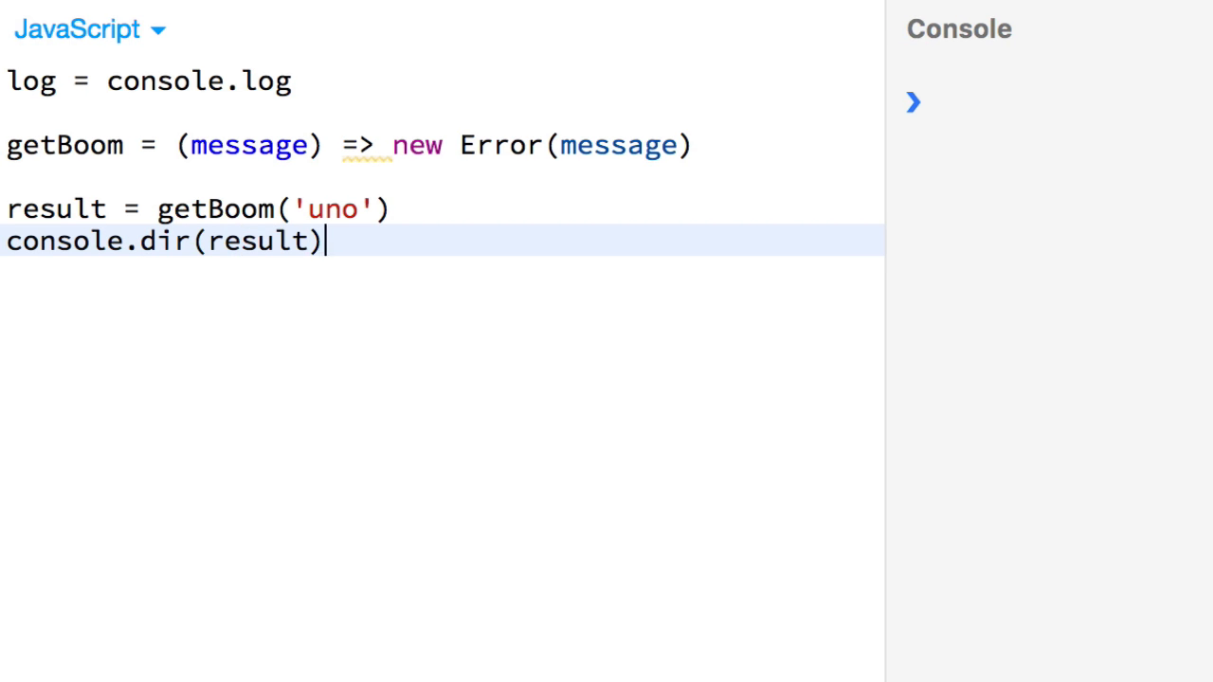
pyautogui.press('ctrl+s')
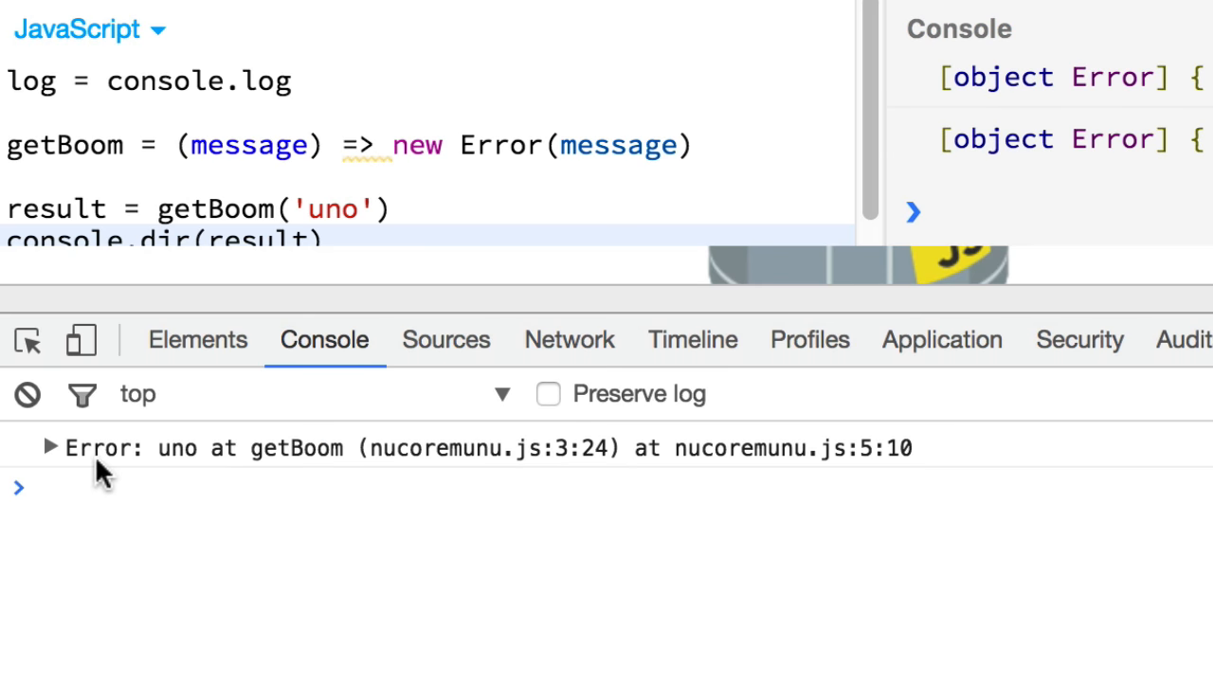
# - Expand the 'uno' Error in Chrome's console and query result.stack
pyautogui.click(49, 447)
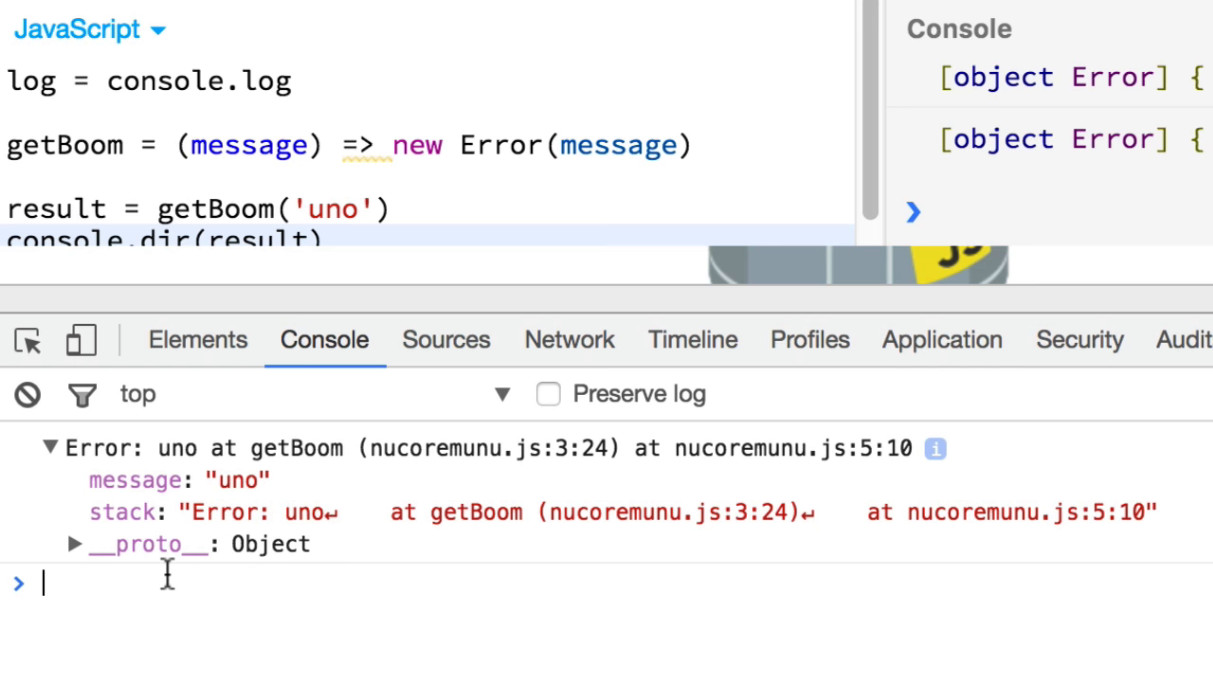
pyautogui.write('result.stack')
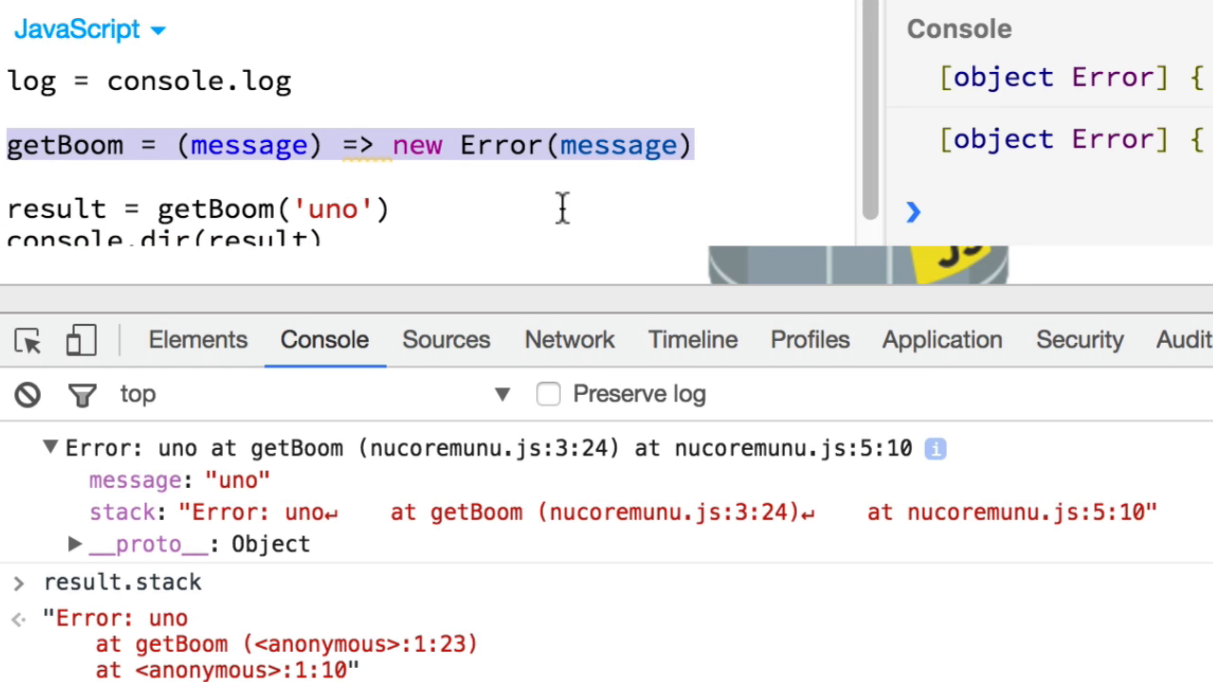
pyautogui.moveTo(563, 209)
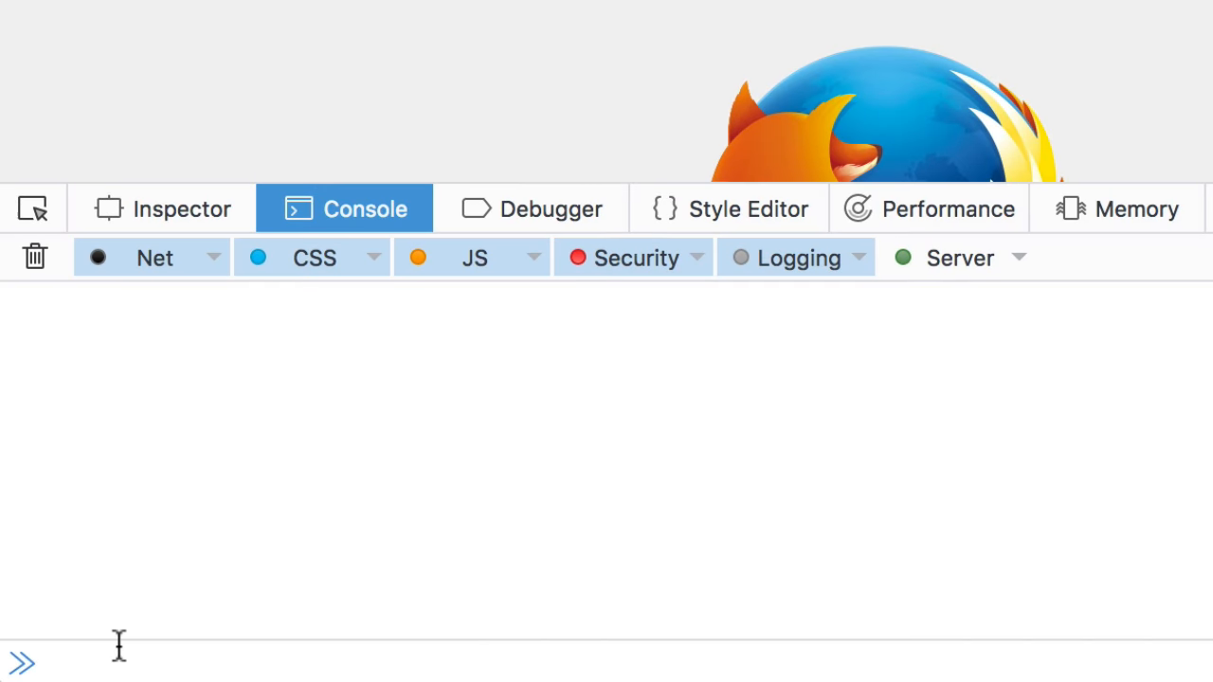
# - Enter getBoom = (message) => new Error(message) in Firefox's console
pyautogui.write('getBoom = (message) => new Error(message)')
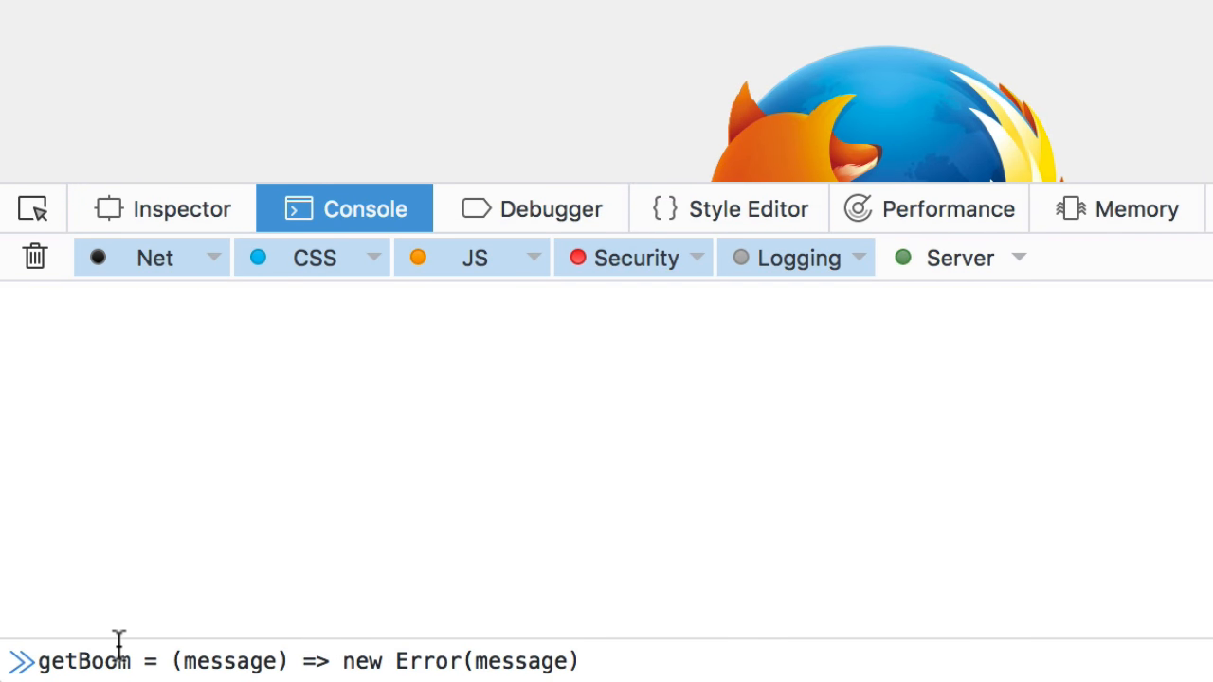
pyautogui.click(578, 660)
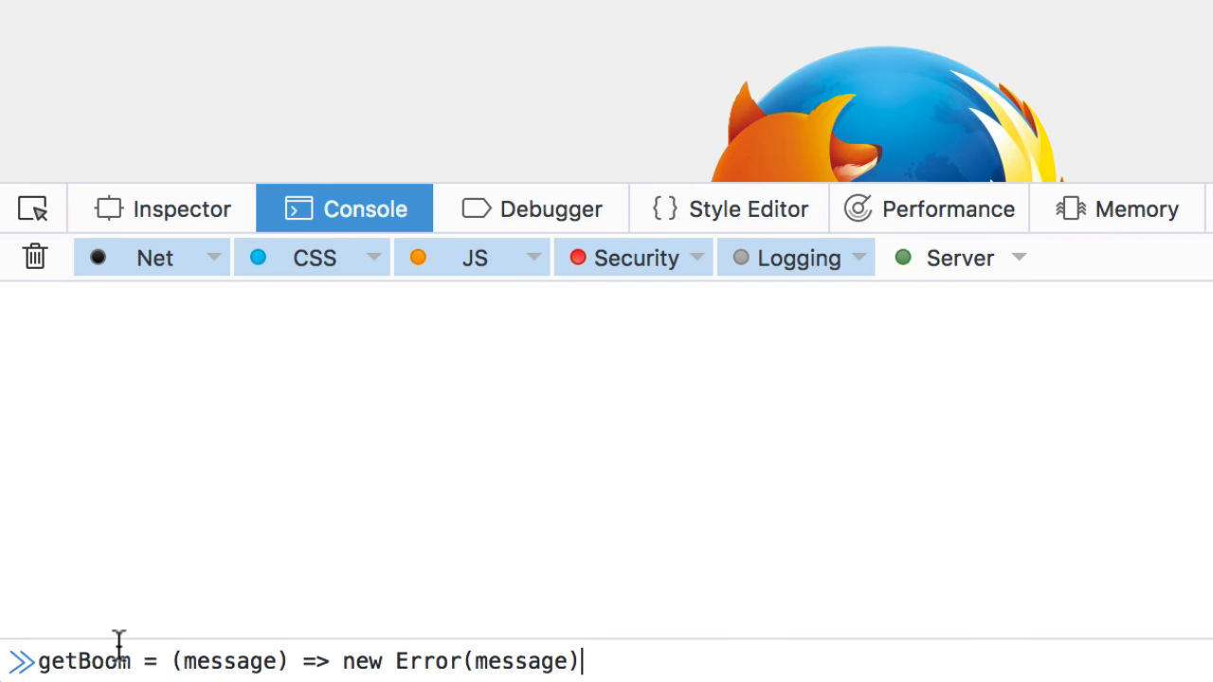
pyautogui.press('Return')
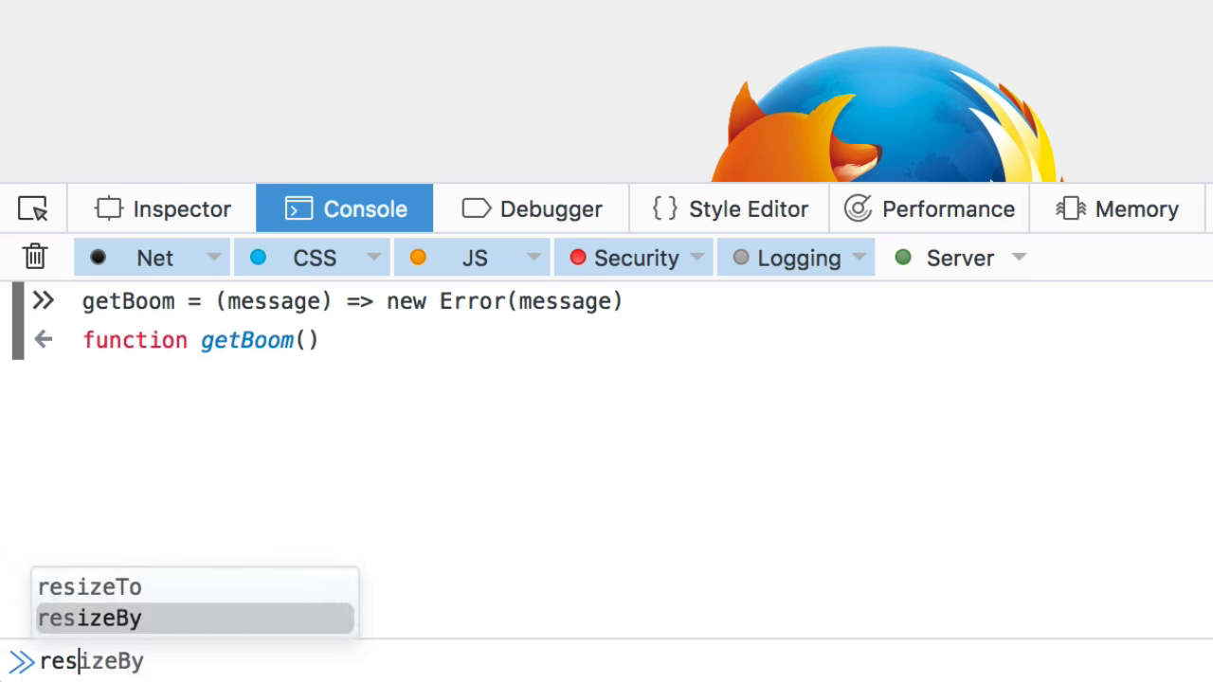
# - Create result = getBoom('uno') and console.dir it to list its properties
pyautogui.write('result = getBoom')
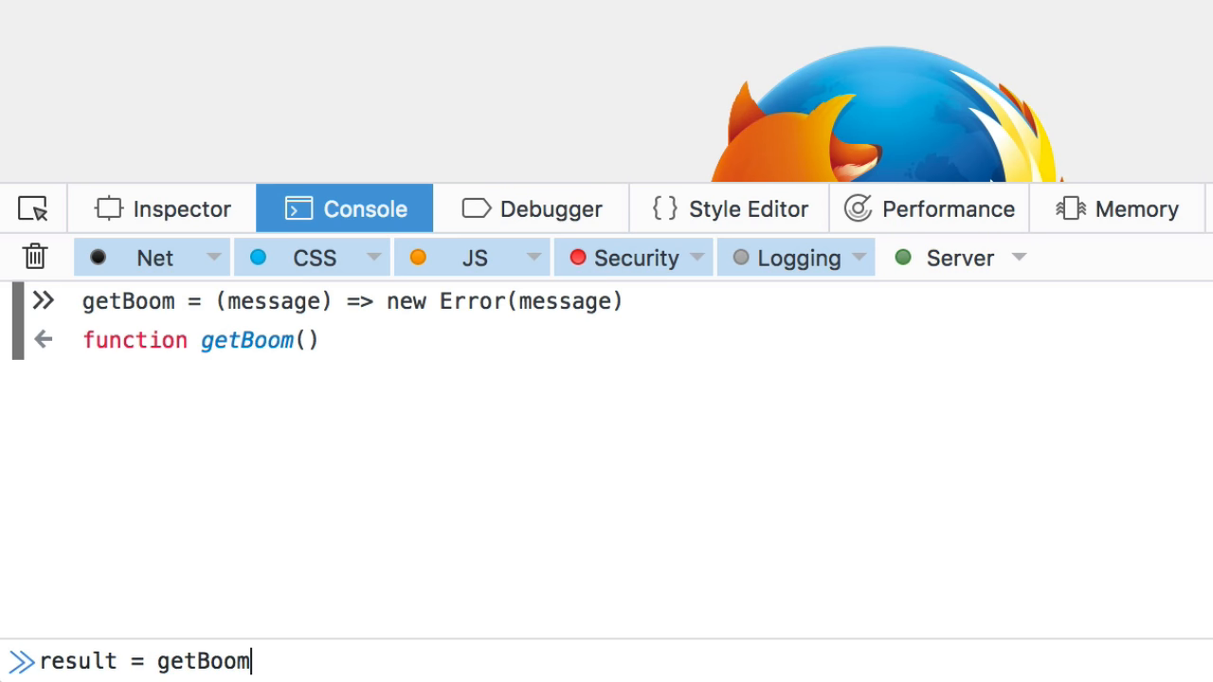
pyautogui.write("('uno'")
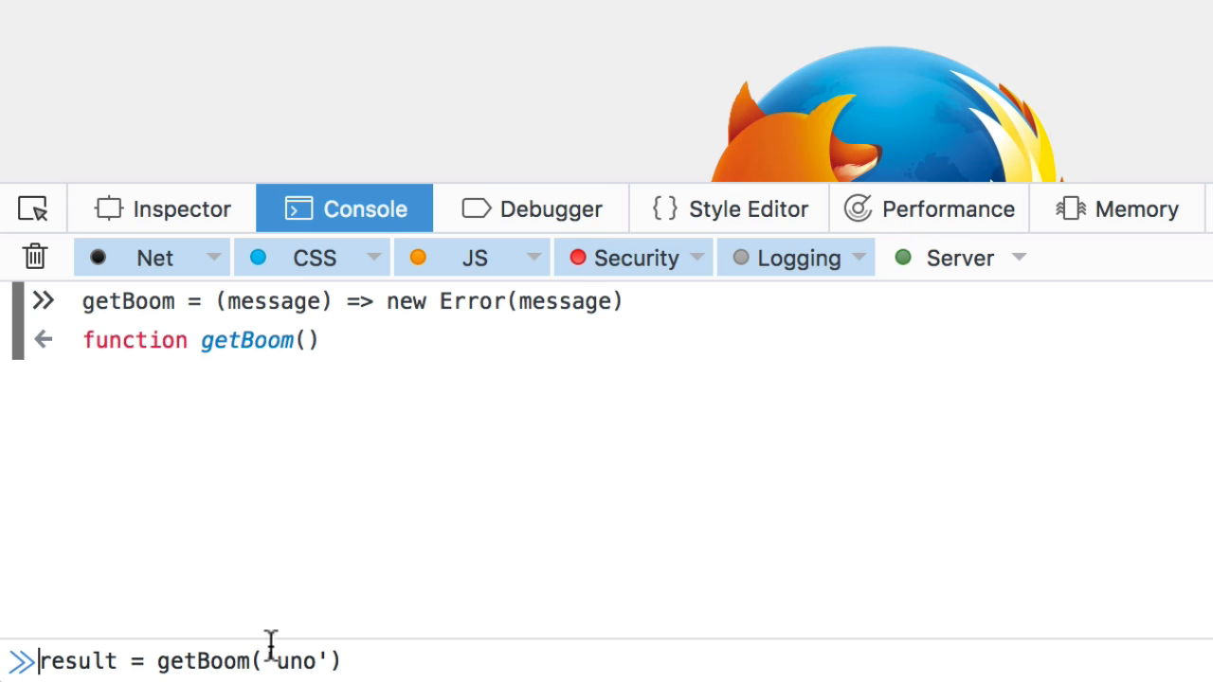
pyautogui.press('Return')
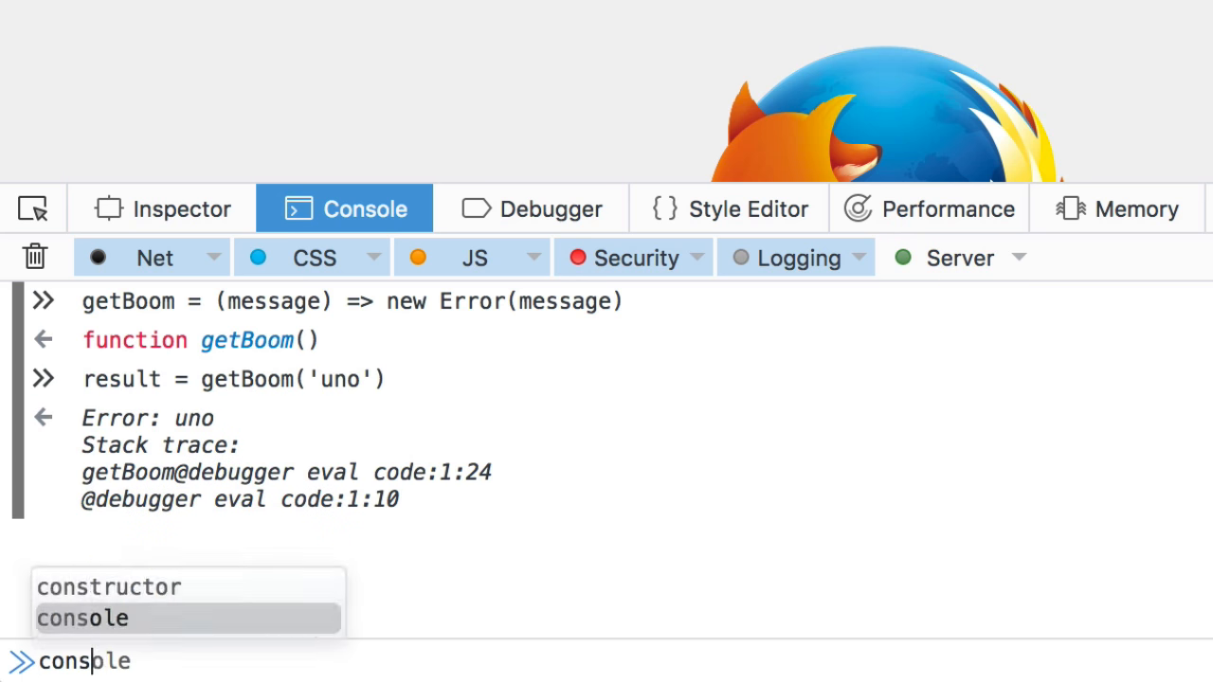
pyautogui.write('.dir(result)')
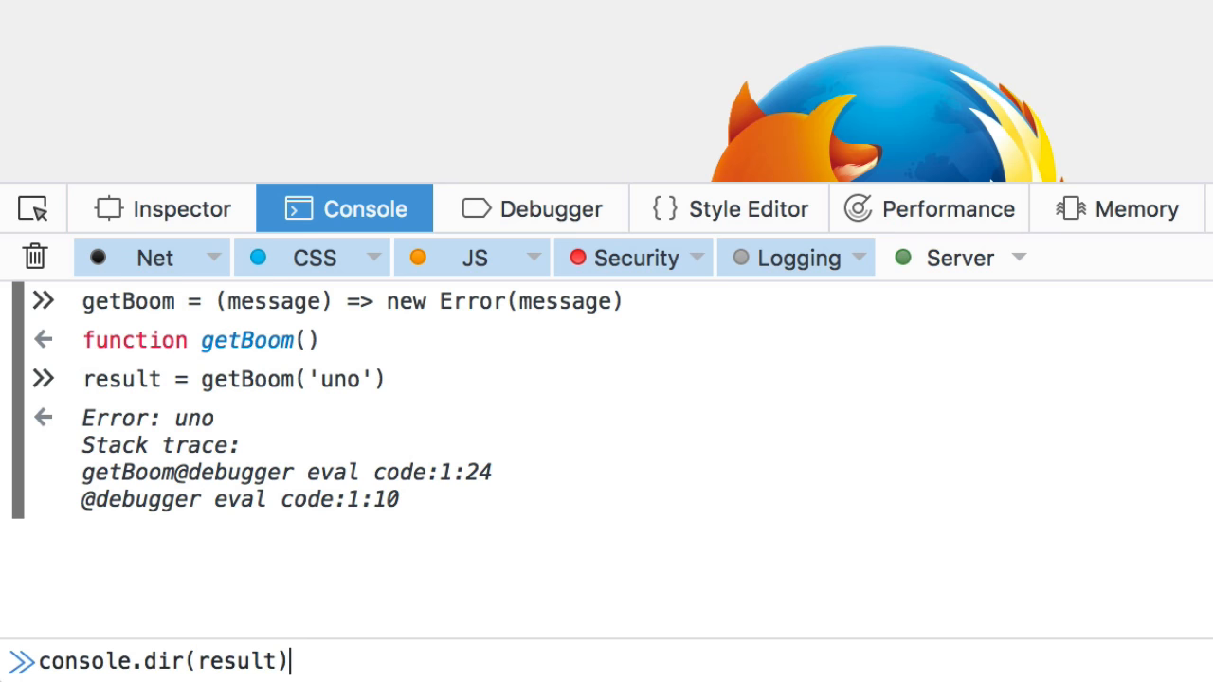
pyautogui.press('Return')
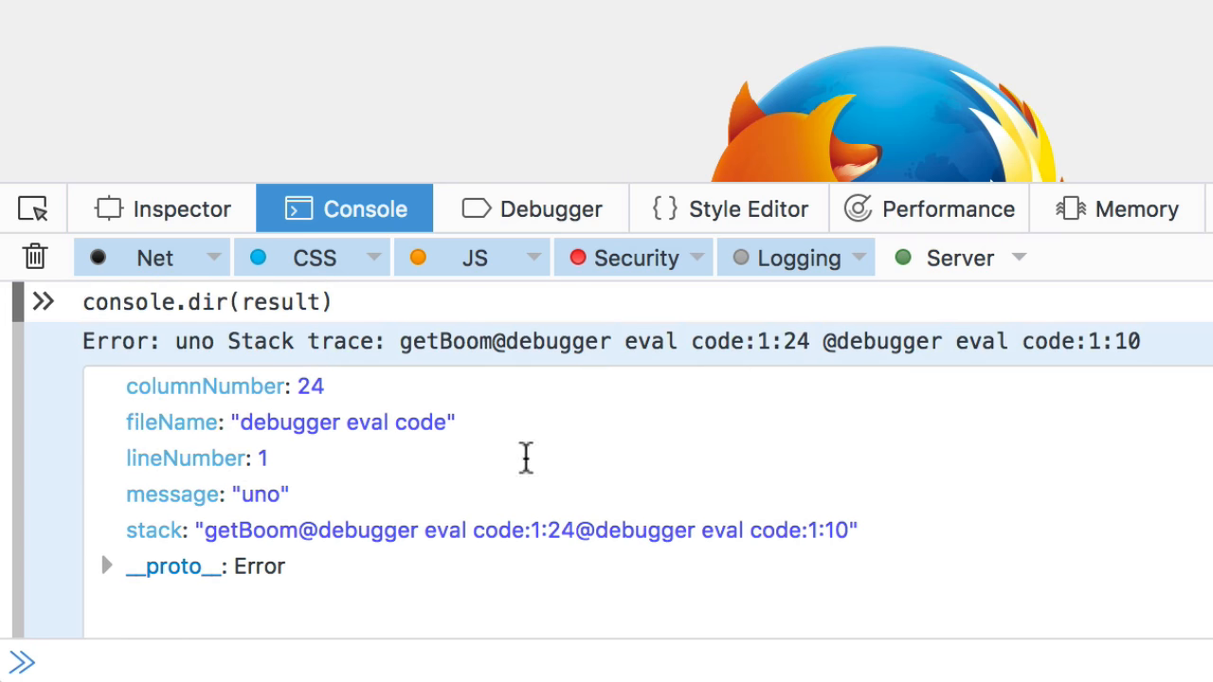
pyautogui.doubleClick(204, 386)
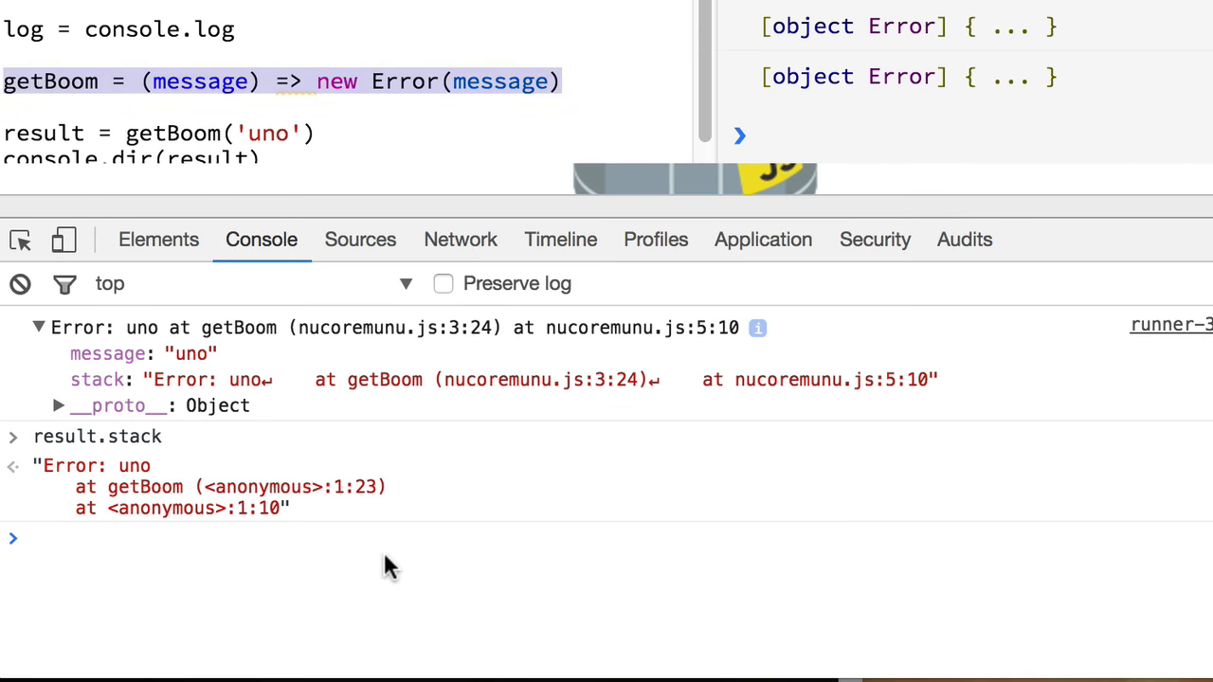
# - Evaluate result.stack in Chrome's console and then in Firefox's to compare traces
pyautogui.write('result.line')
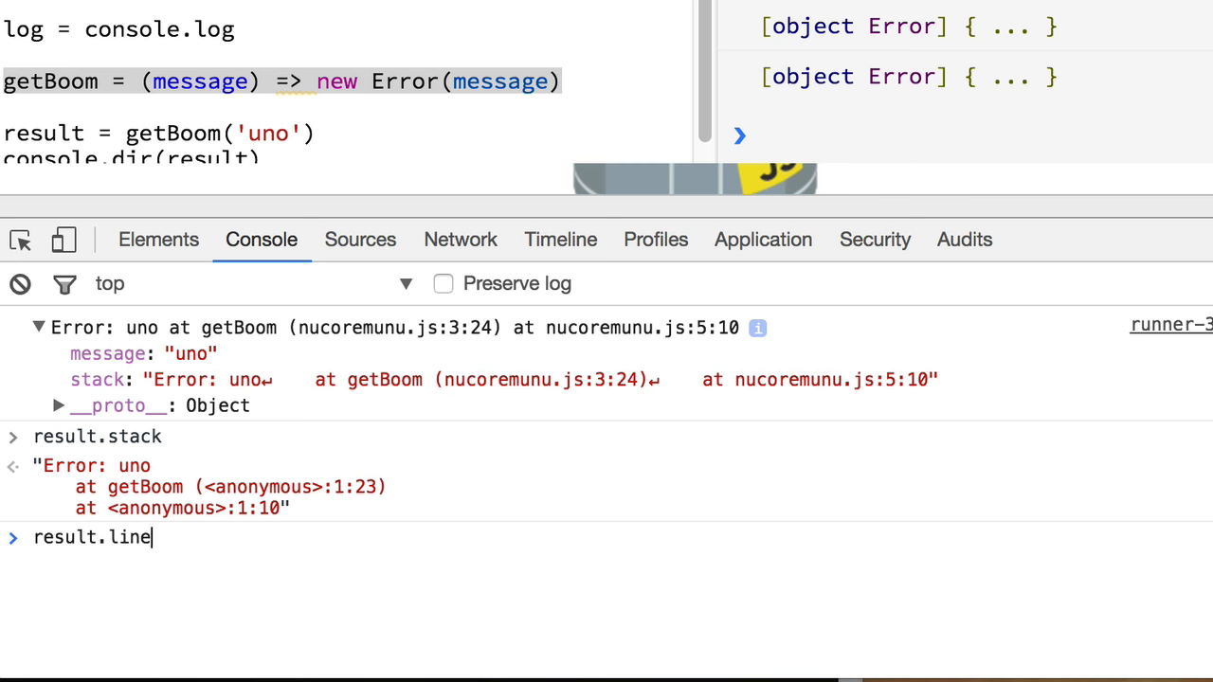
pyautogui.press('Backspace')
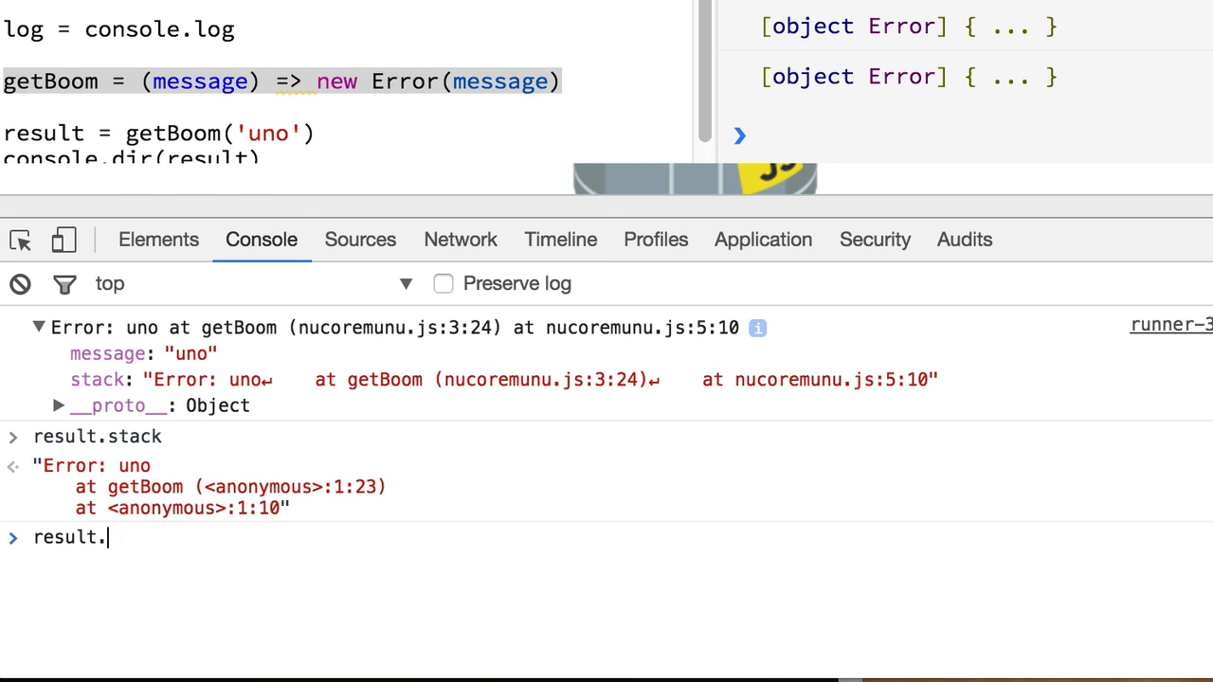
pyautogui.write('stack')
pyautogui.press('Enter')
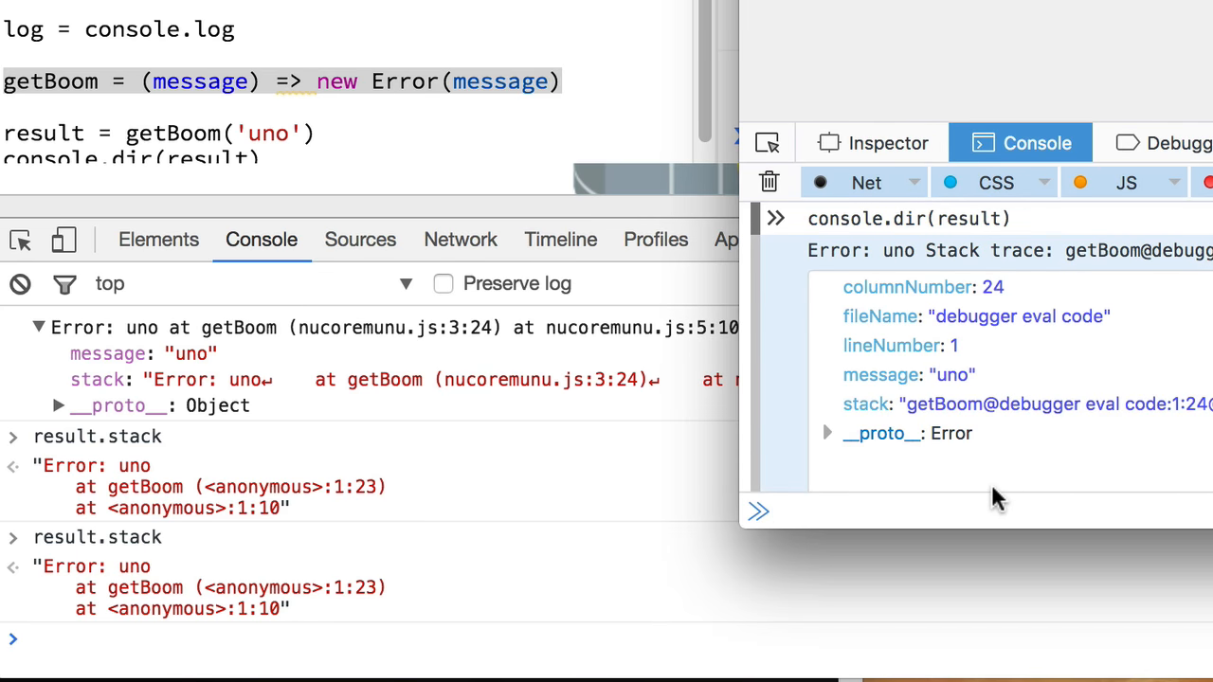
pyautogui.write('result.stack')
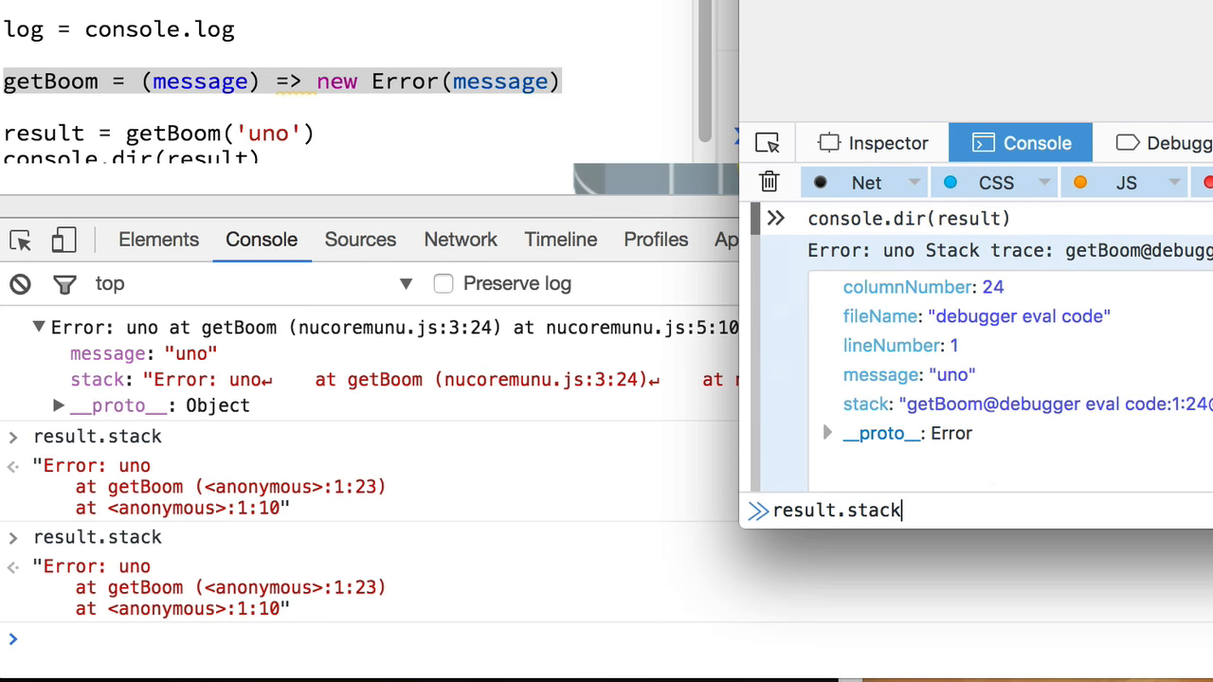
pyautogui.press('Return')
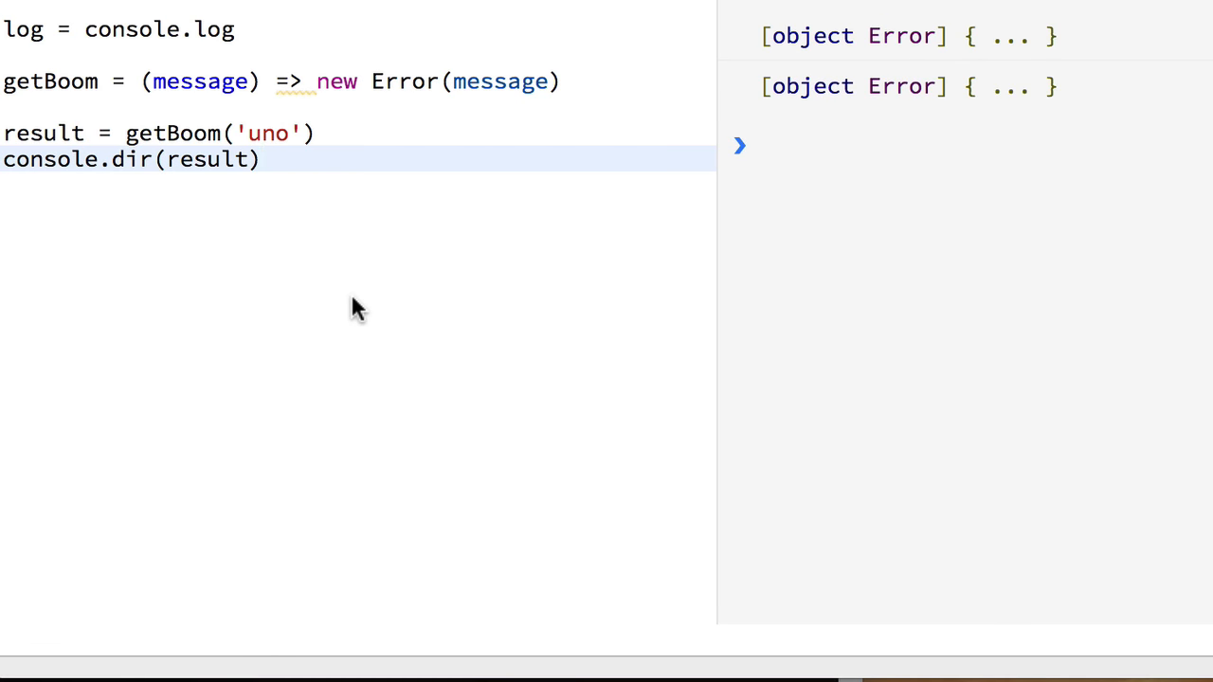
pyautogui.click(260, 159)
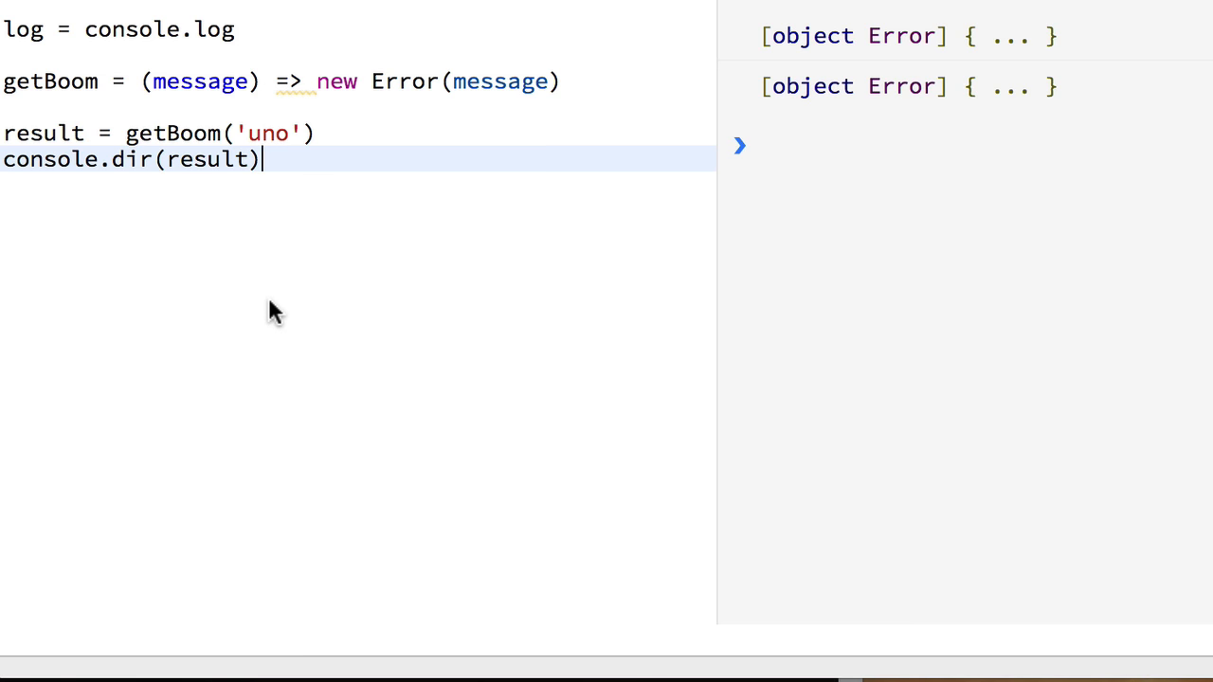
pyautogui.moveTo(859, 36)
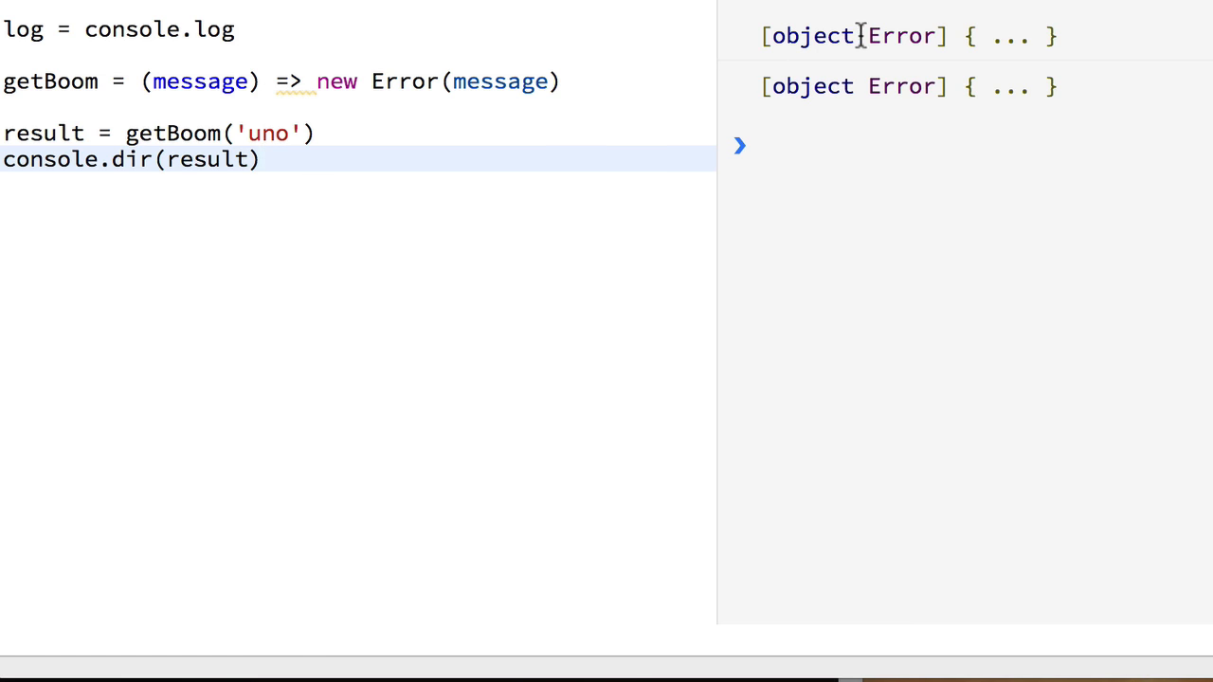